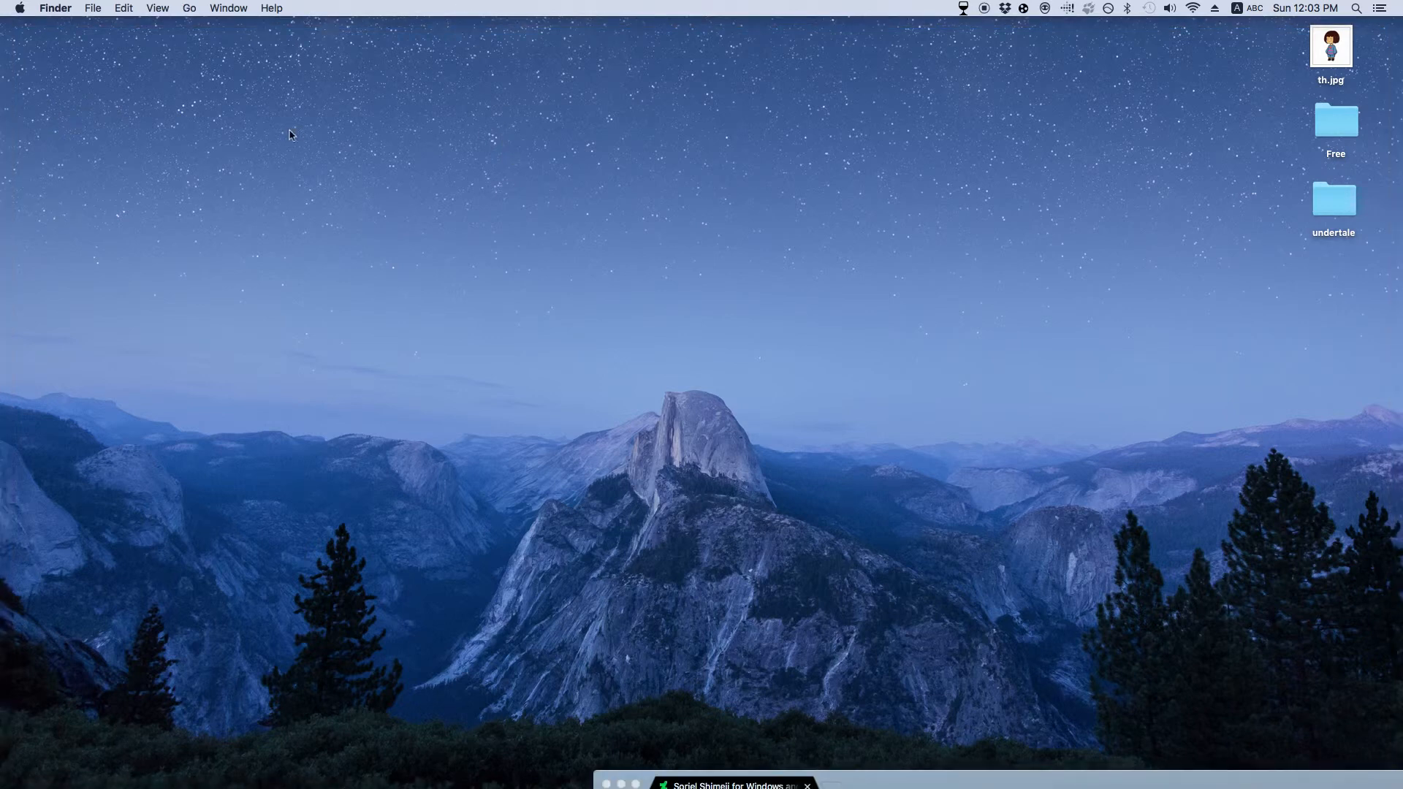
mouse_move(902, 282)
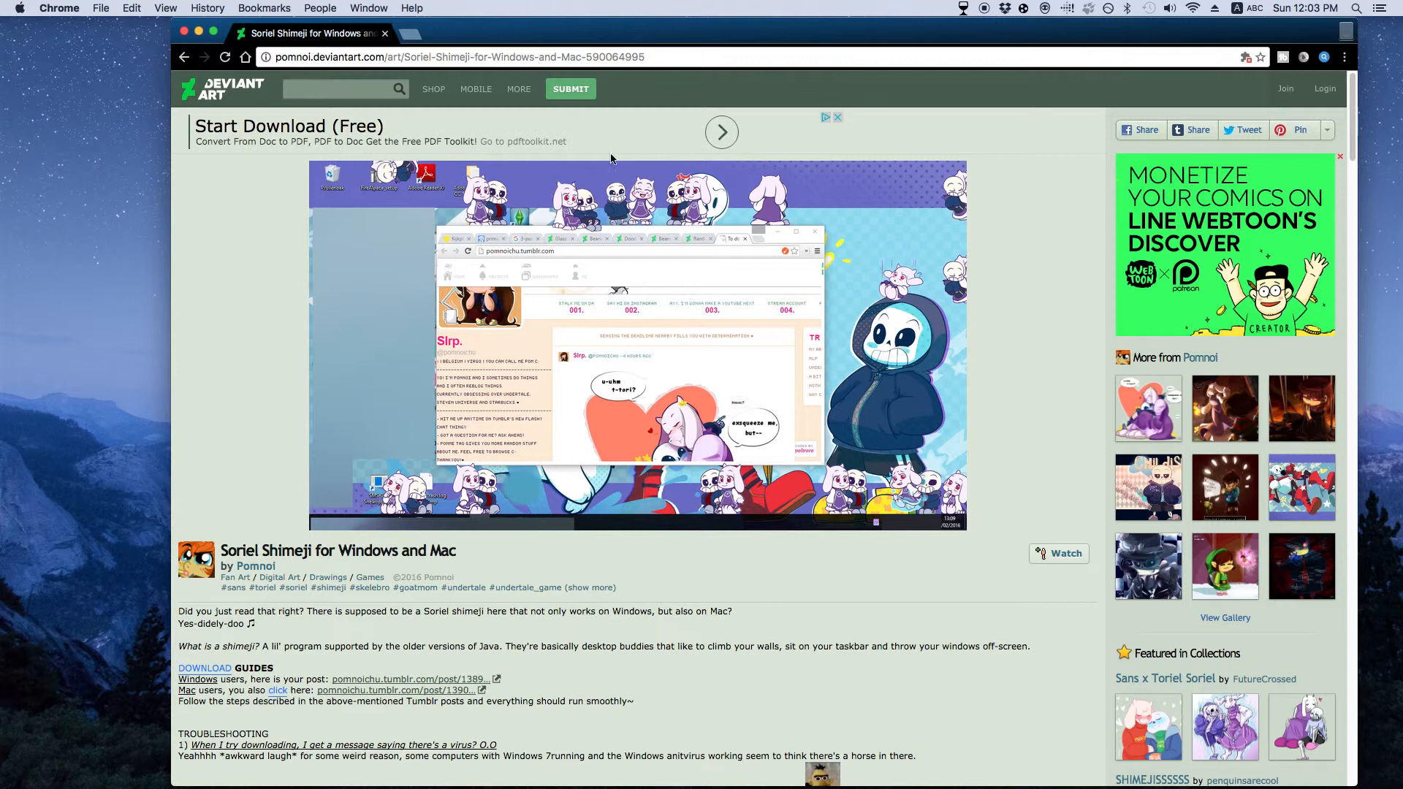
Step: Move the Chrome window showing the Soriel Shimeji DeviantArt page toward the right
left_click_drag(612, 158, 792, 73)
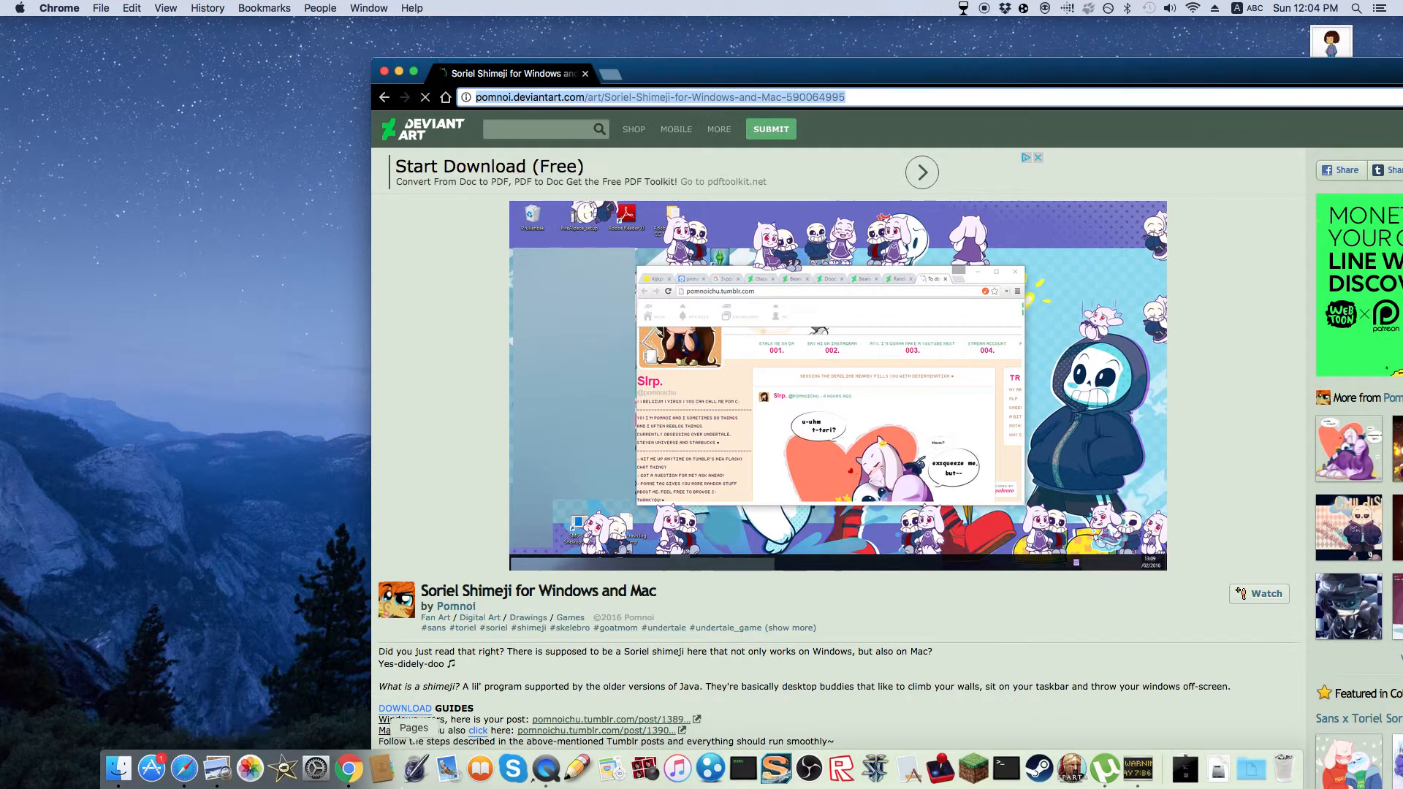
mouse_move(152, 767)
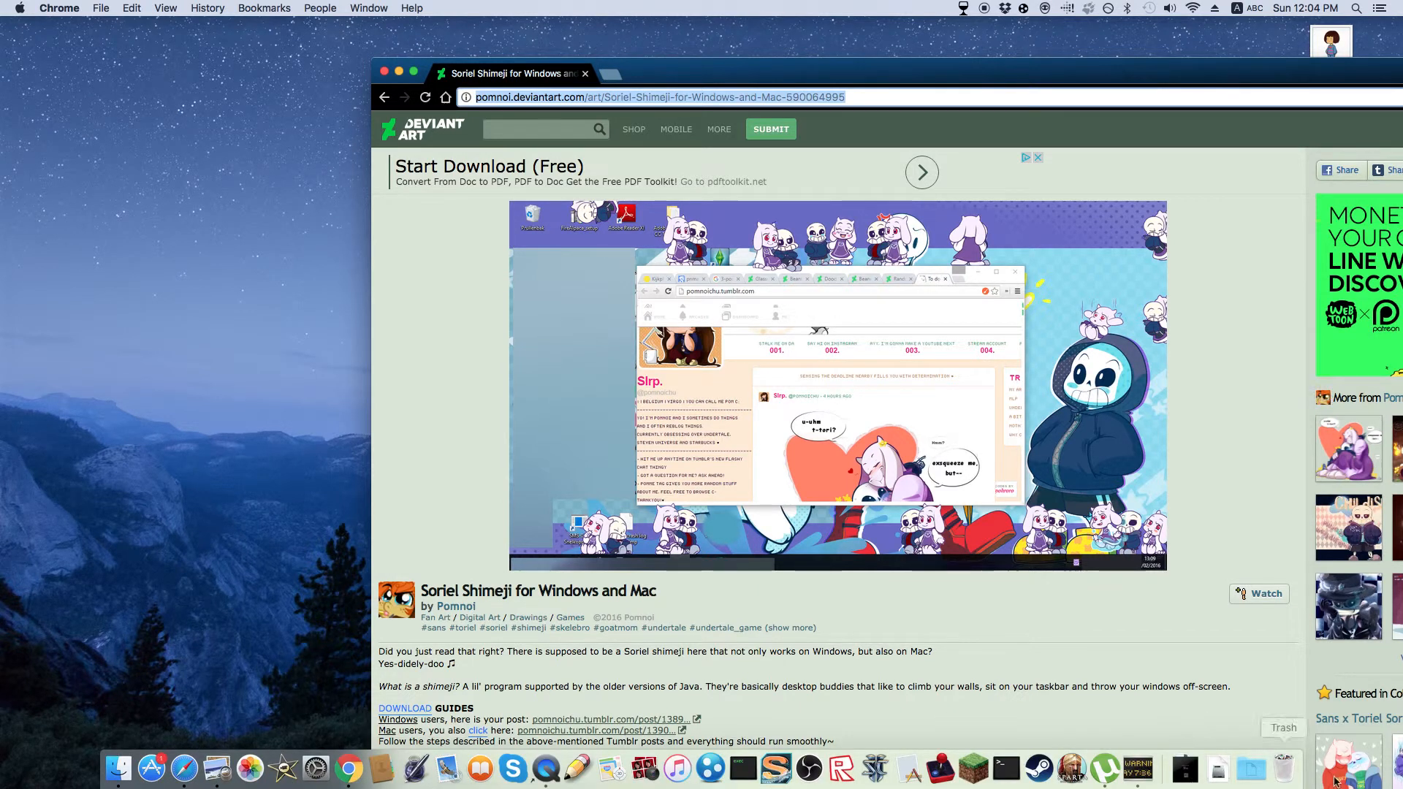
mouse_move(184, 767)
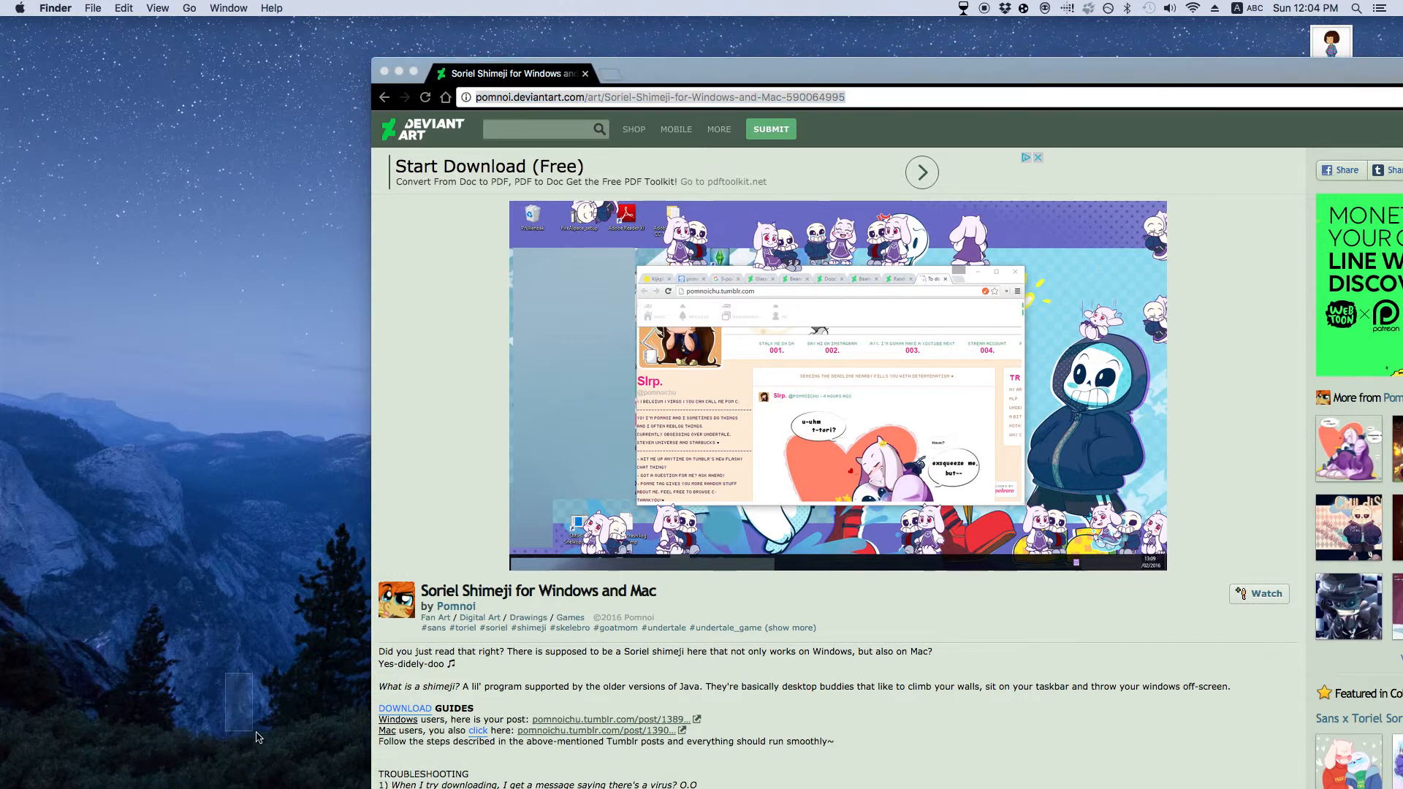
Step: Follow the Mac users link to the Tumblr update post and reach its numbered download steps
left_click(653, 97)
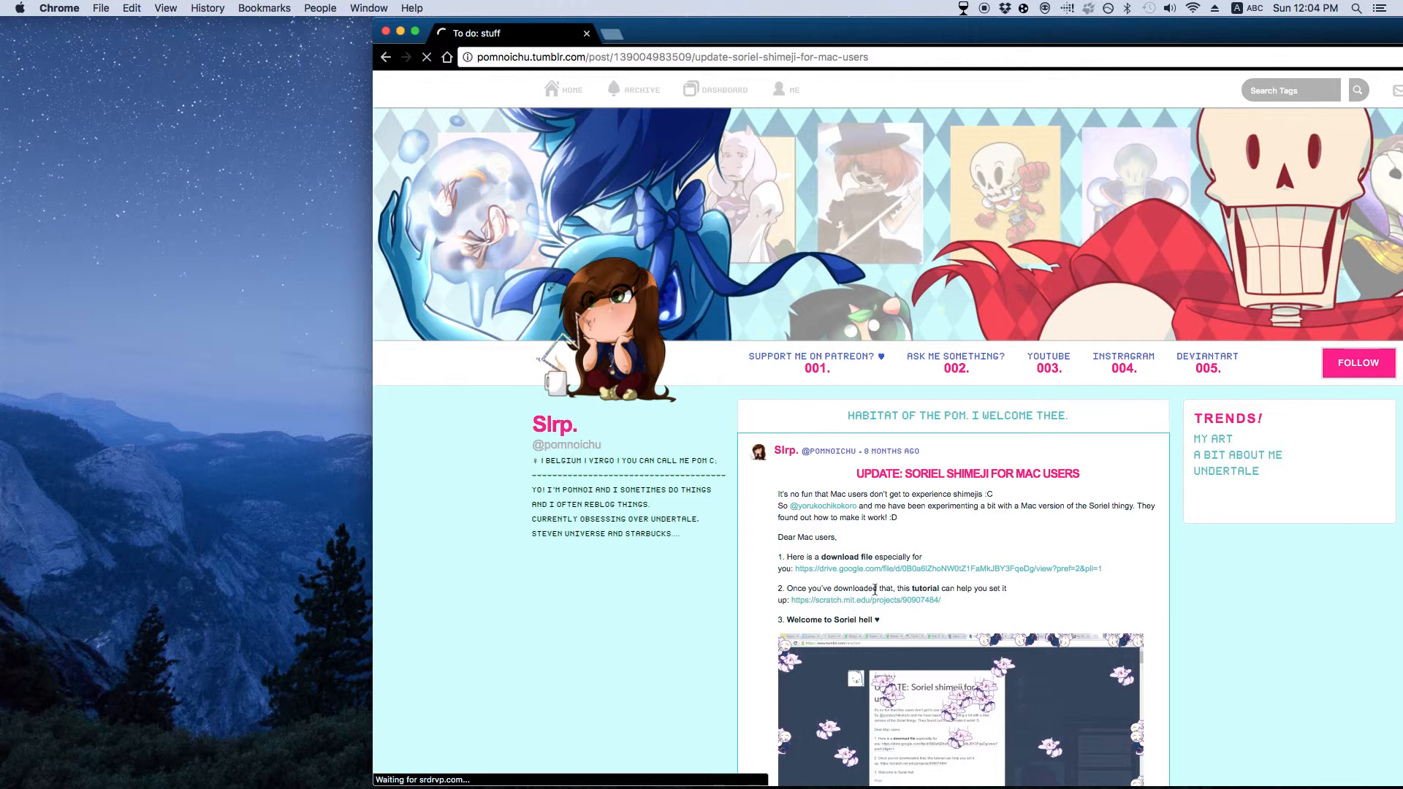
scroll("down", 3)
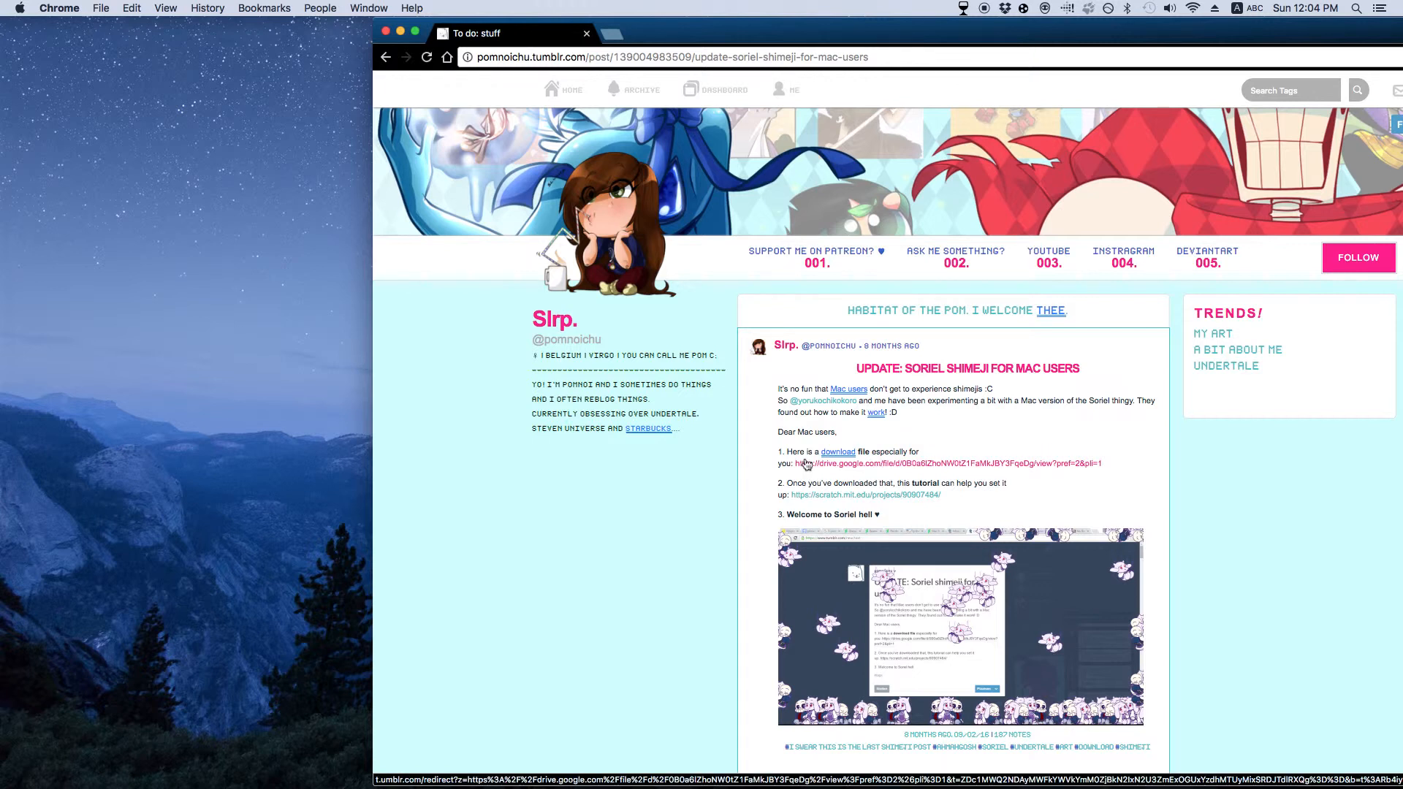
mouse_move(974, 463)
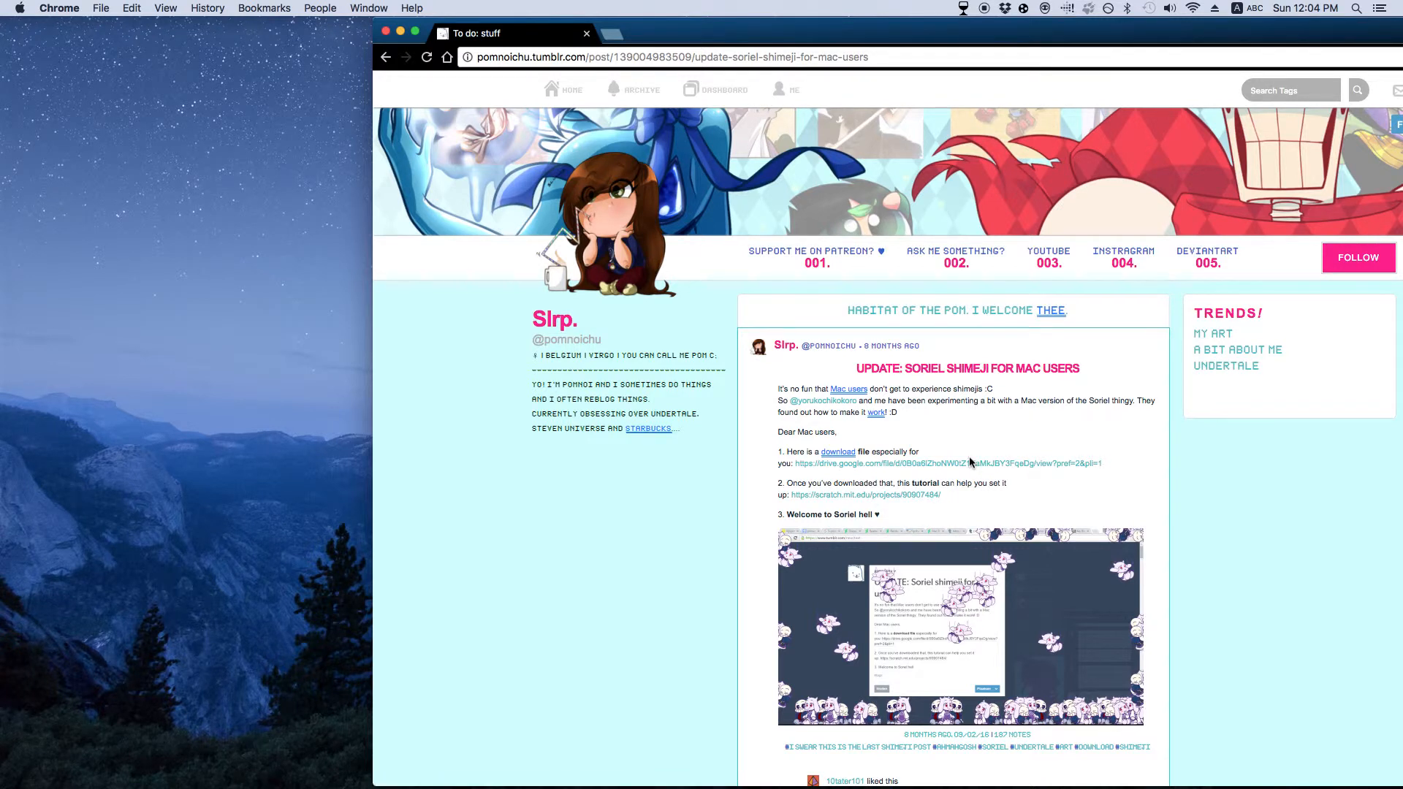
Step: Download Soriel.zip from its Google Drive page and close the leftover blank tab
left_click(948, 463)
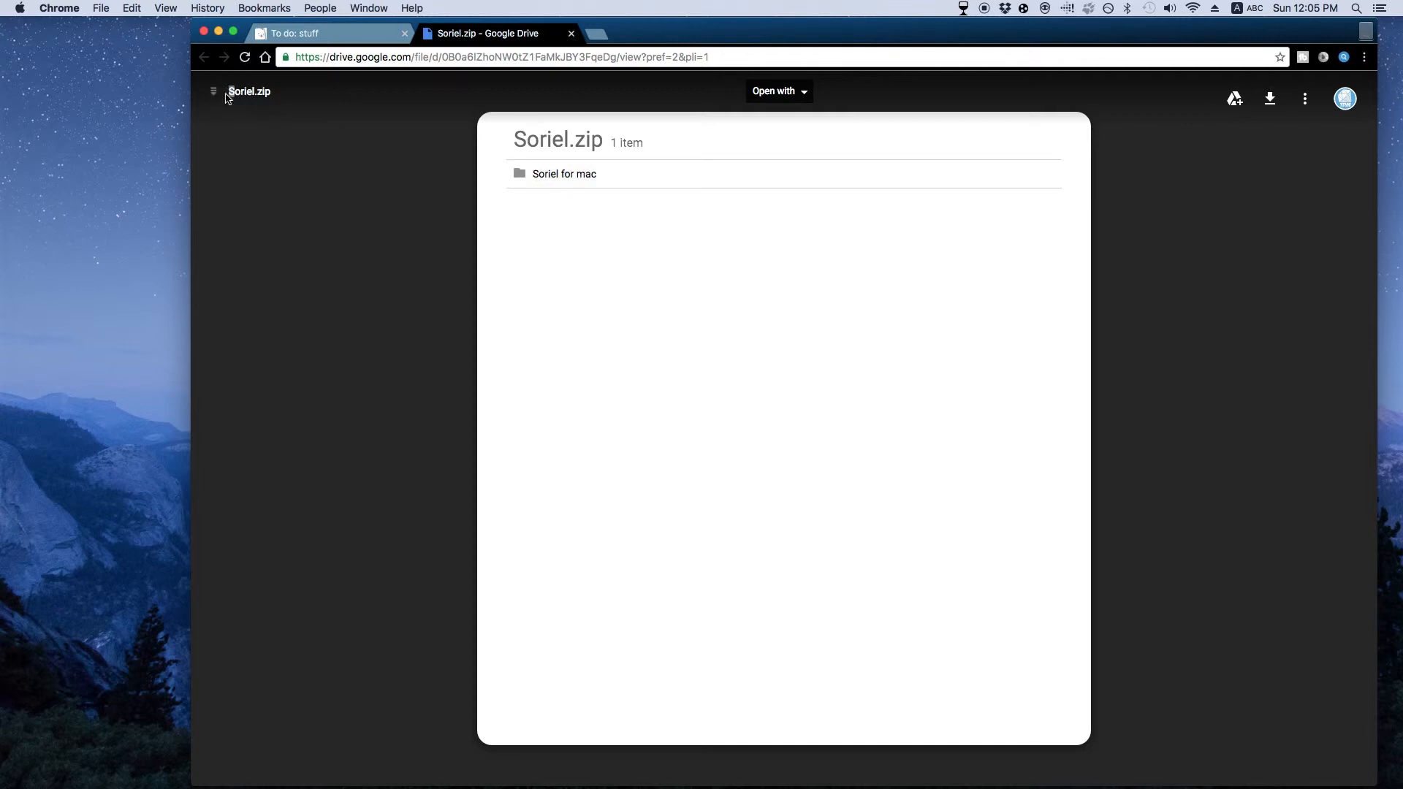
left_click(248, 91)
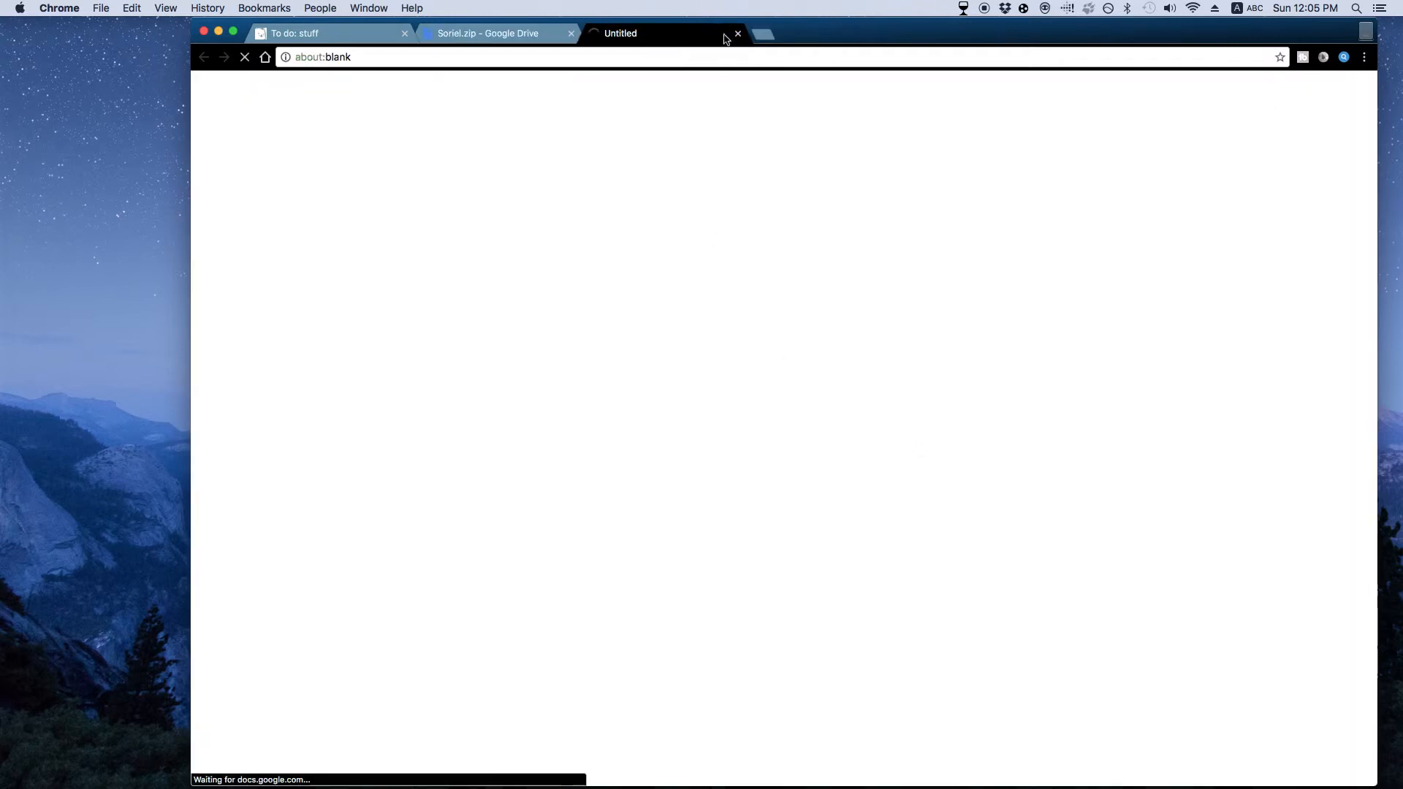
left_click(737, 34)
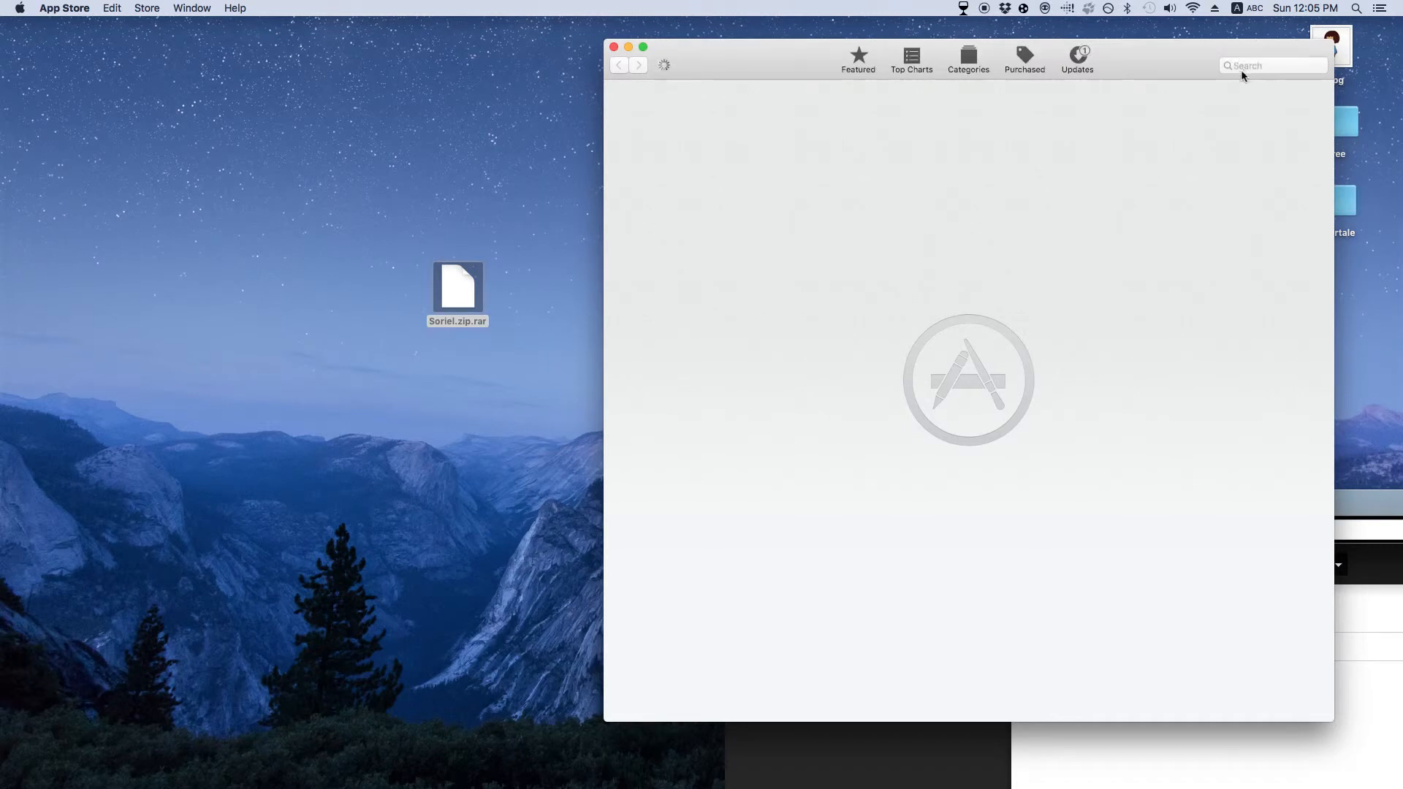
Step: Search the App Store for 'unrar' and list the unrar unarchiver results
left_click(1271, 66)
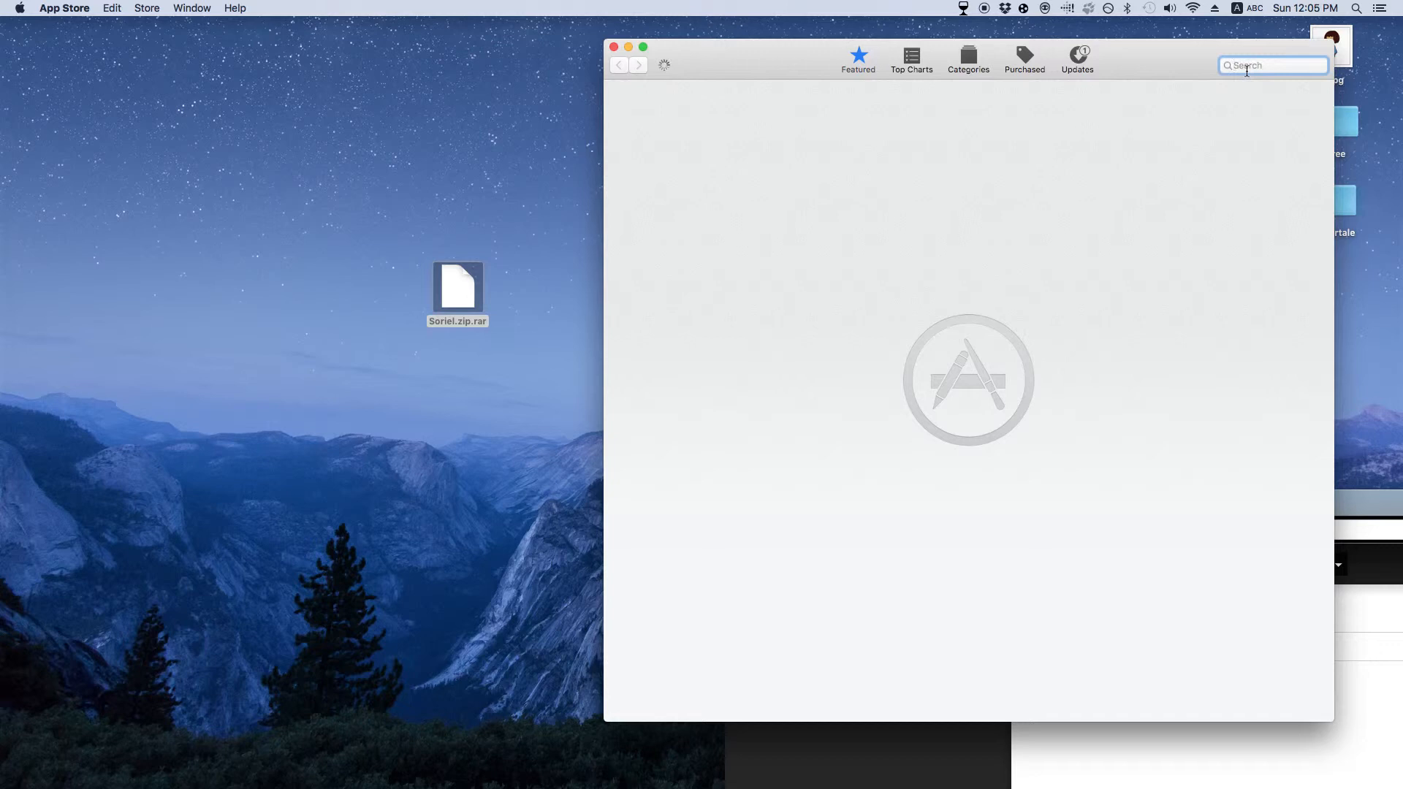
type("unrar")
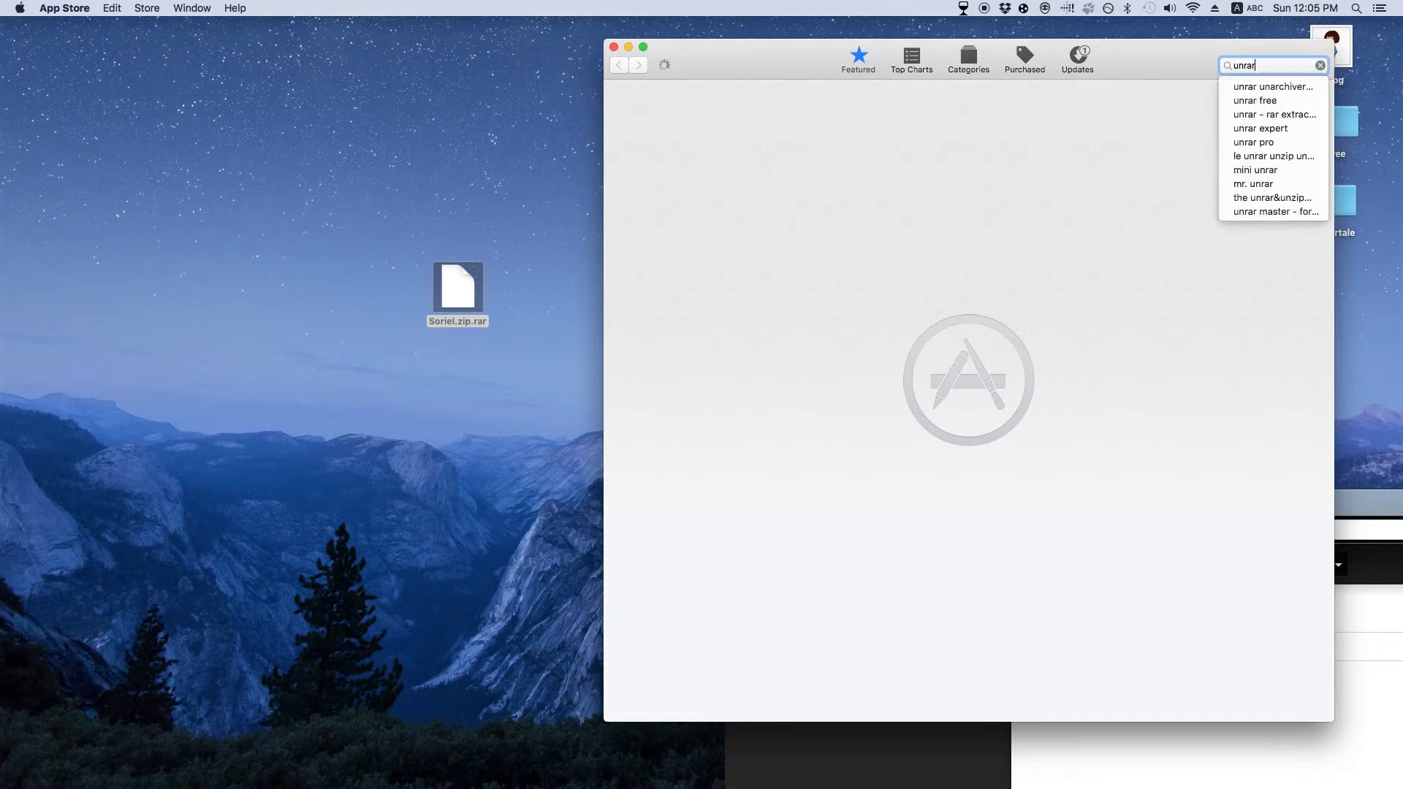
left_click(1273, 86)
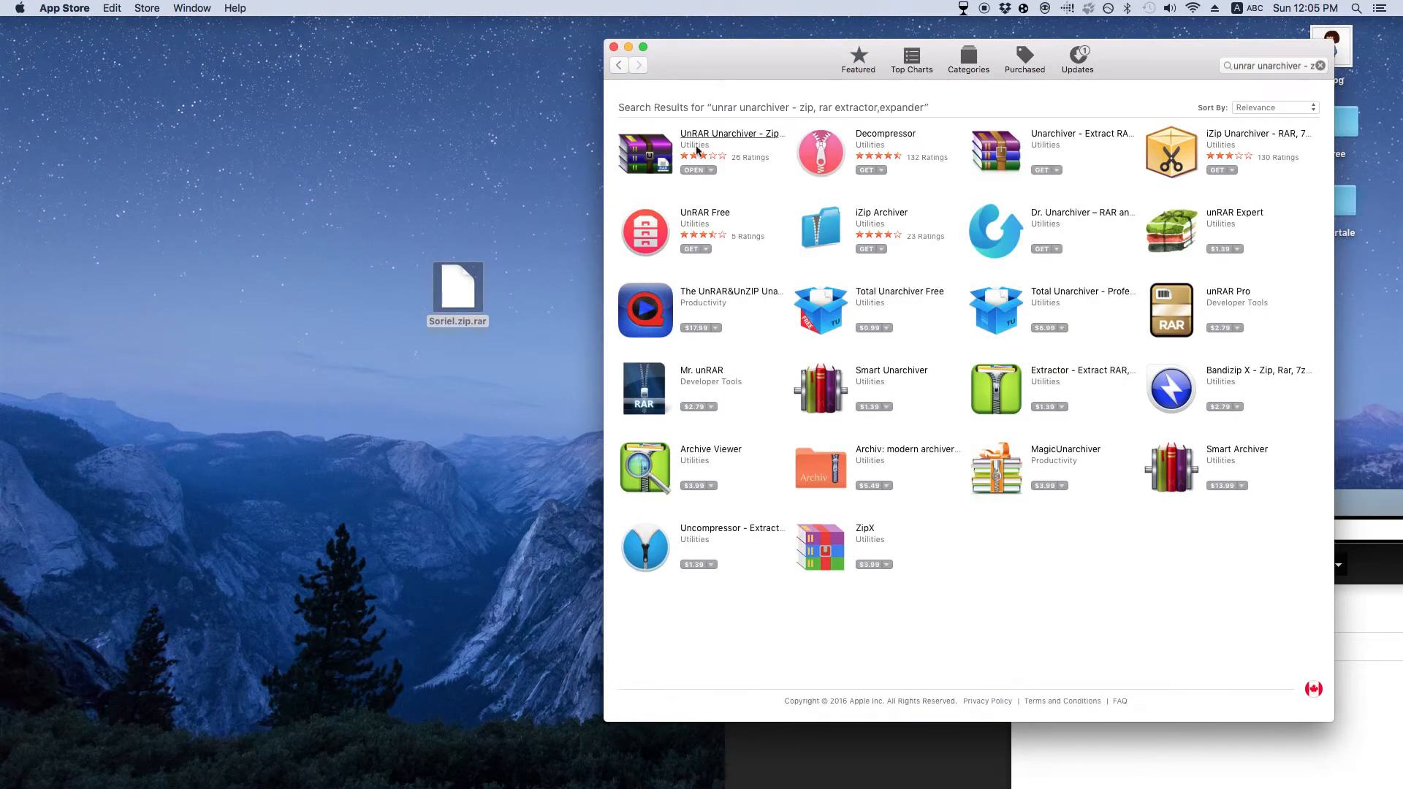
mouse_move(667, 81)
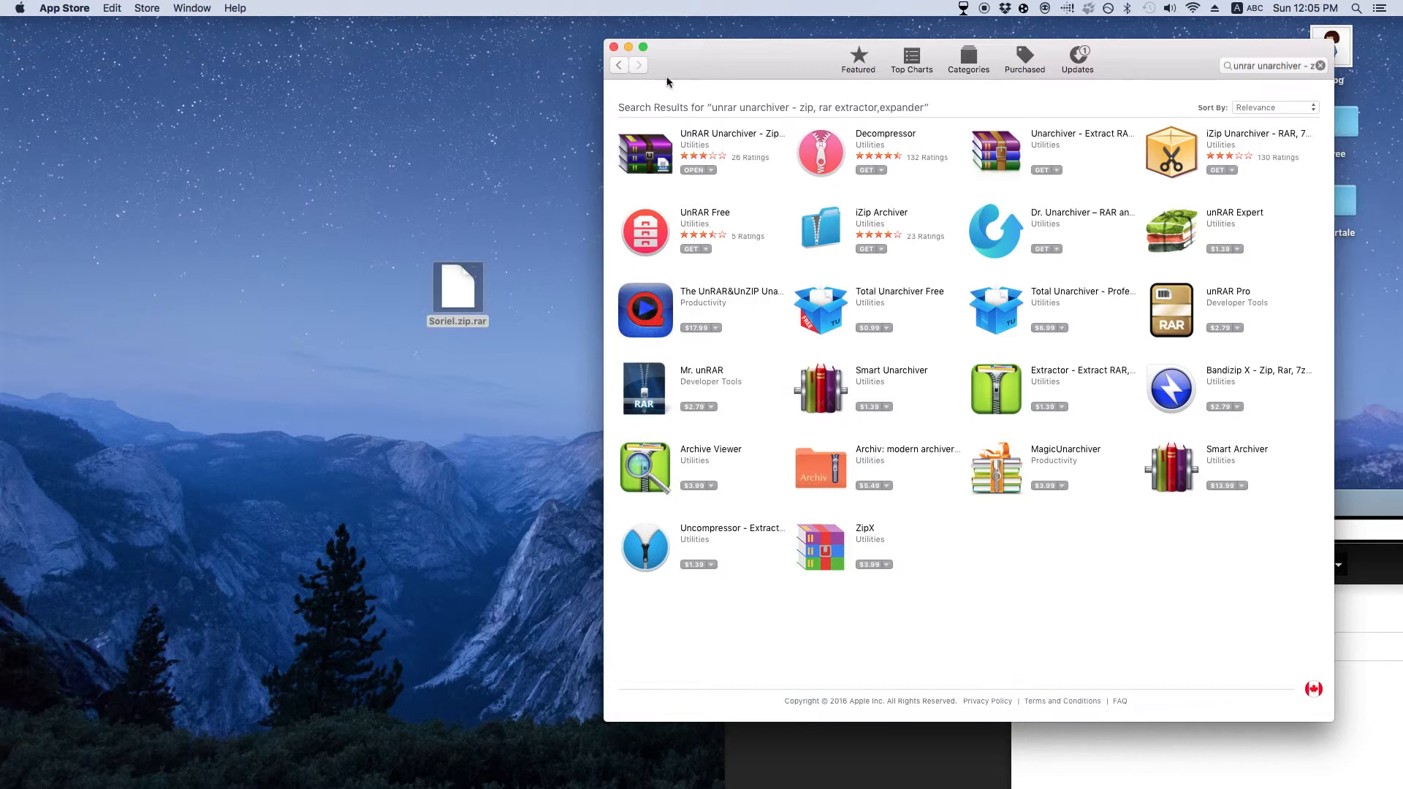
mouse_move(616, 64)
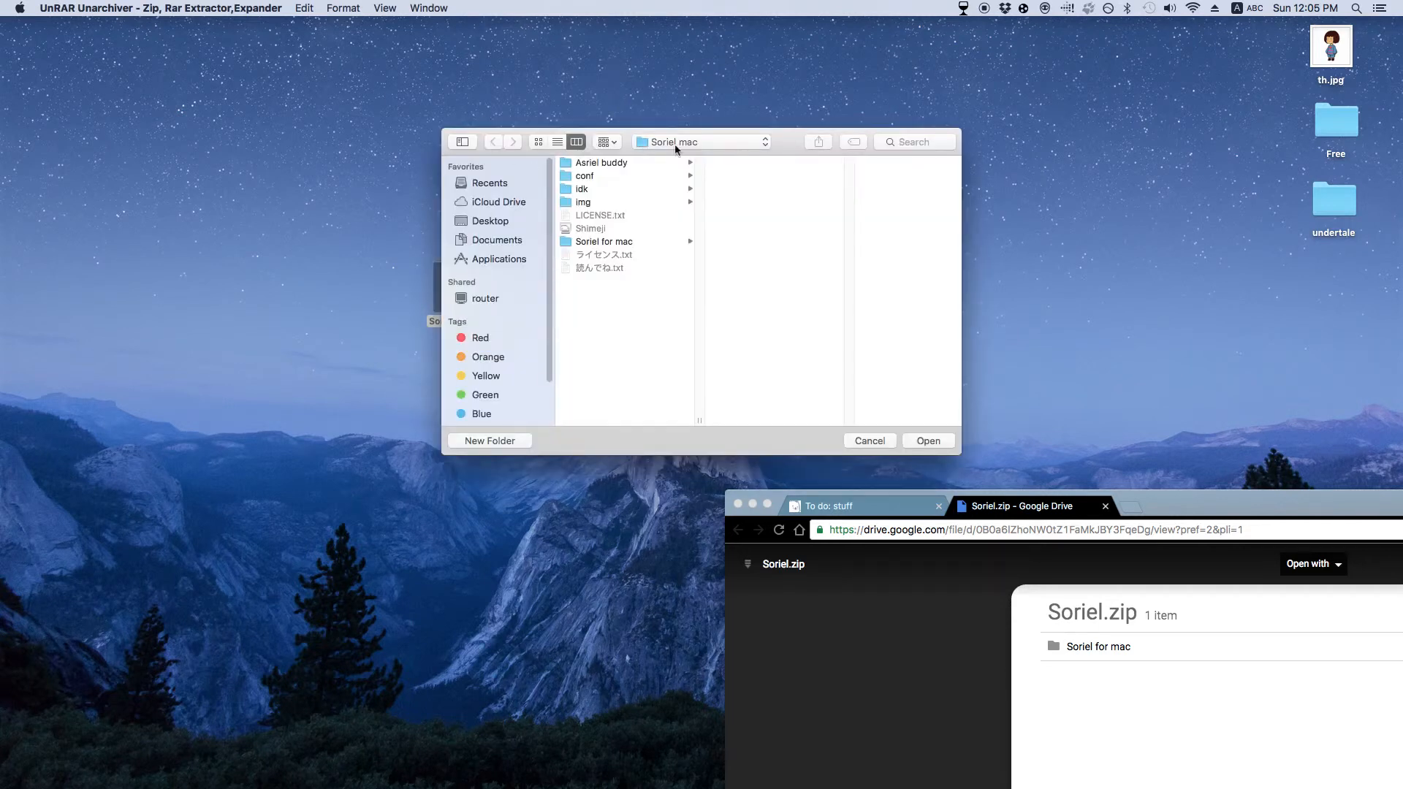
Step: Extract the archive to the Desktop and browse into Soriel mac's img sprite folder
left_click(702, 141)
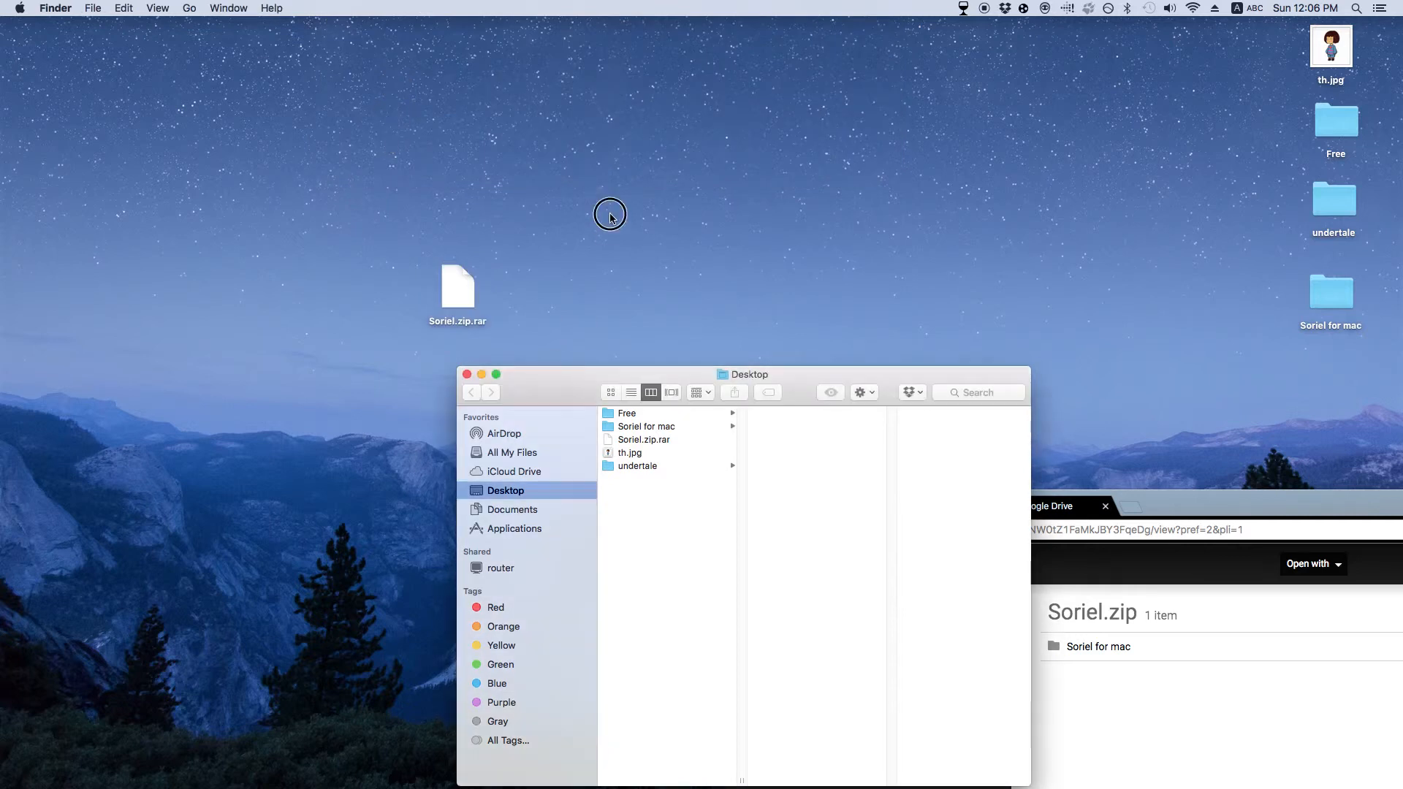
left_click_drag(742, 374, 763, 269)
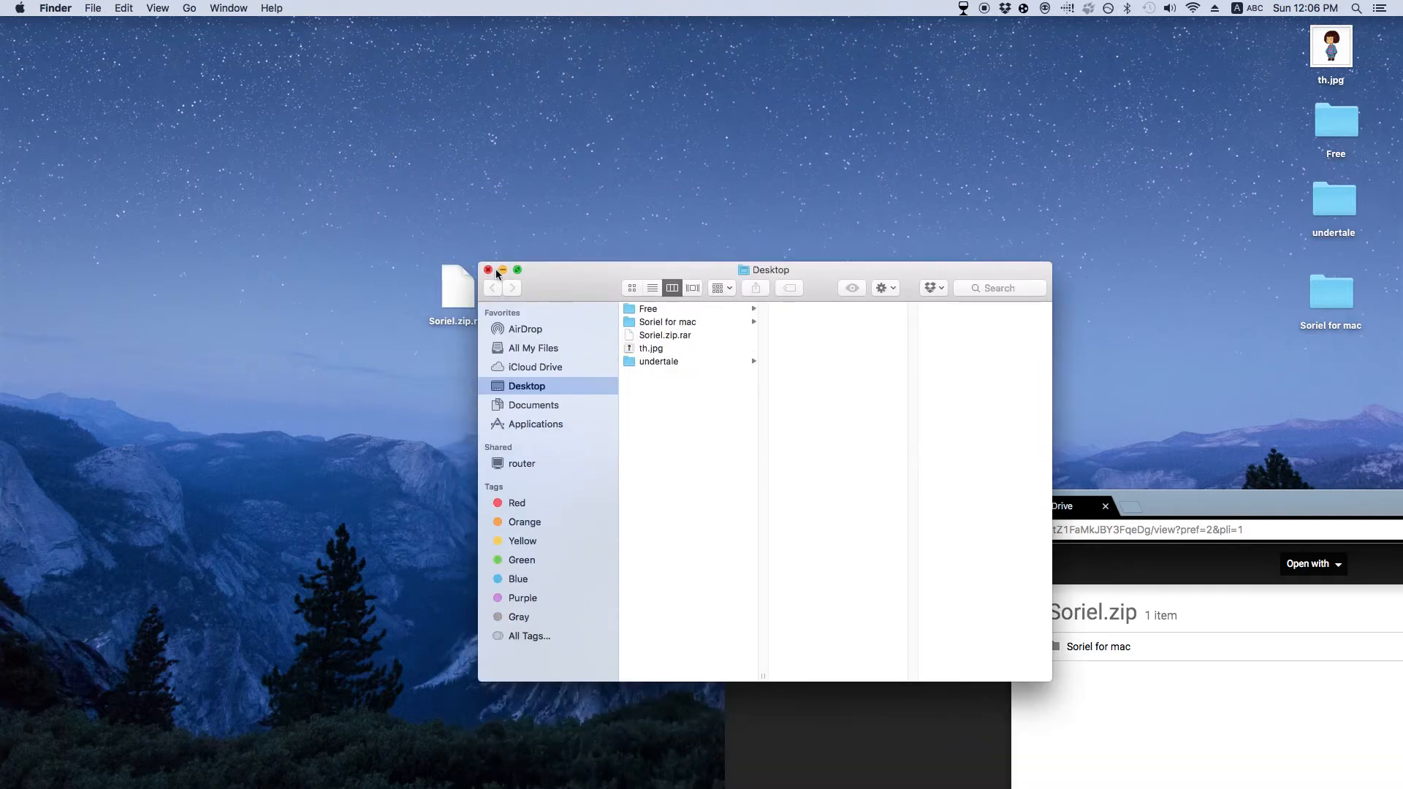
left_click(488, 271)
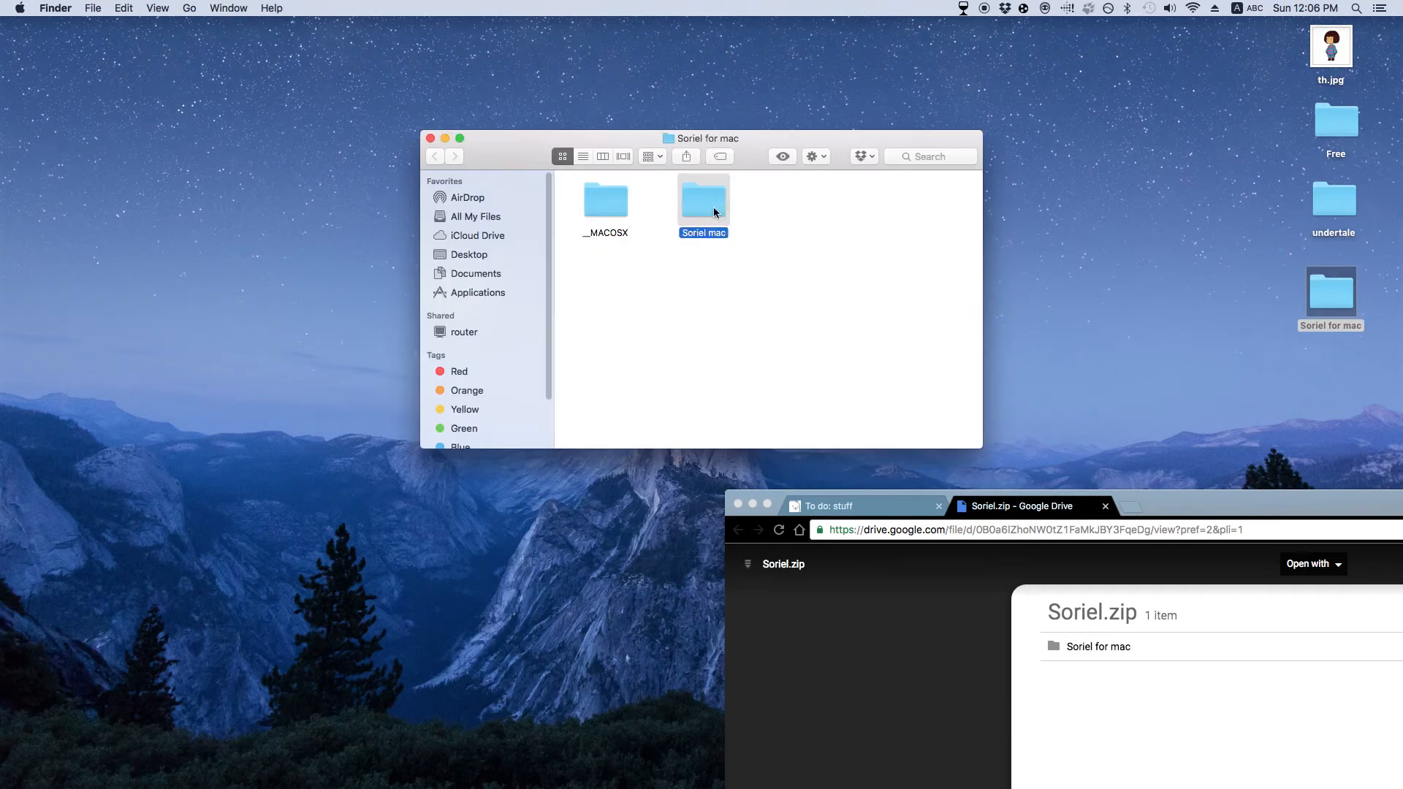
double_click(702, 200)
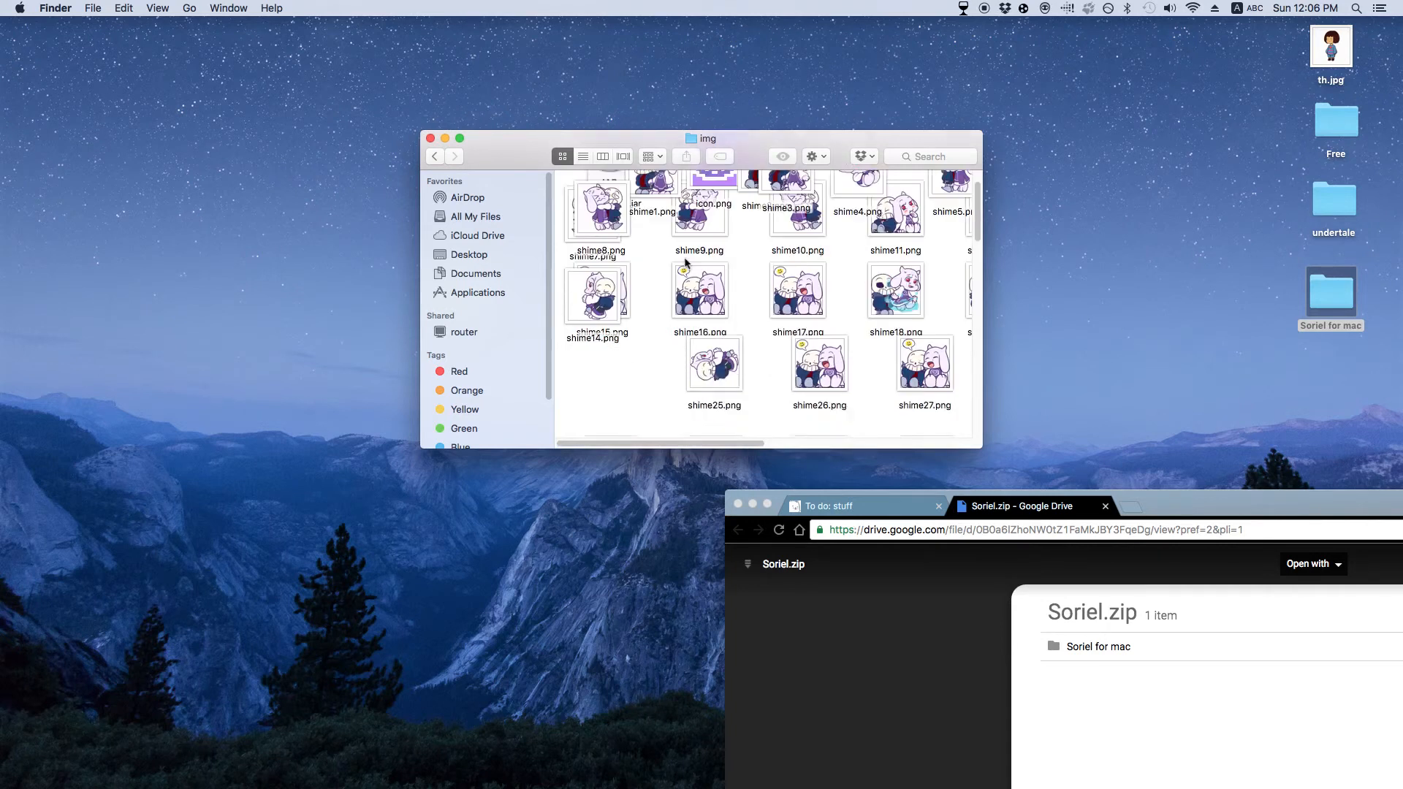
left_click(434, 156)
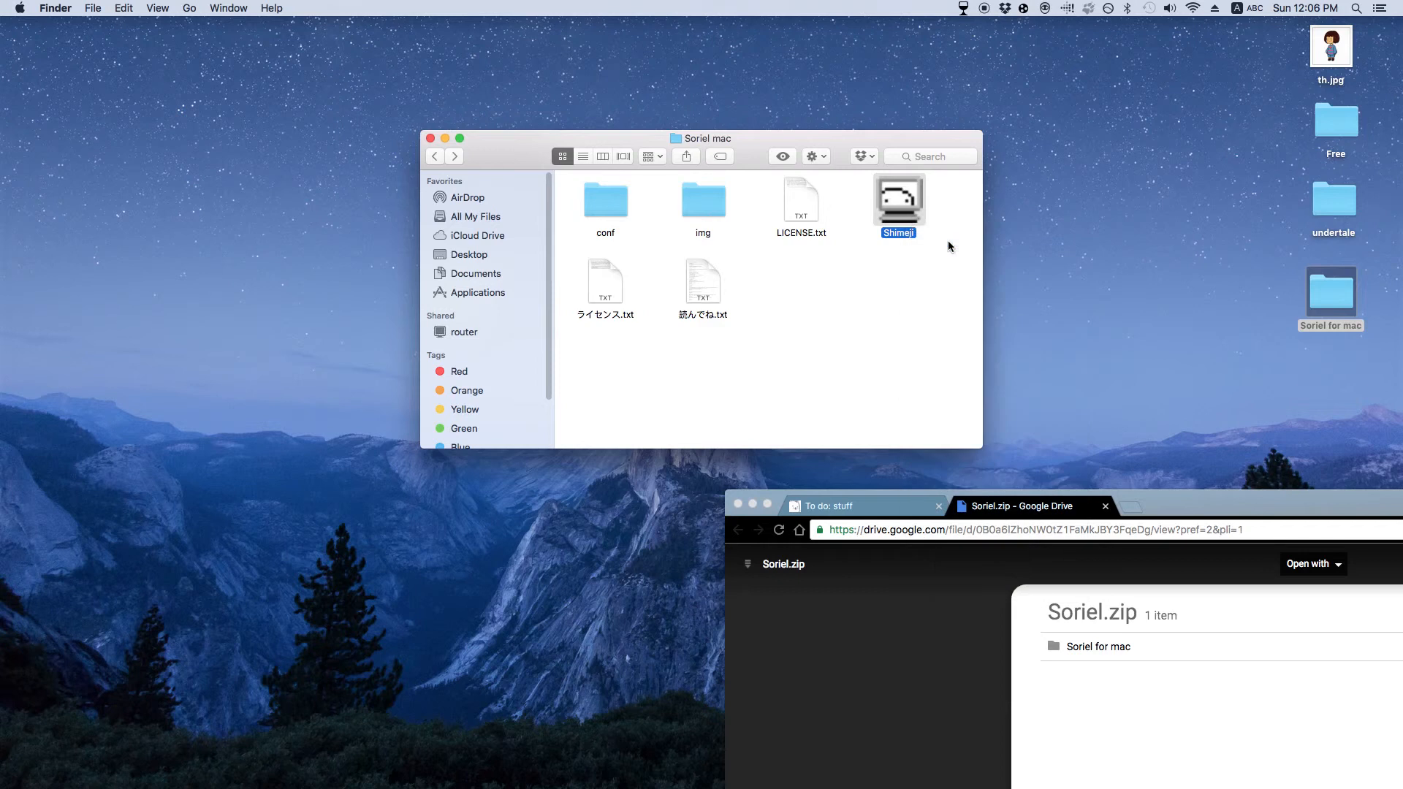
Step: Launch Shimeji.jar from Contents/Resources/Java, approving the unverified-app prompt
double_click(899, 198)
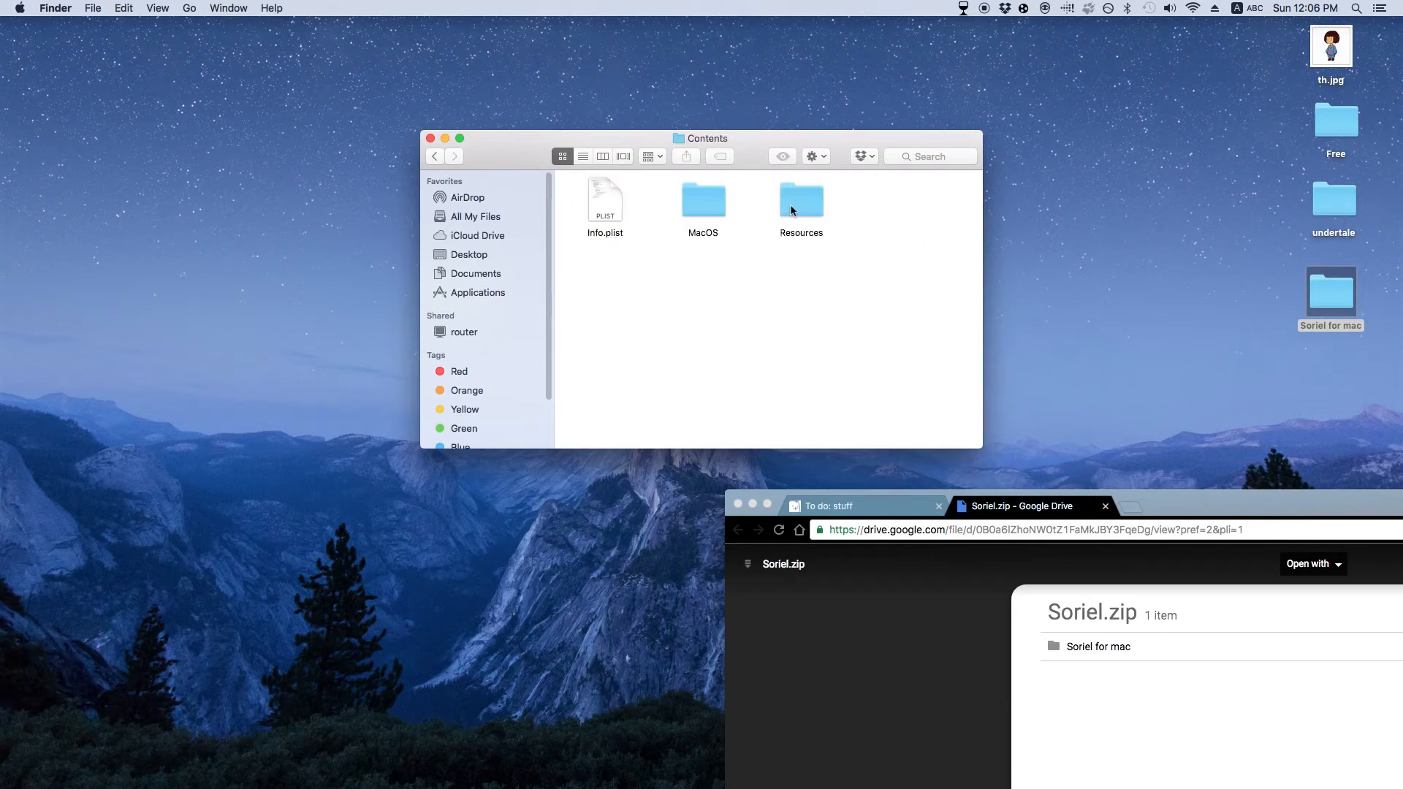
double_click(799, 199)
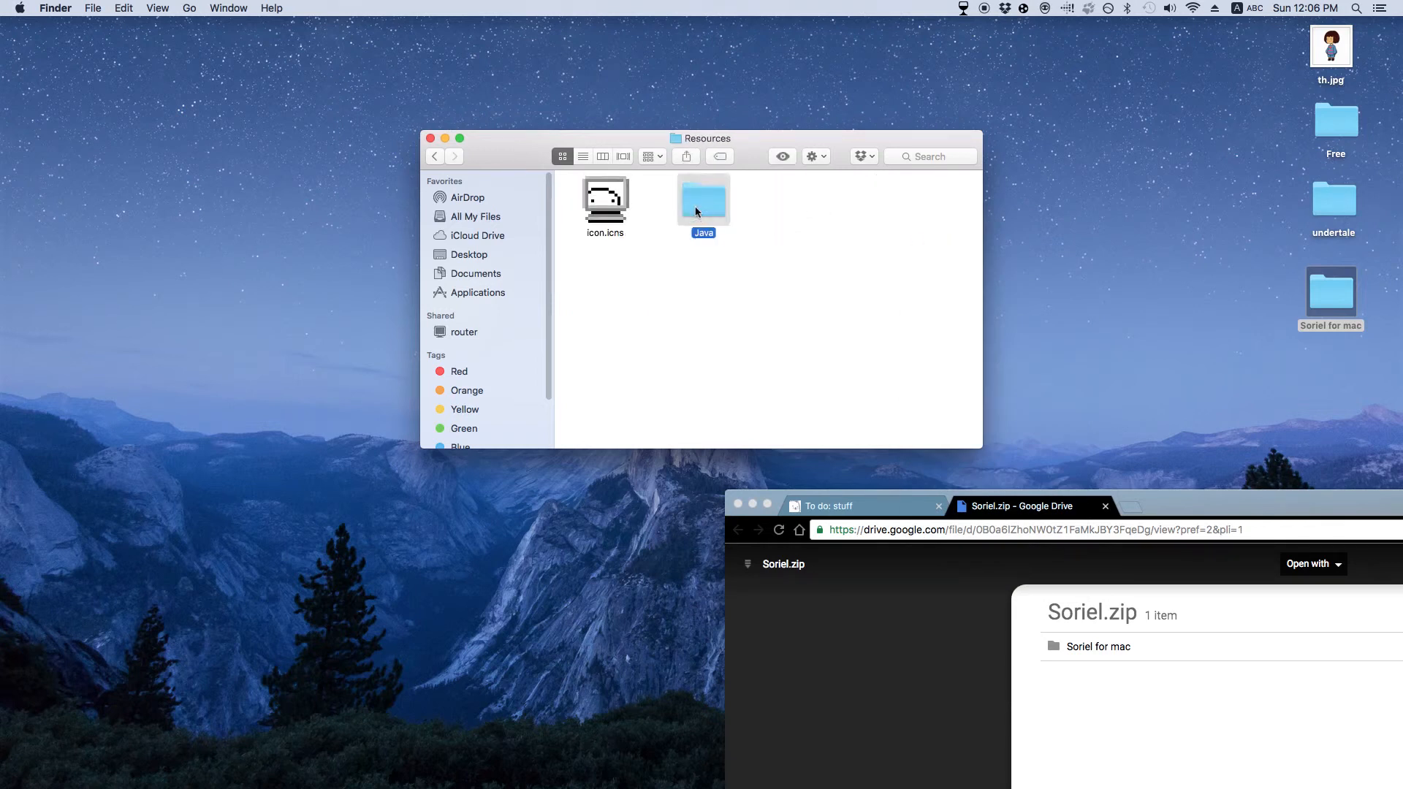
double_click(703, 199)
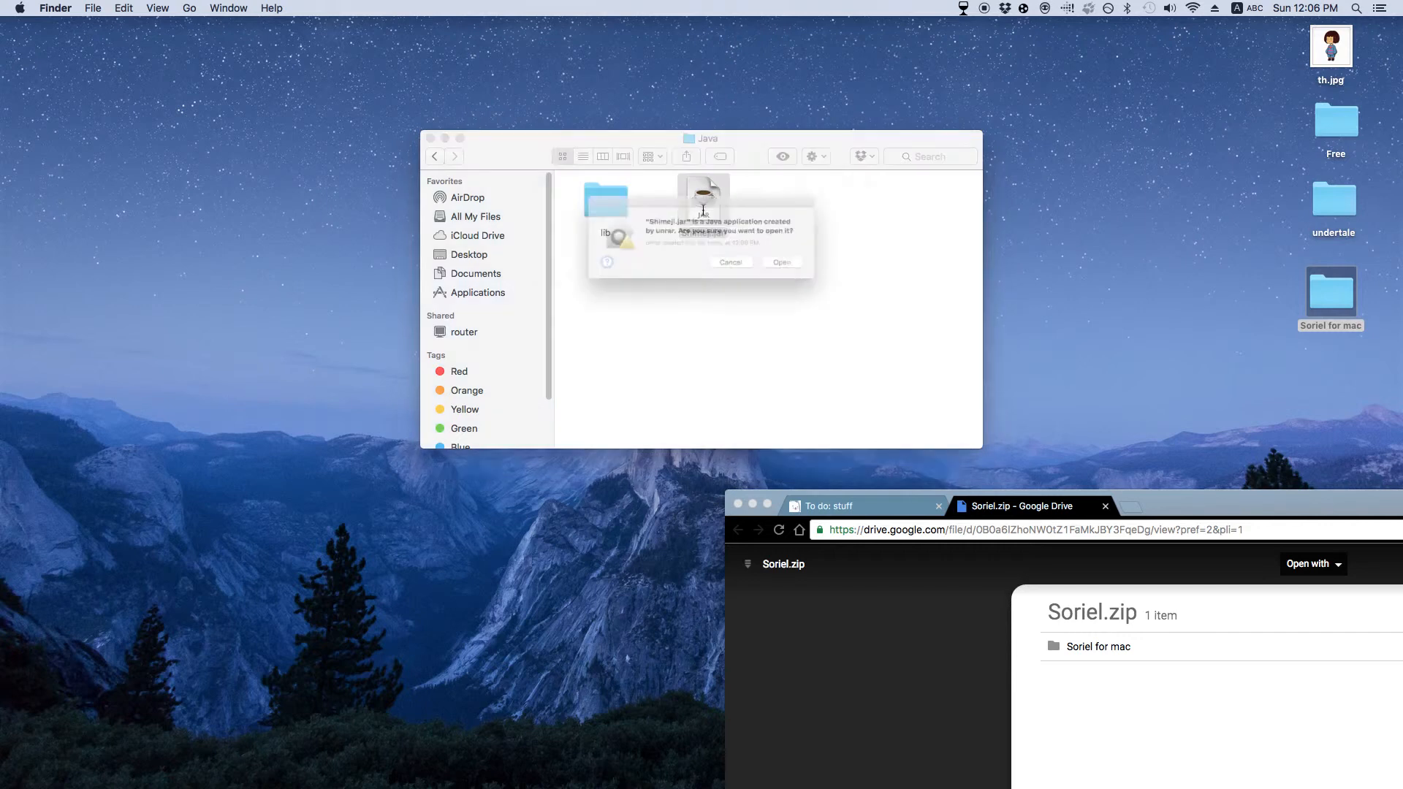
left_click(731, 262)
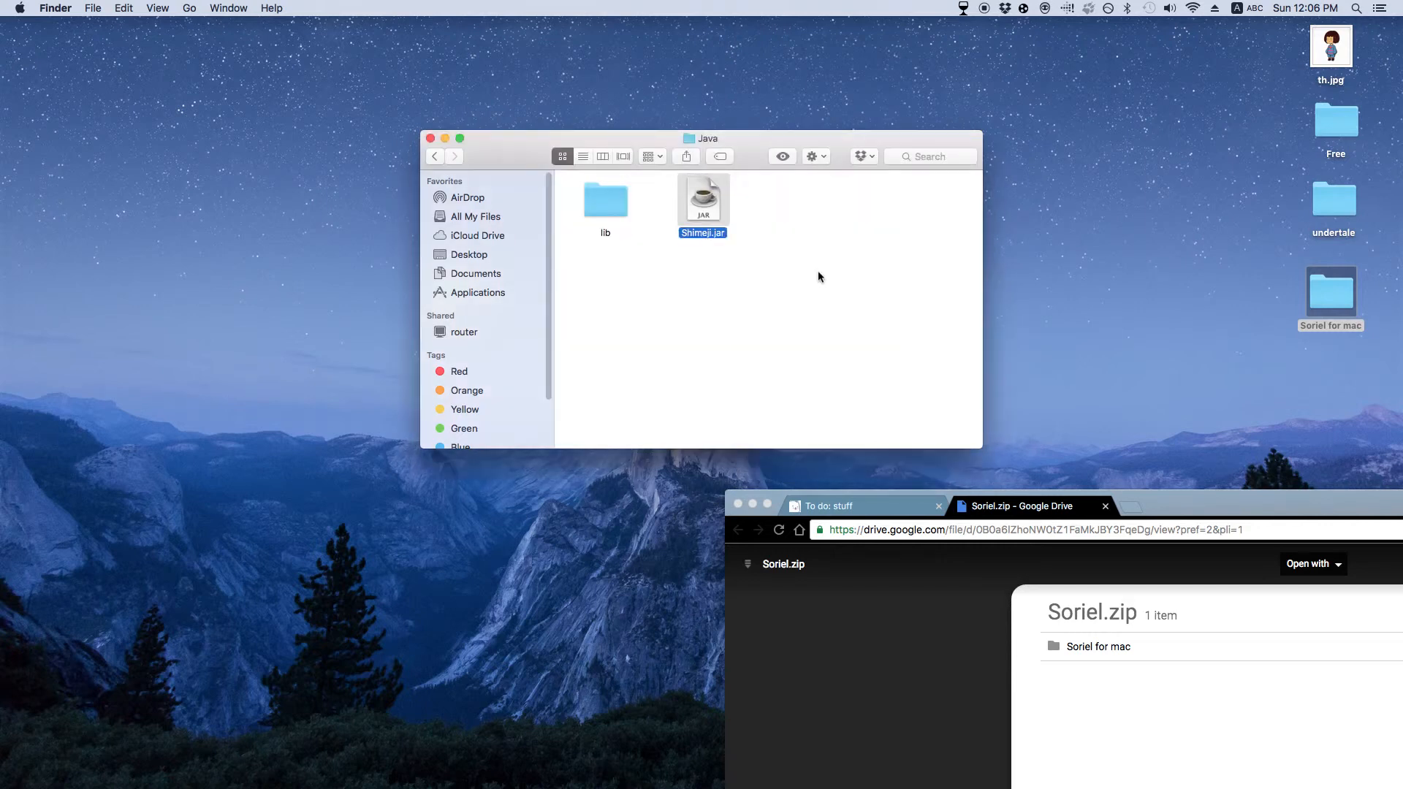
mouse_move(832, 279)
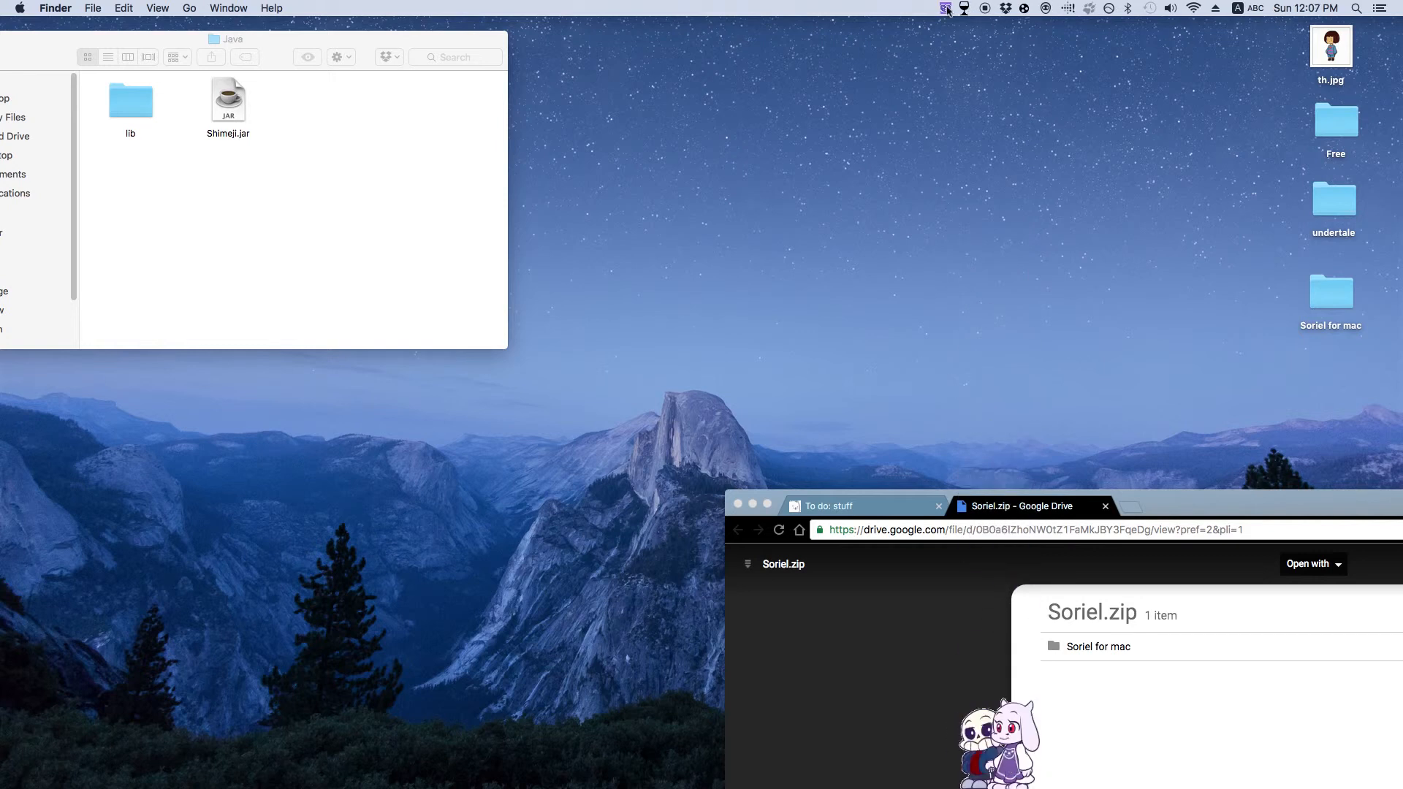
Step: Let the Soriel buddies appear on the desktop and interact with one of them
left_click(944, 9)
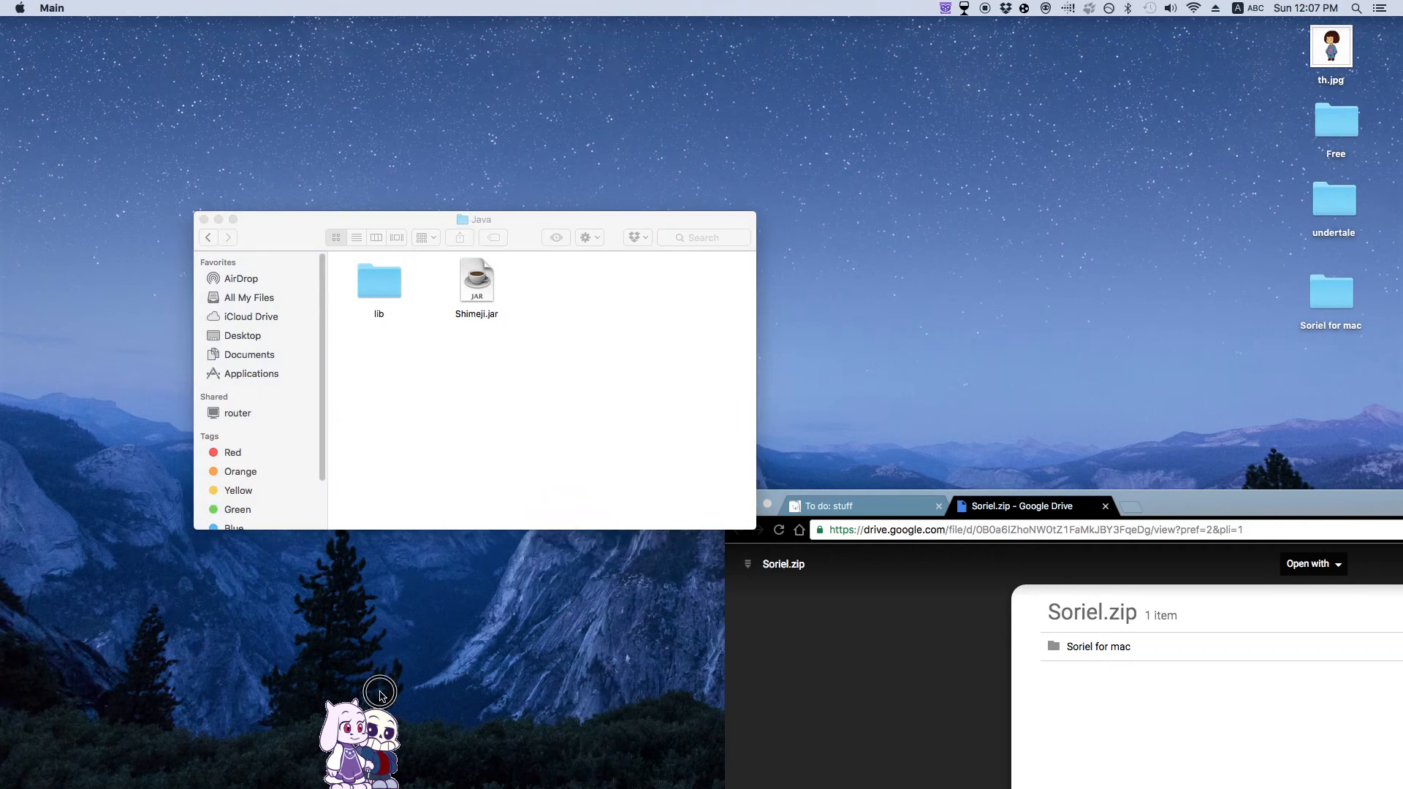
left_click(522, 404)
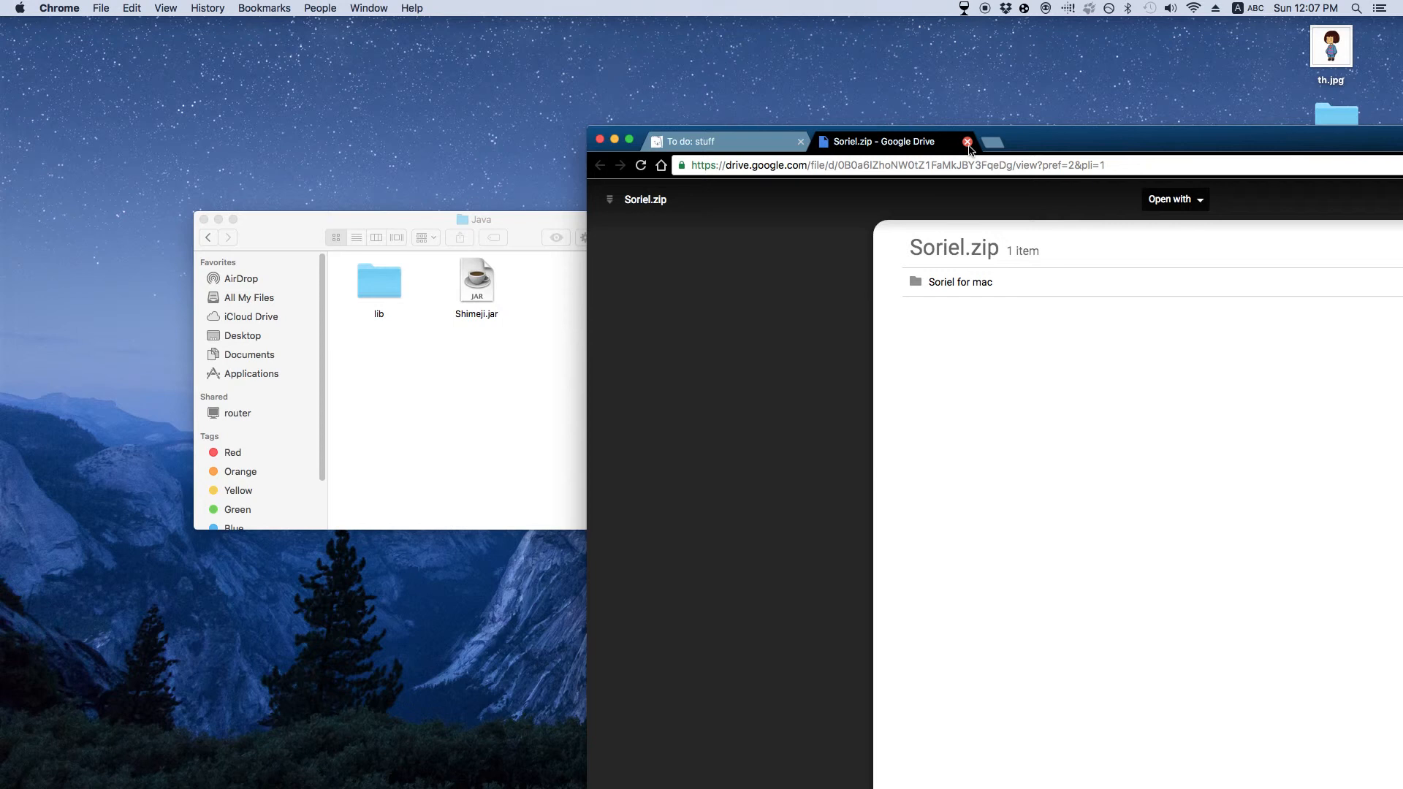
Step: Search a new tab for 'Shimji' and open the Shimejis DeviantArt group result
left_click(967, 142)
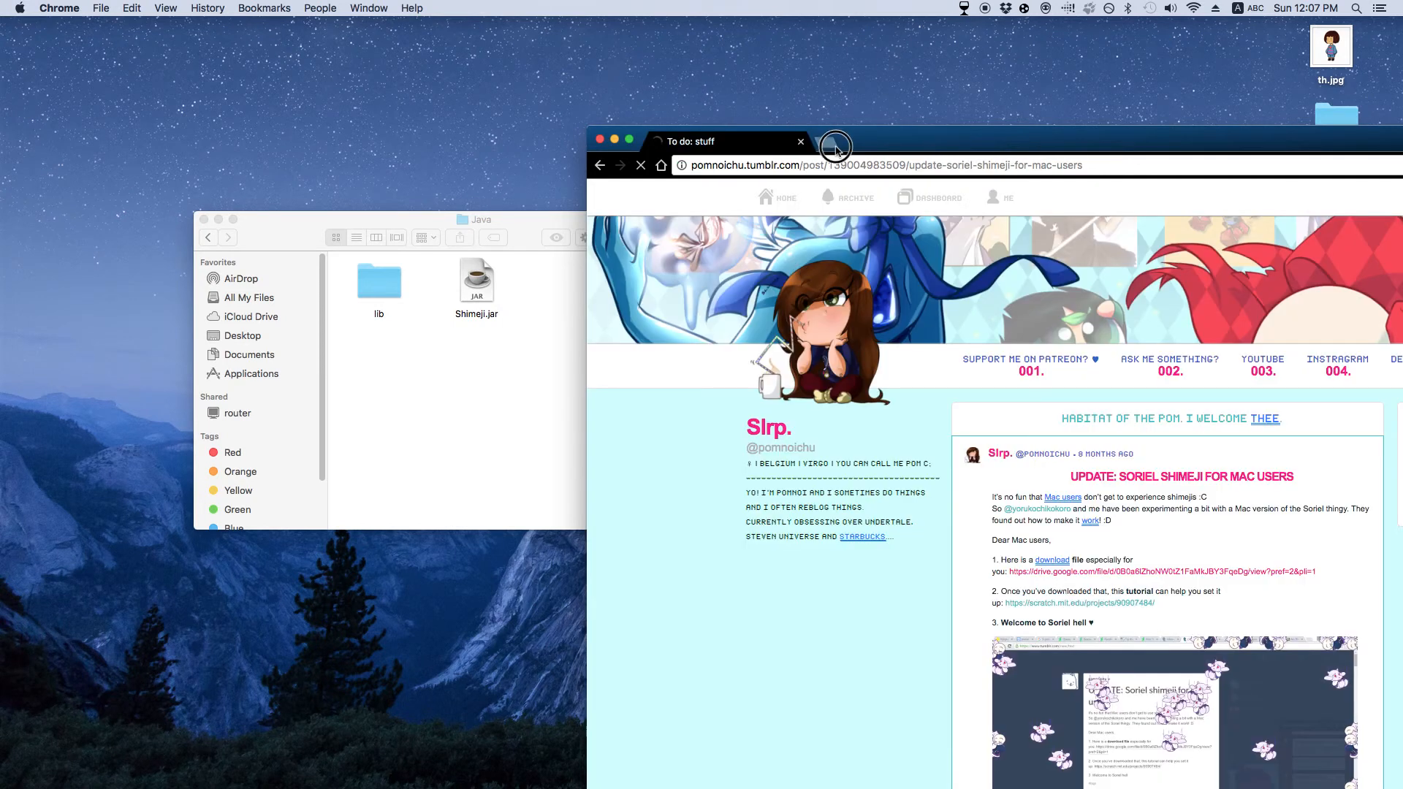
left_click(835, 142)
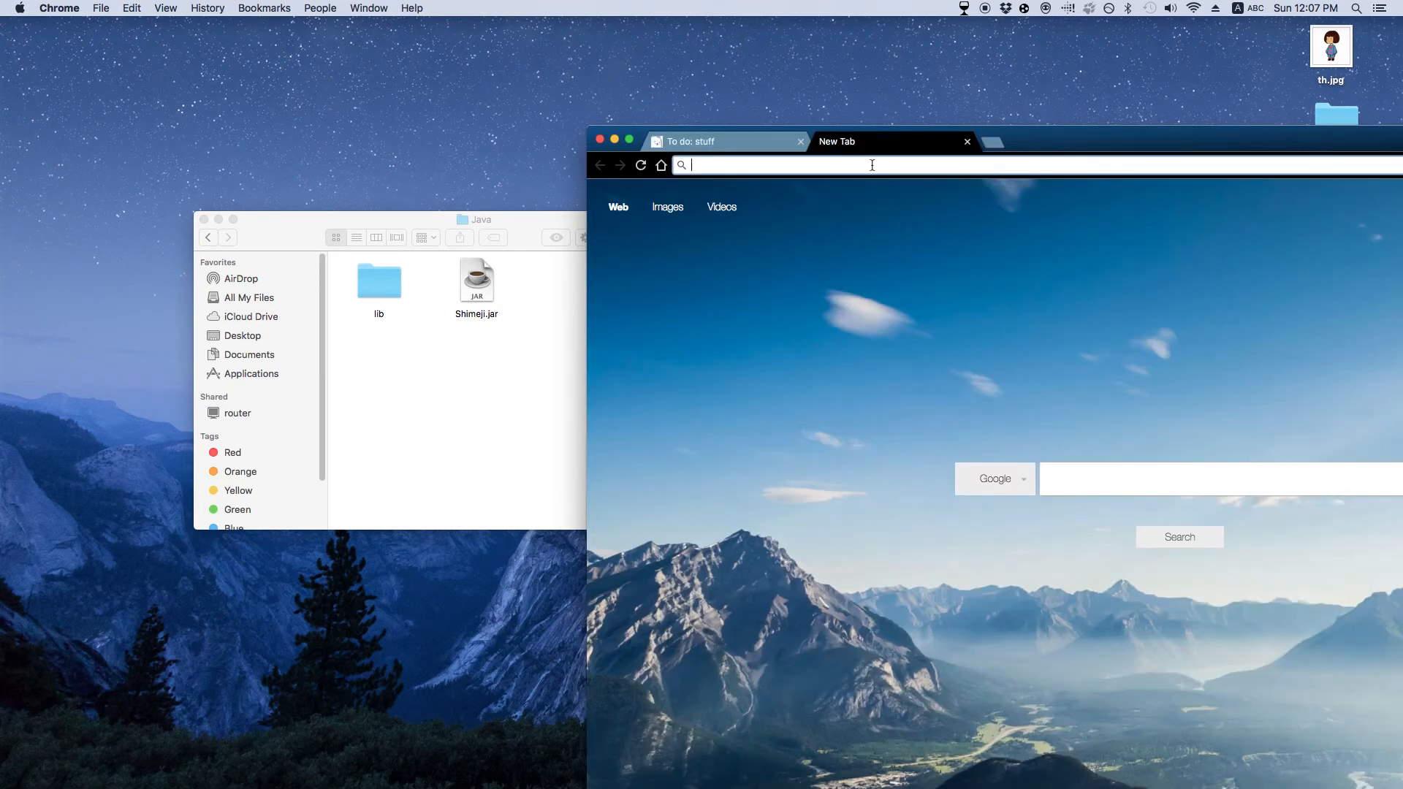
type("Shimjis&pc=cosp&ptag=G1457AA20930904F&form=CONBDF&conlogo=CT3210127")
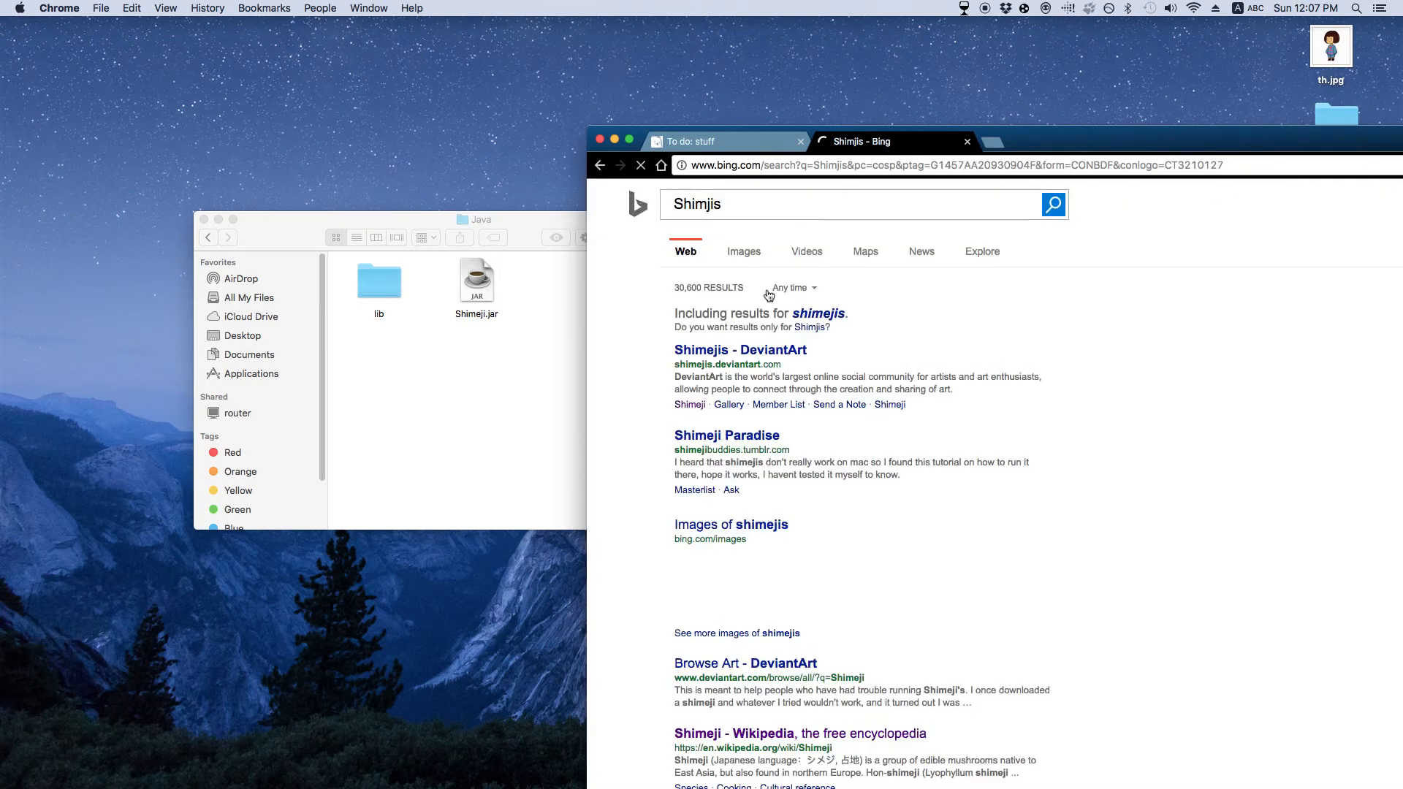
left_click(740, 349)
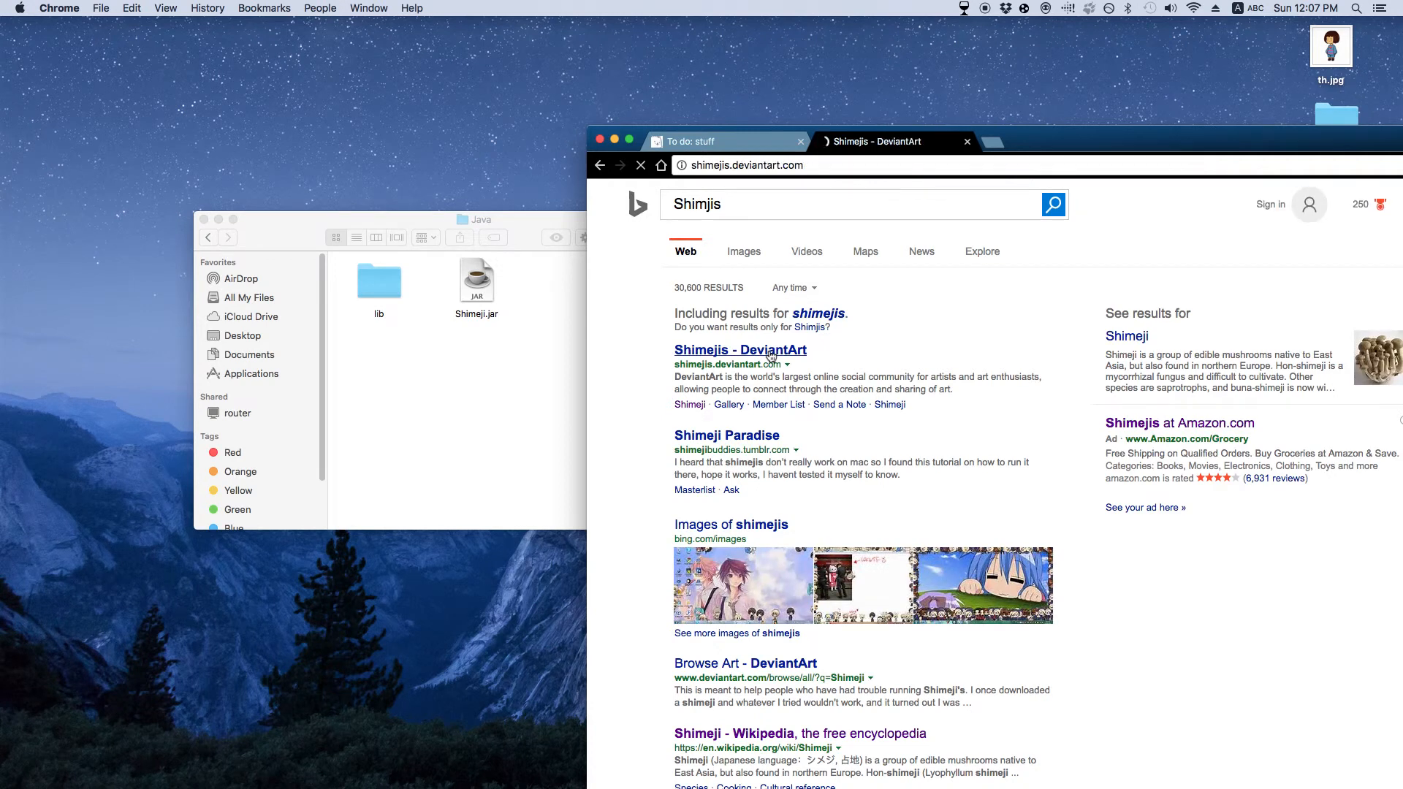
left_click(740, 349)
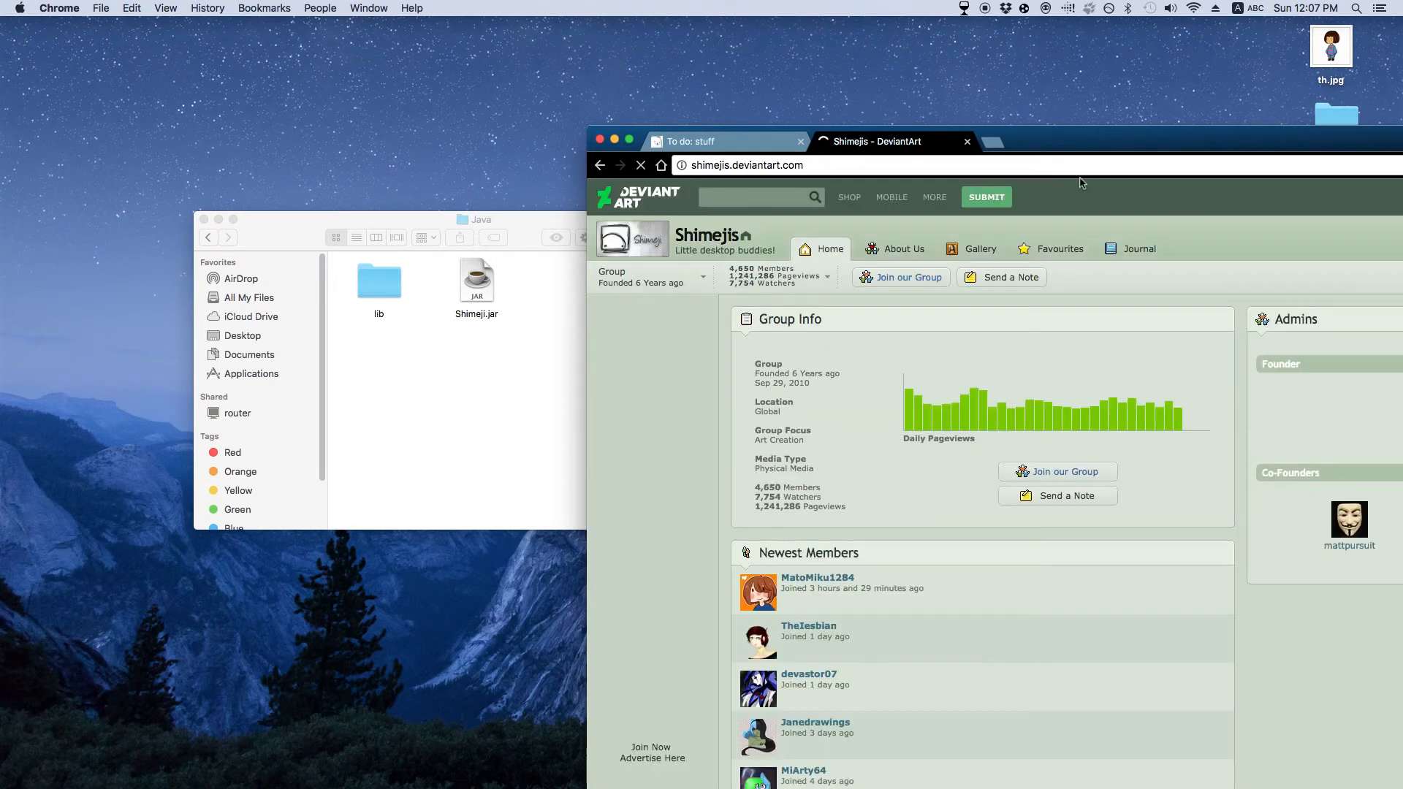
Step: Browse the group gallery and open Kina-Maaka's Sewaddle Shimeji post with its download link
scroll("down", 3)
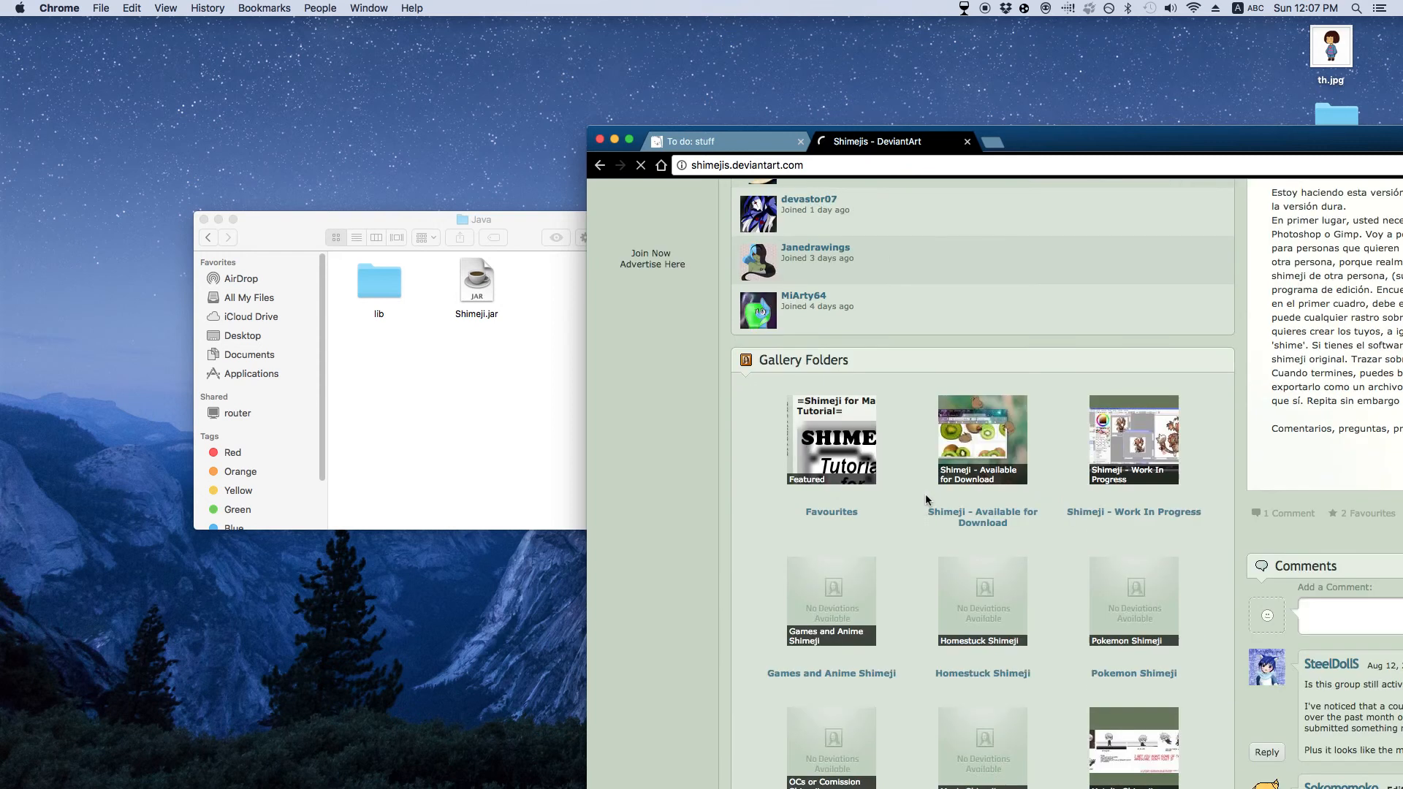
scroll("down", 3)
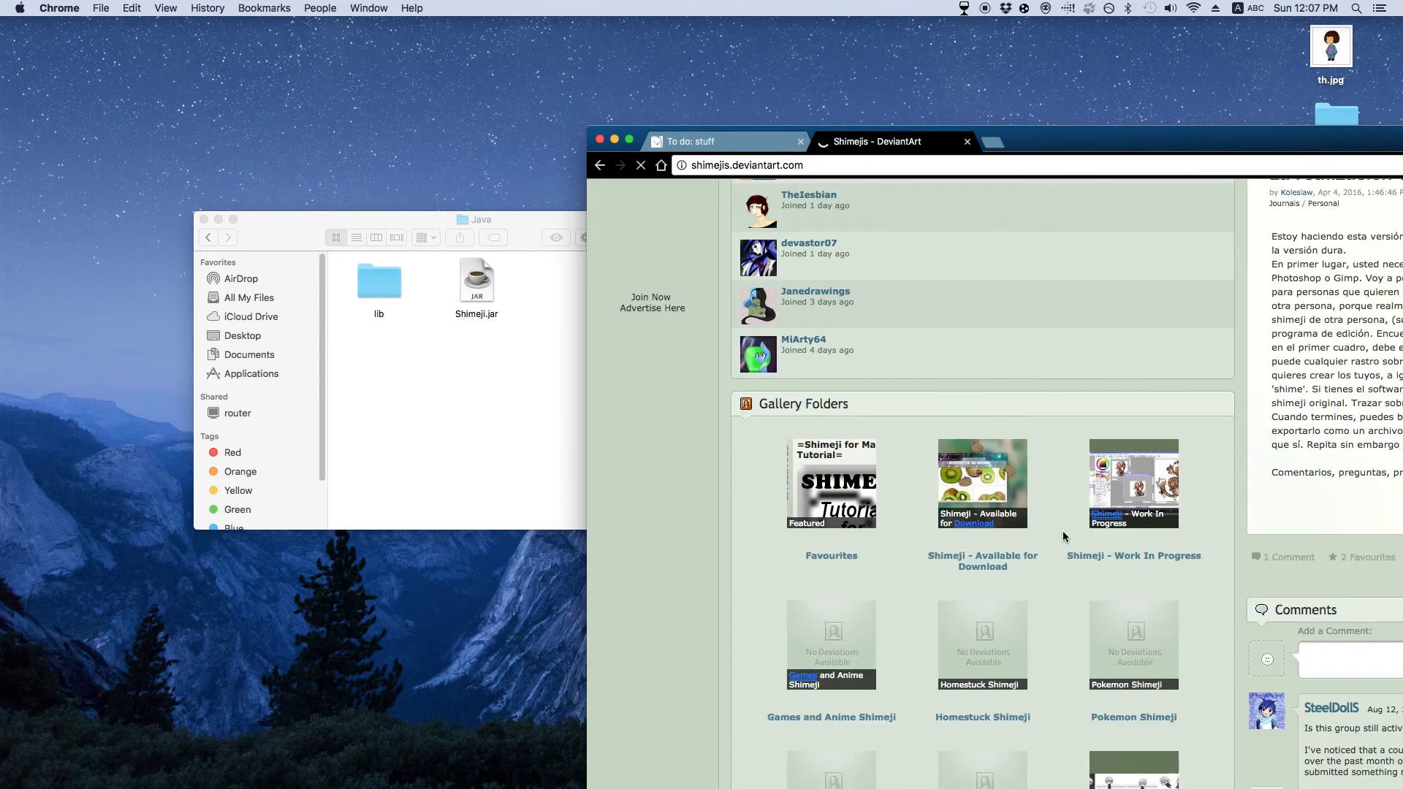
scroll("down", 3)
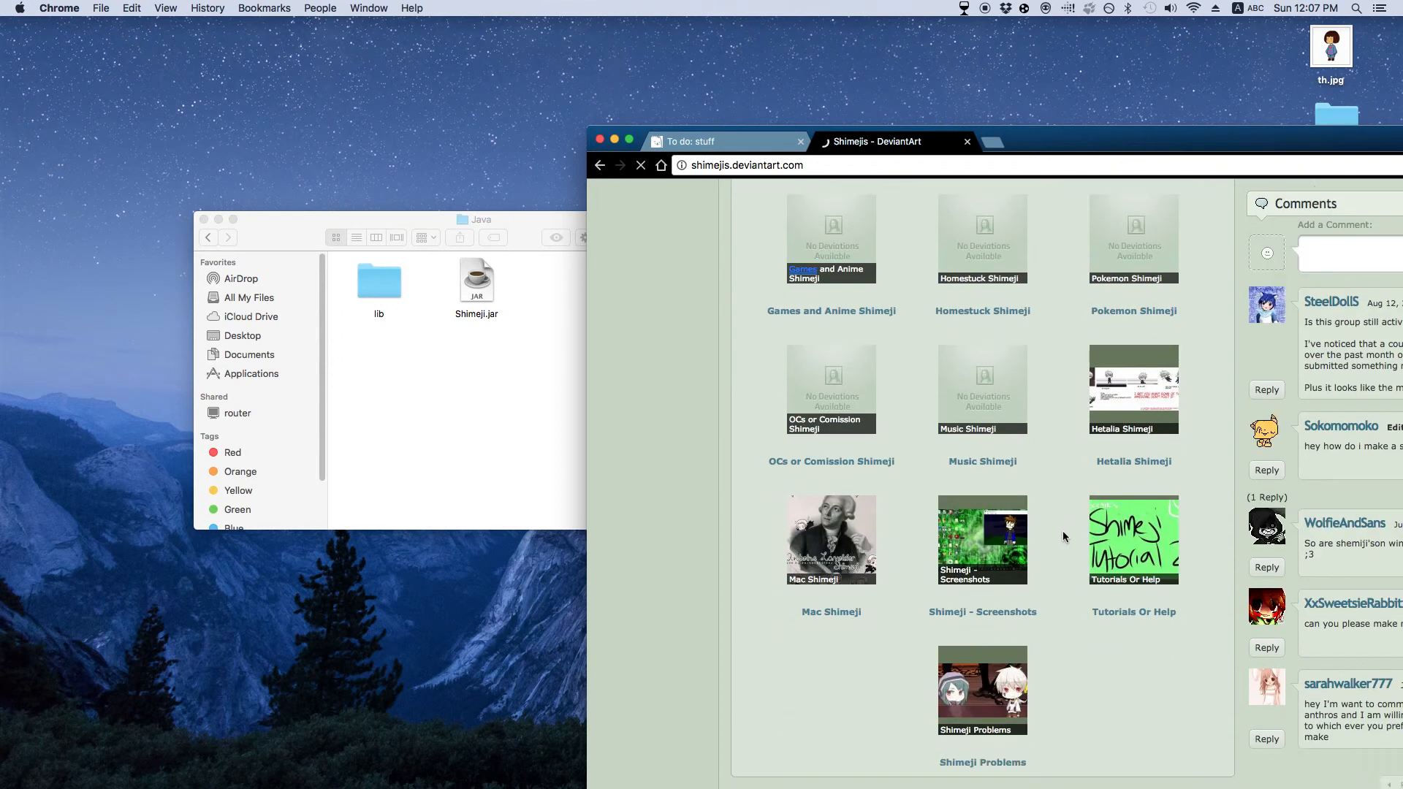
scroll("down", 3)
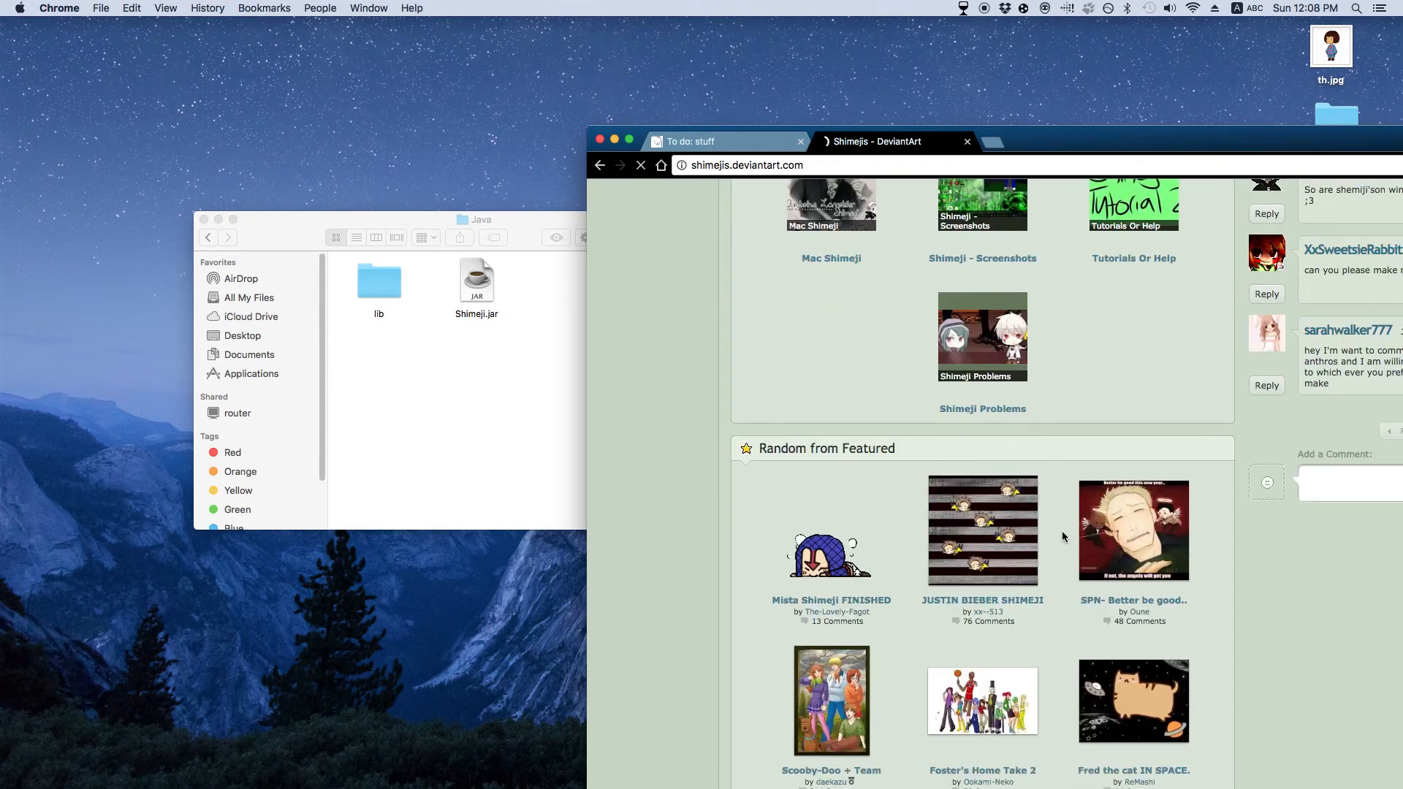
scroll("down", 3)
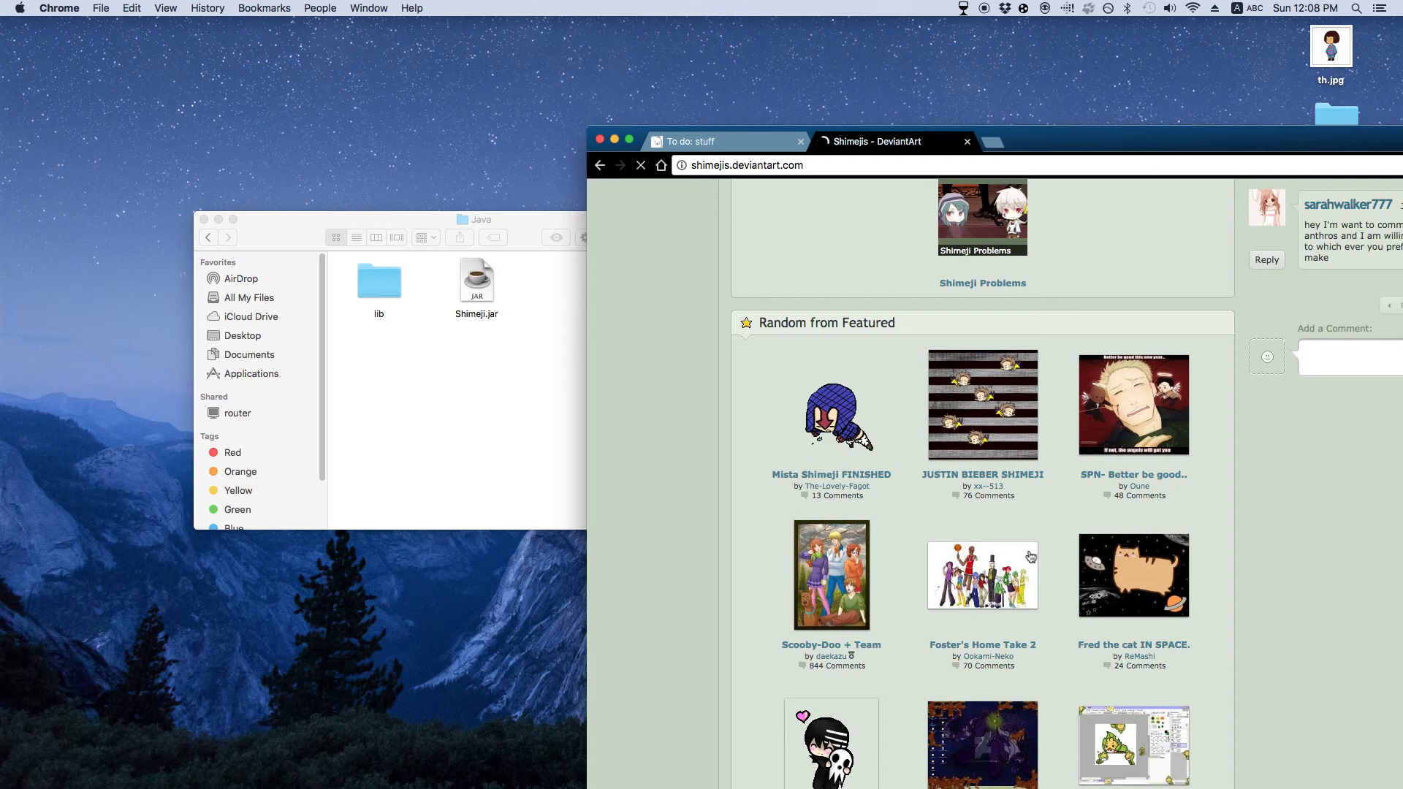
scroll("down", 3)
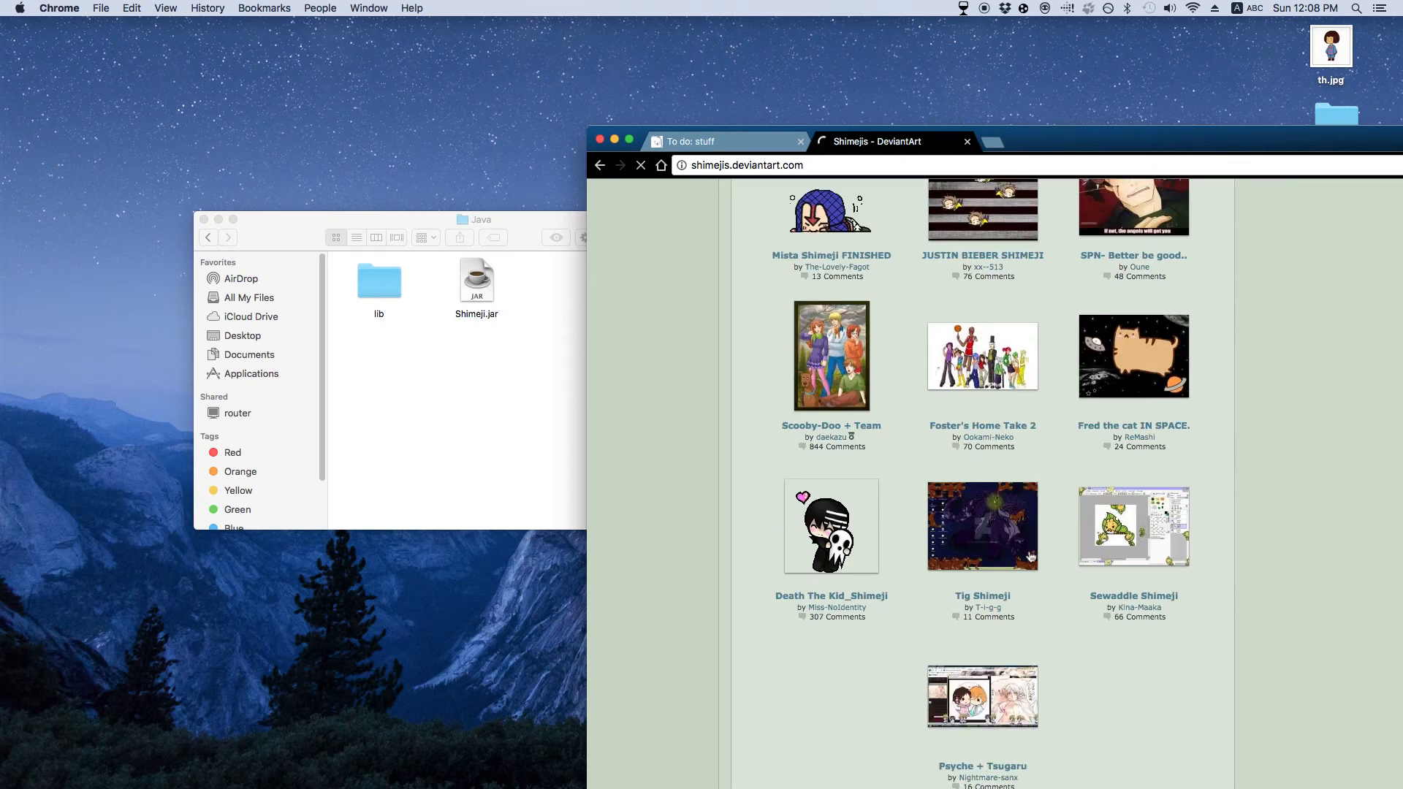
left_click(1133, 526)
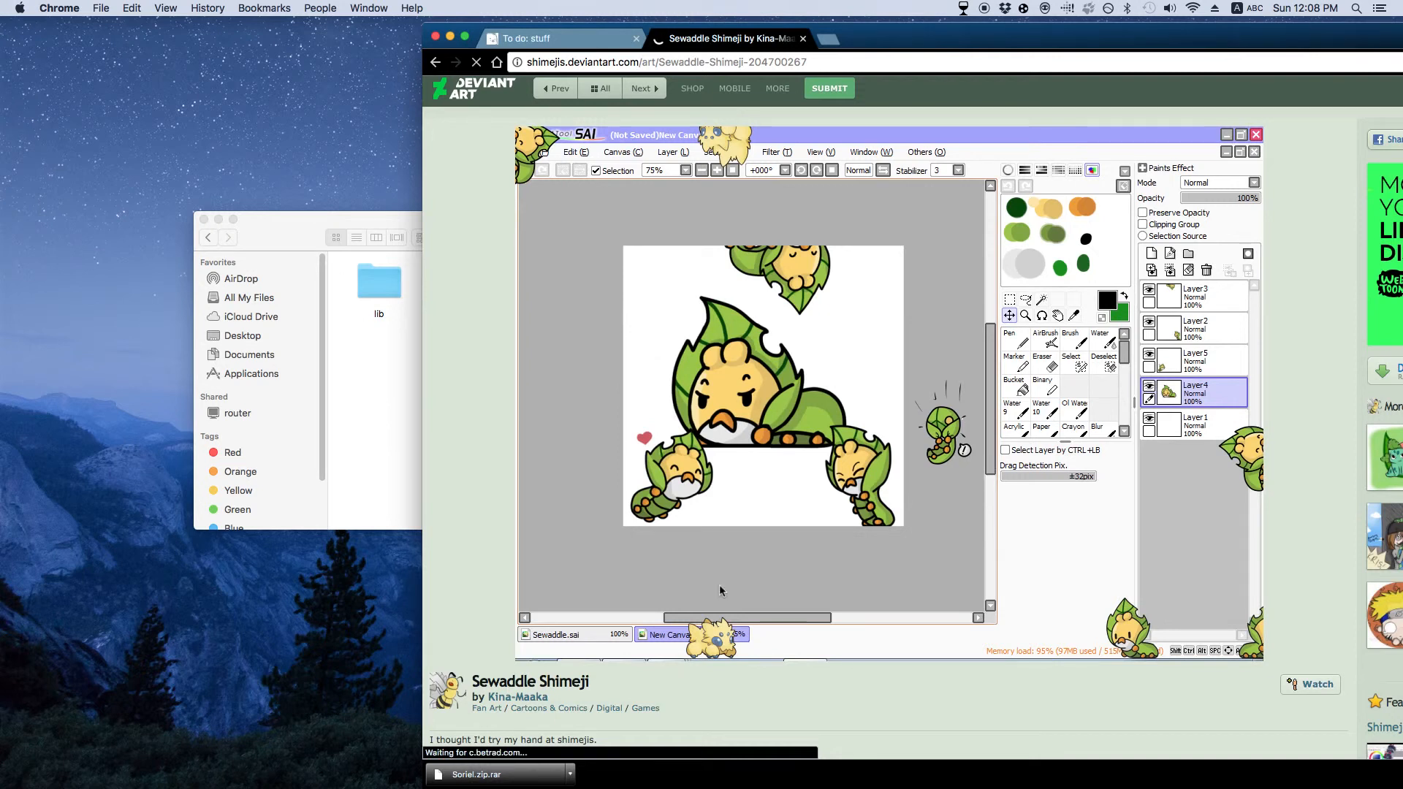
scroll("down", 3)
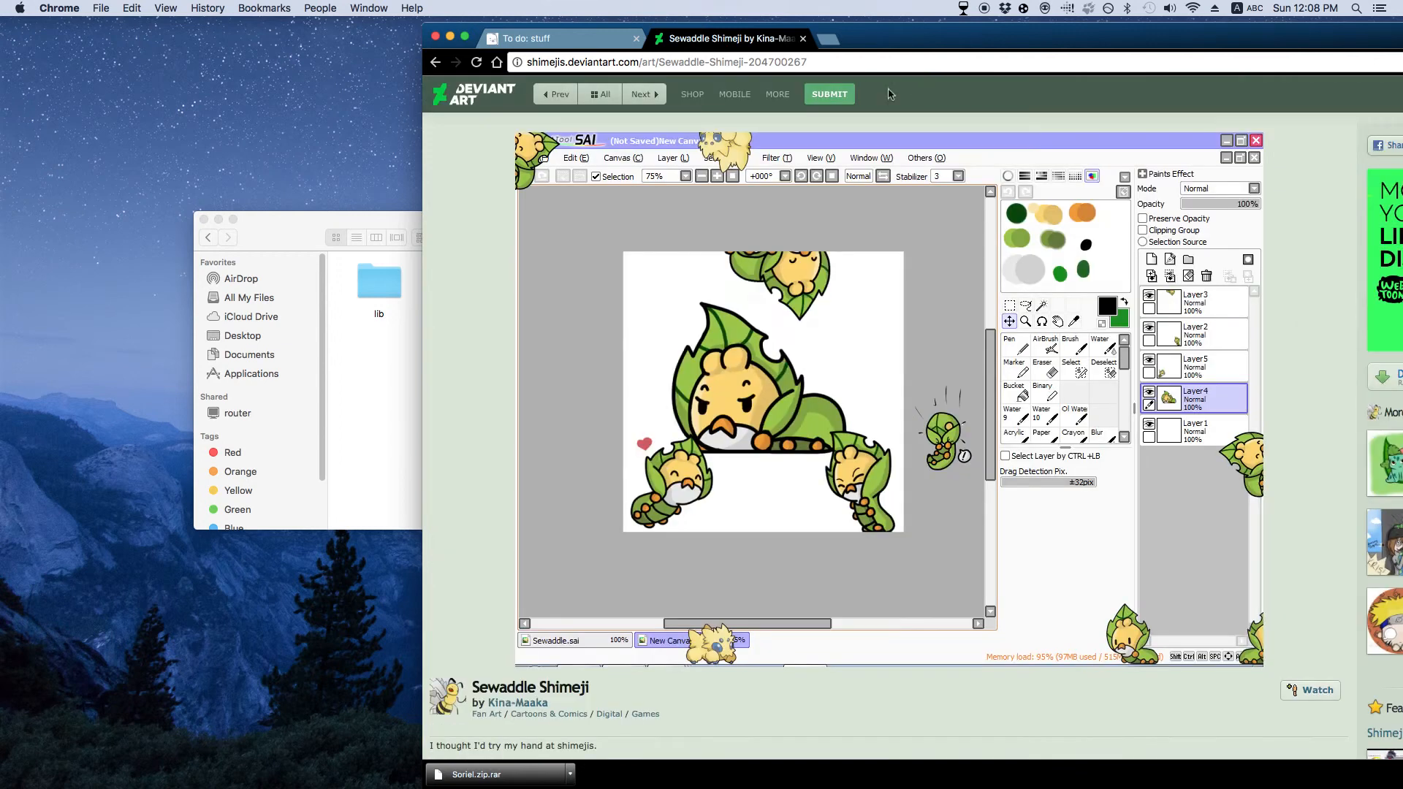
scroll("down", 3)
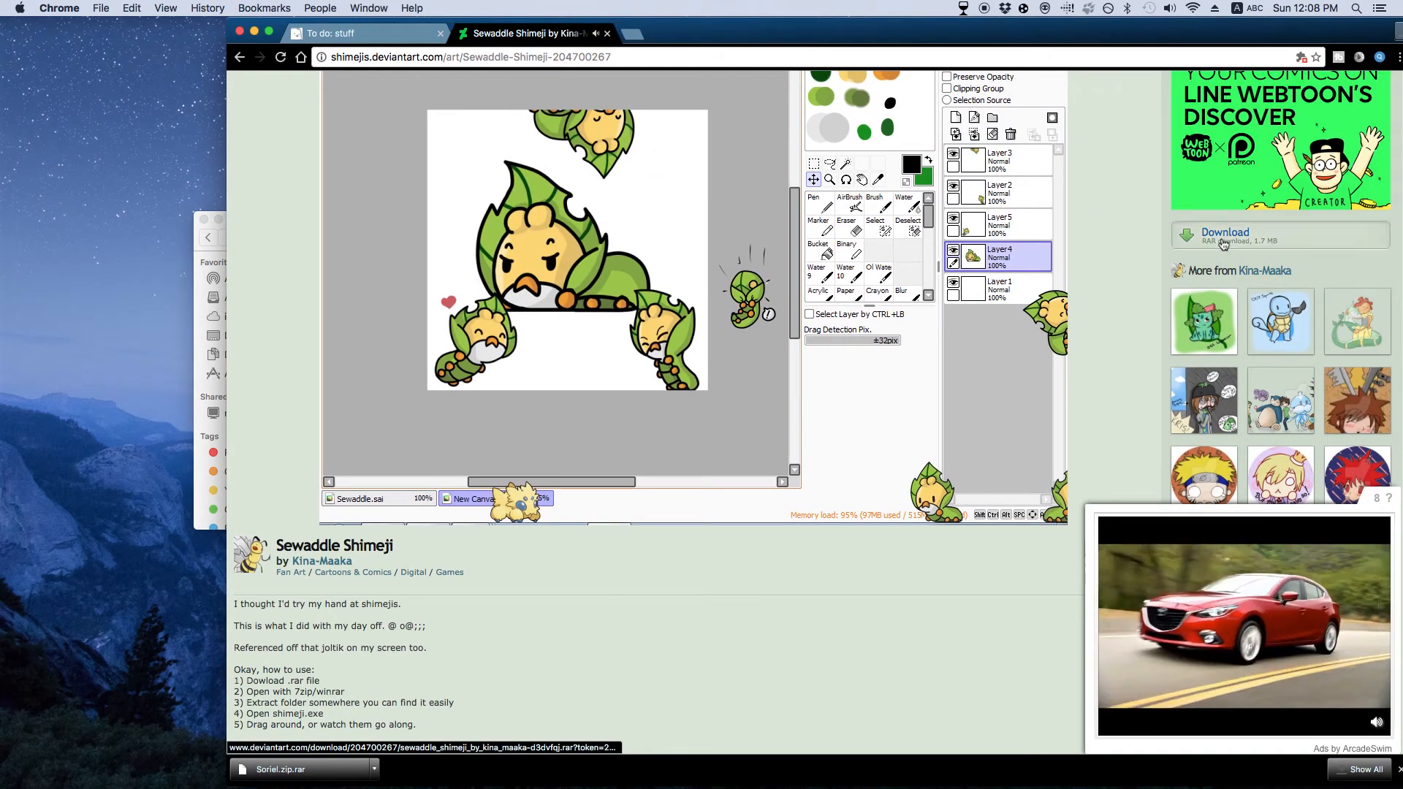
Step: Download the Sewaddle package and trash the old shime PNGs from the Mac img folder
left_click(1223, 235)
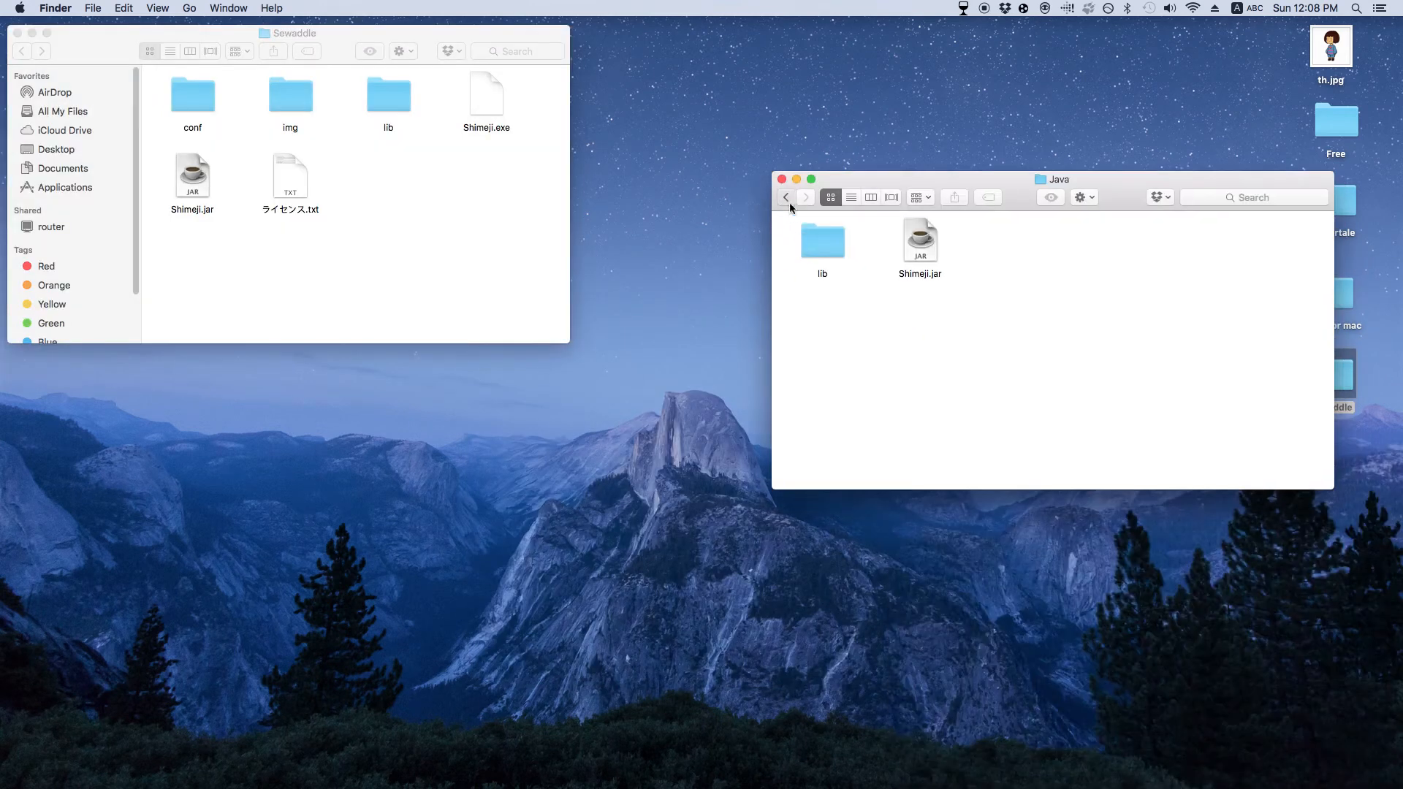
left_click(785, 197)
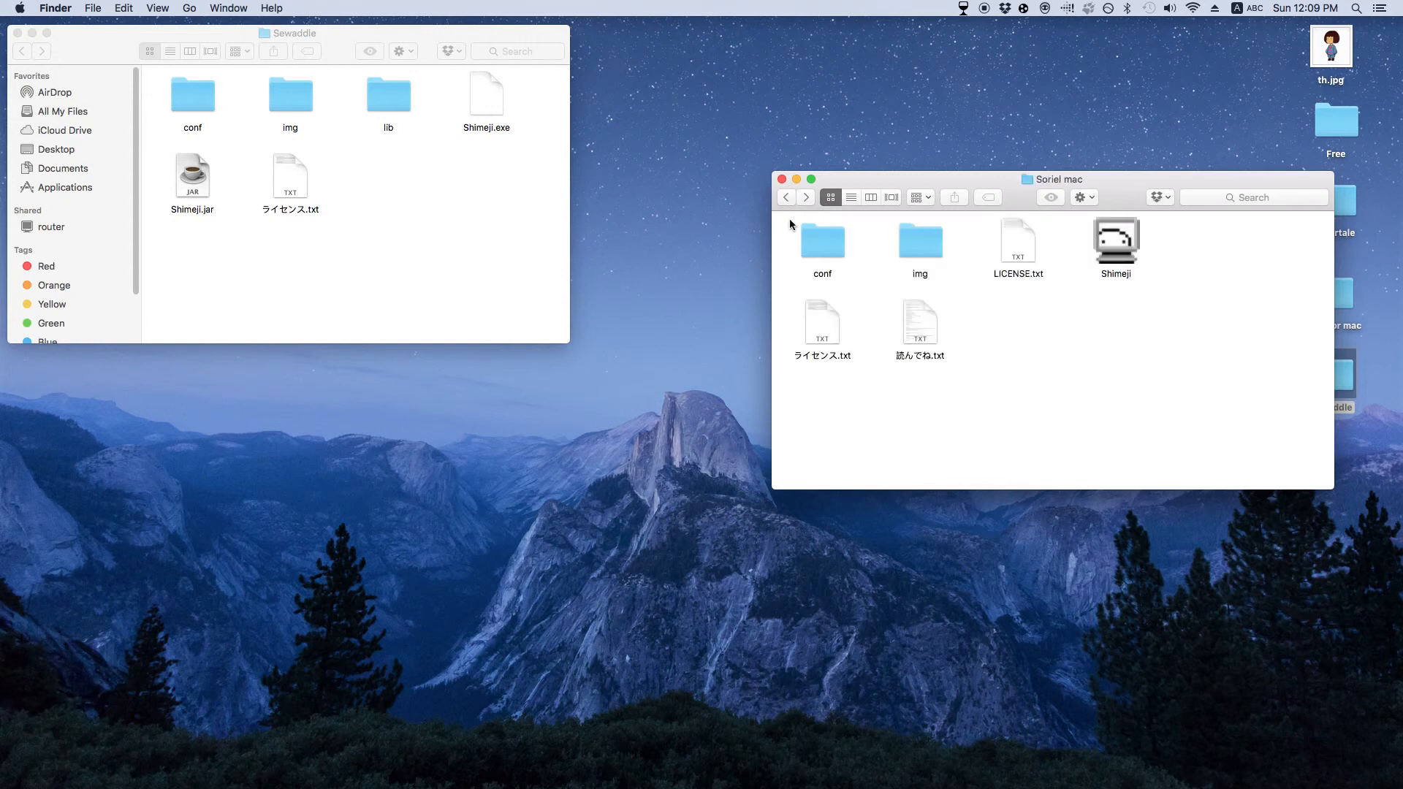
double_click(920, 241)
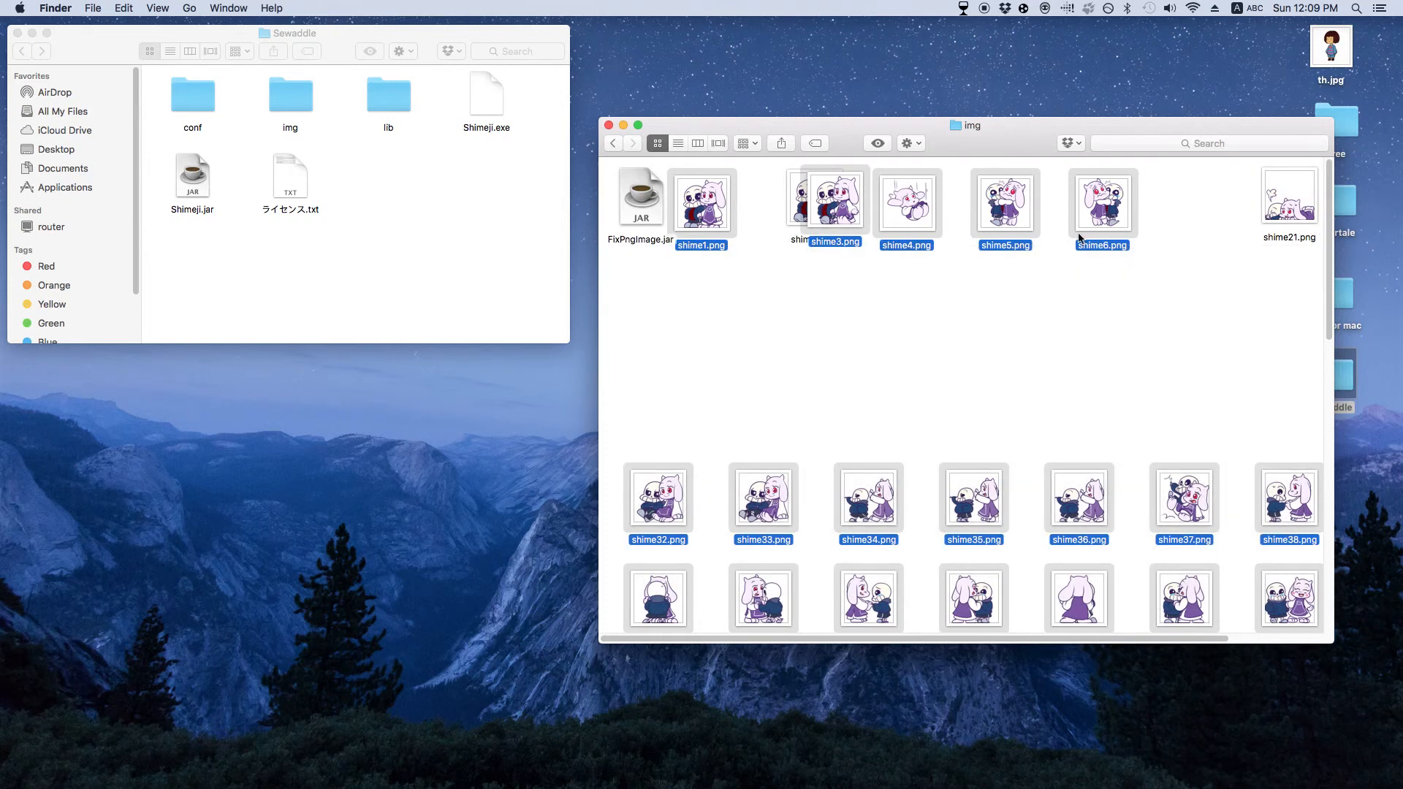
scroll("down", 3)
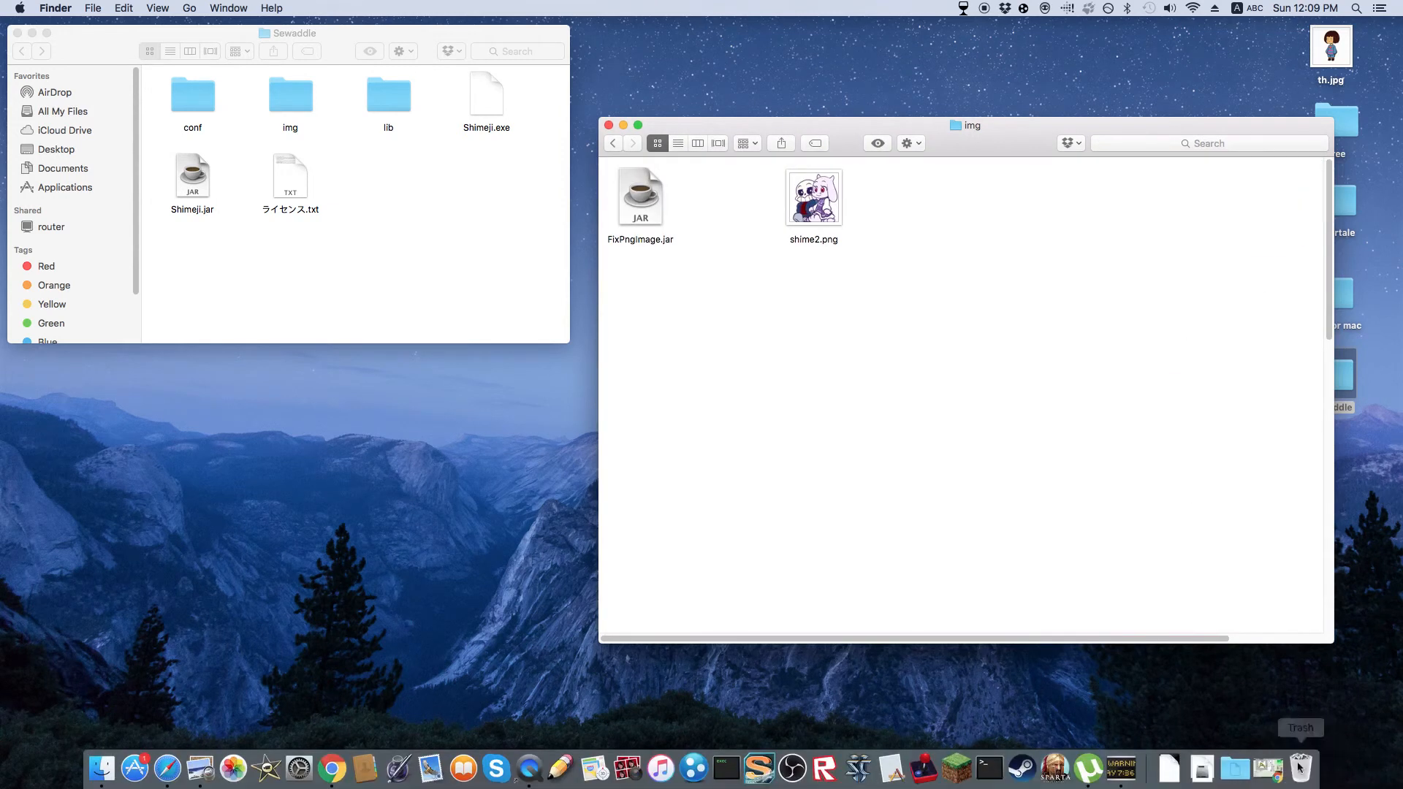
Step: Empty the Trash to permanently erase the deleted Soriel sprites
left_click(813, 195)
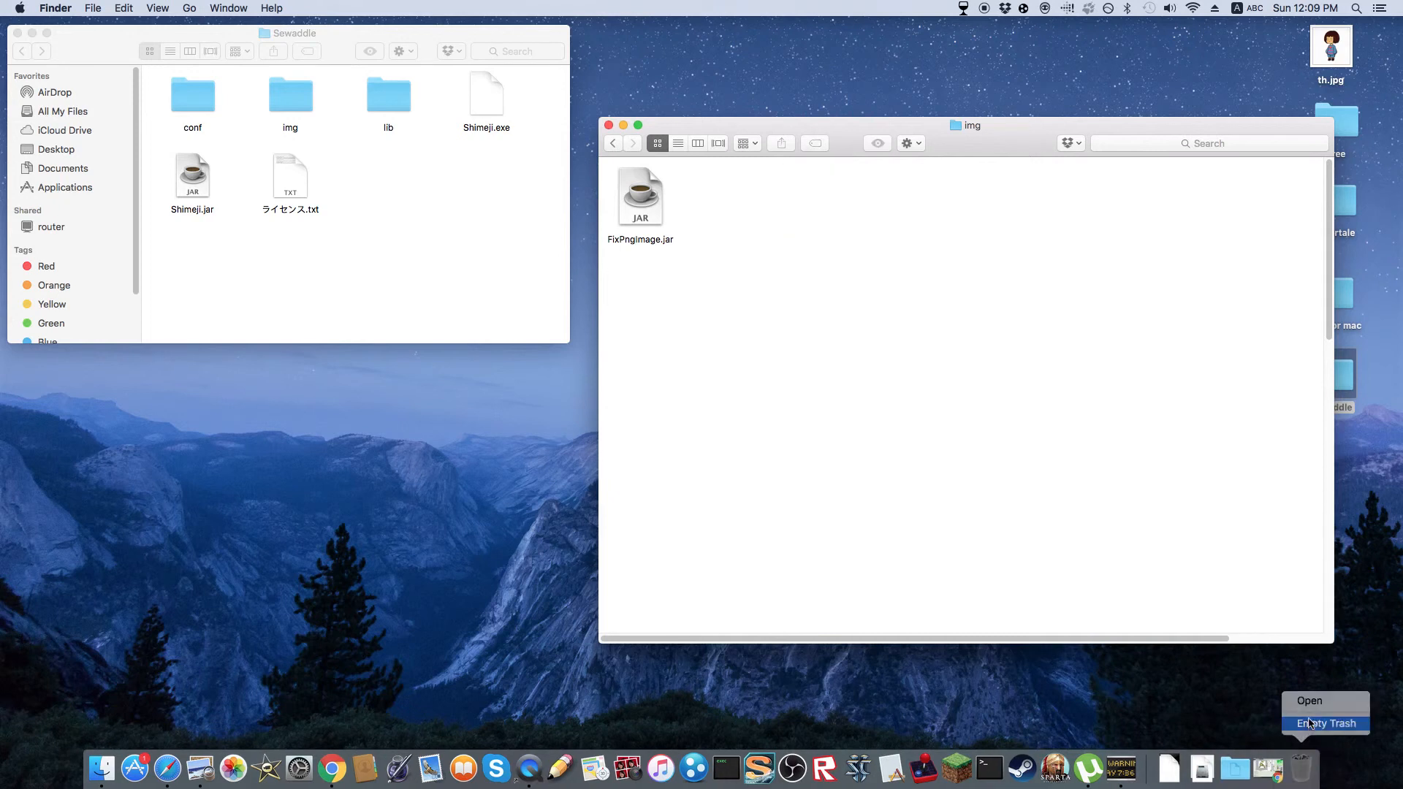
left_click(1324, 723)
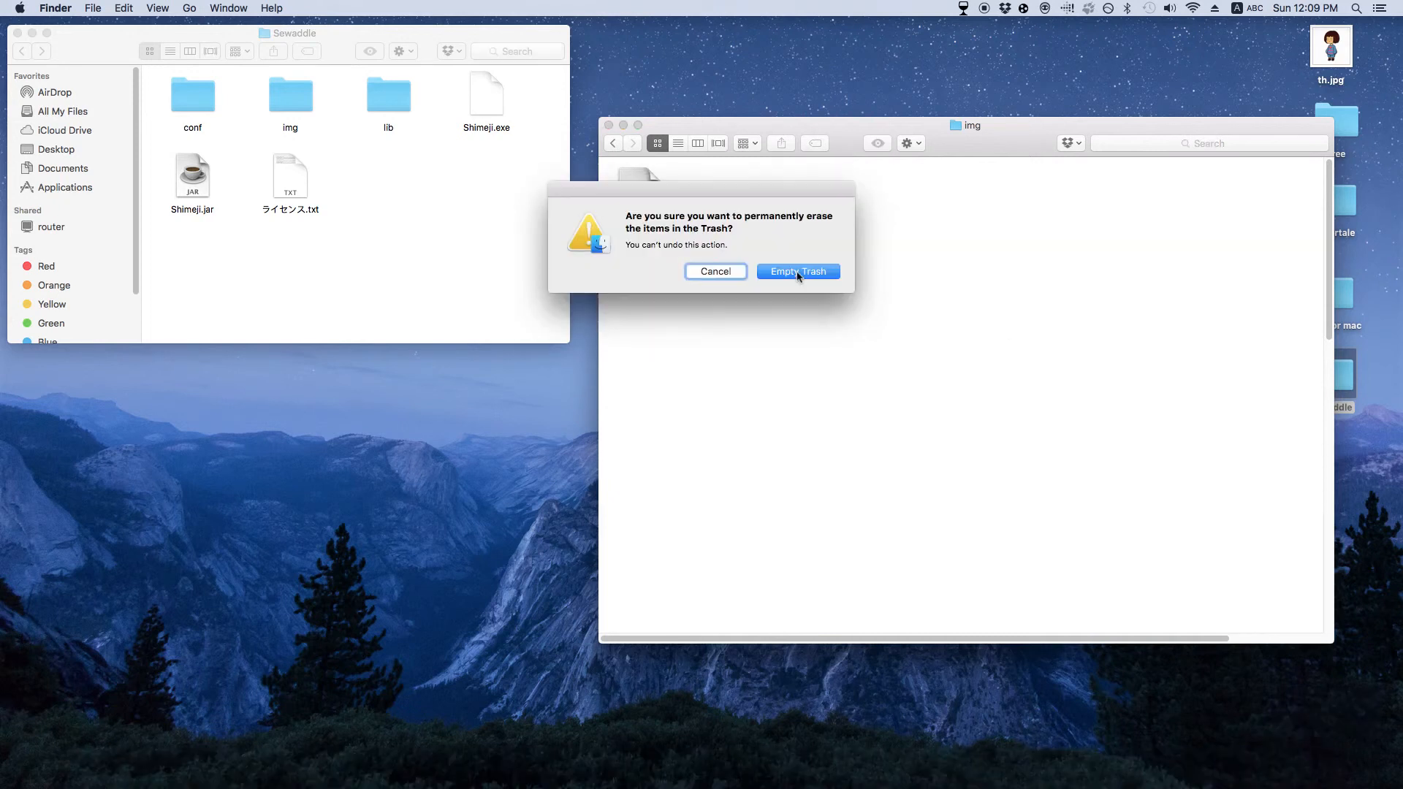
left_click(796, 271)
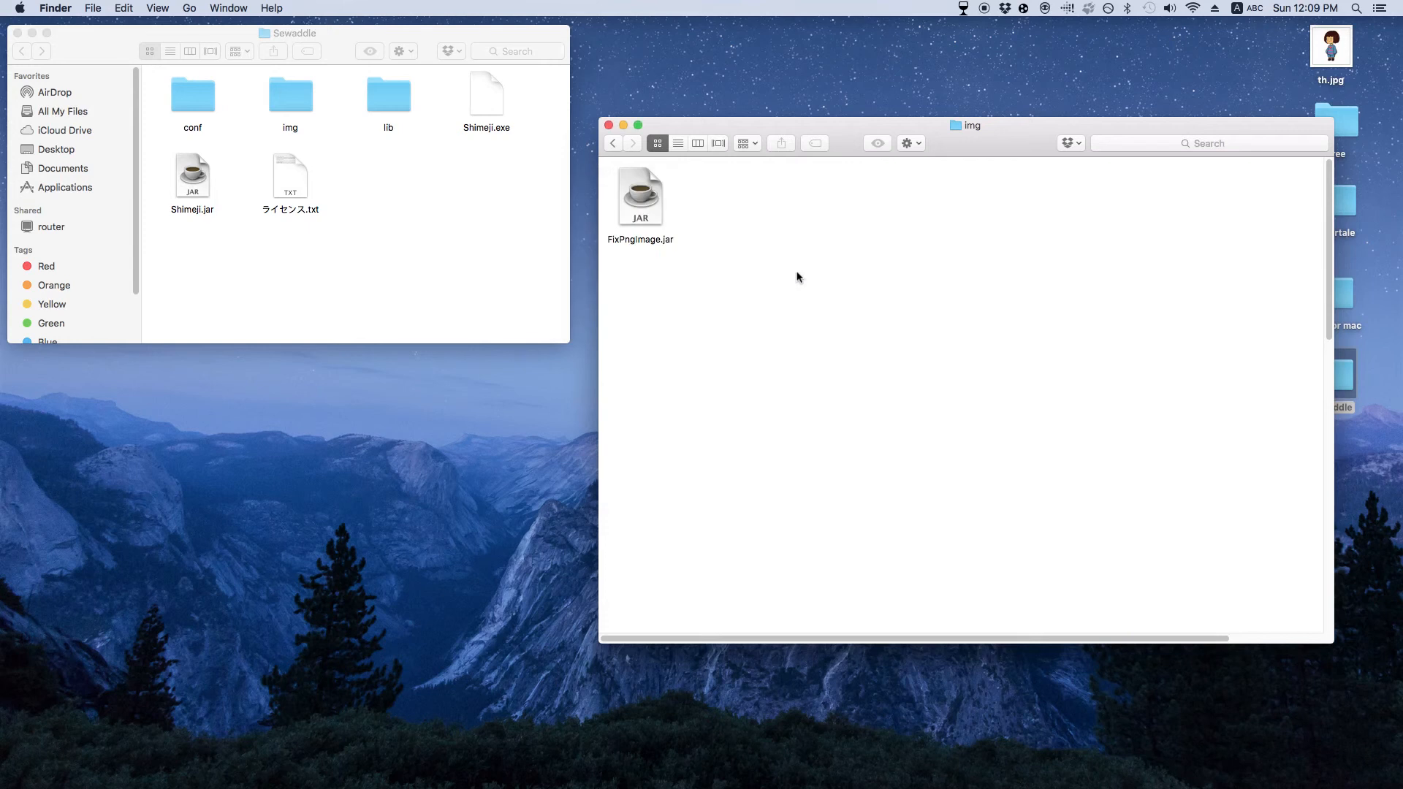
mouse_move(309, 91)
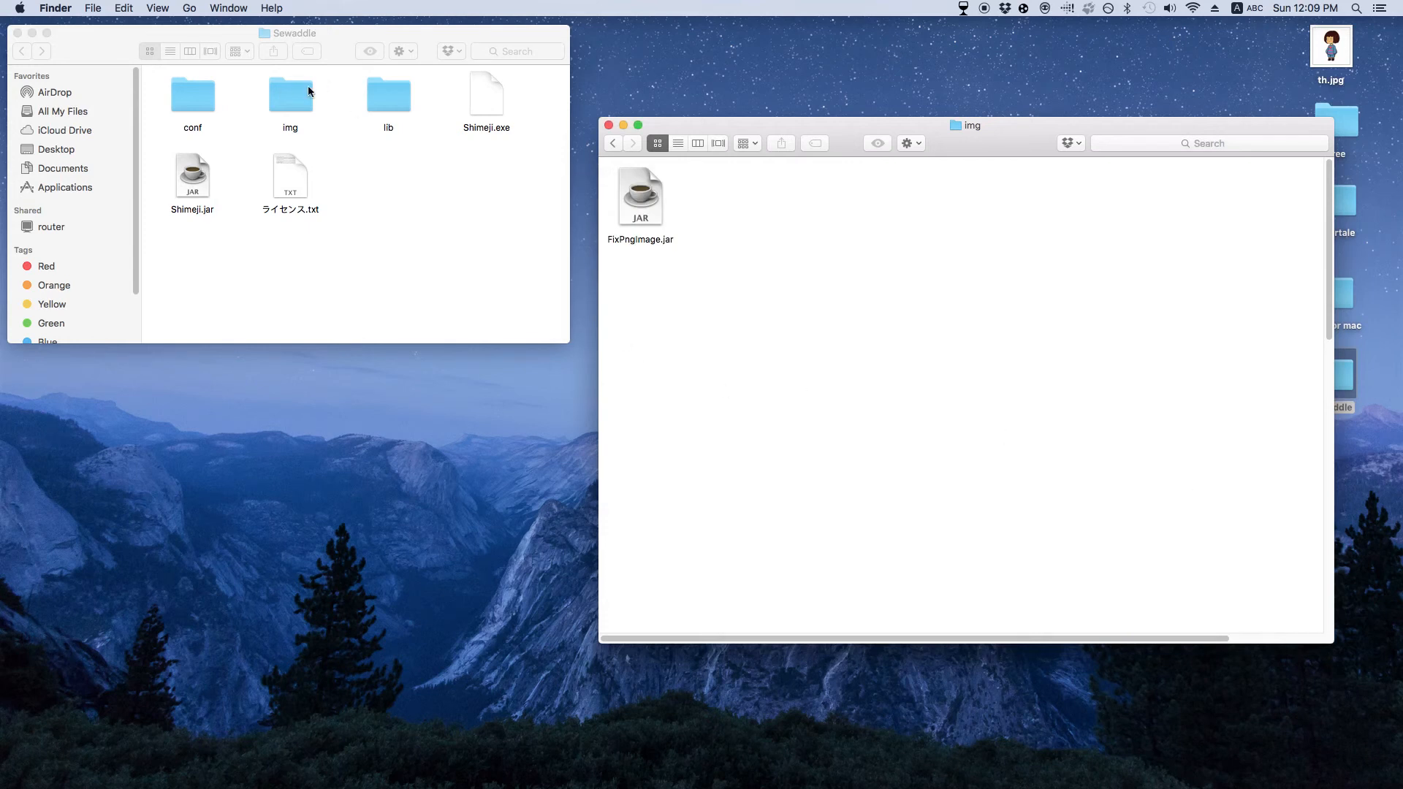
Step: Try launching Sewaddle's own Shimeji.jar and dismiss the could-not-launch warning
double_click(290, 92)
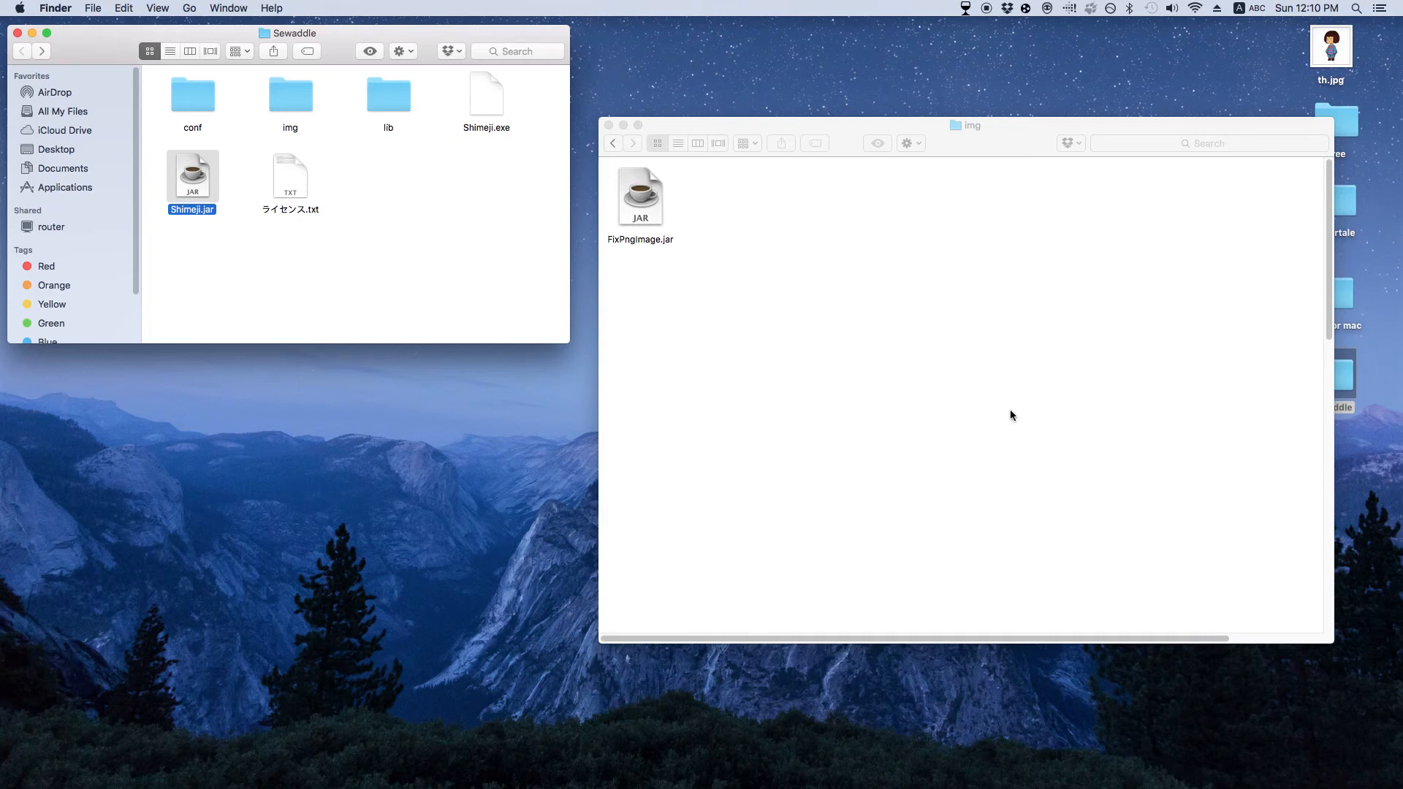
double_click(192, 174)
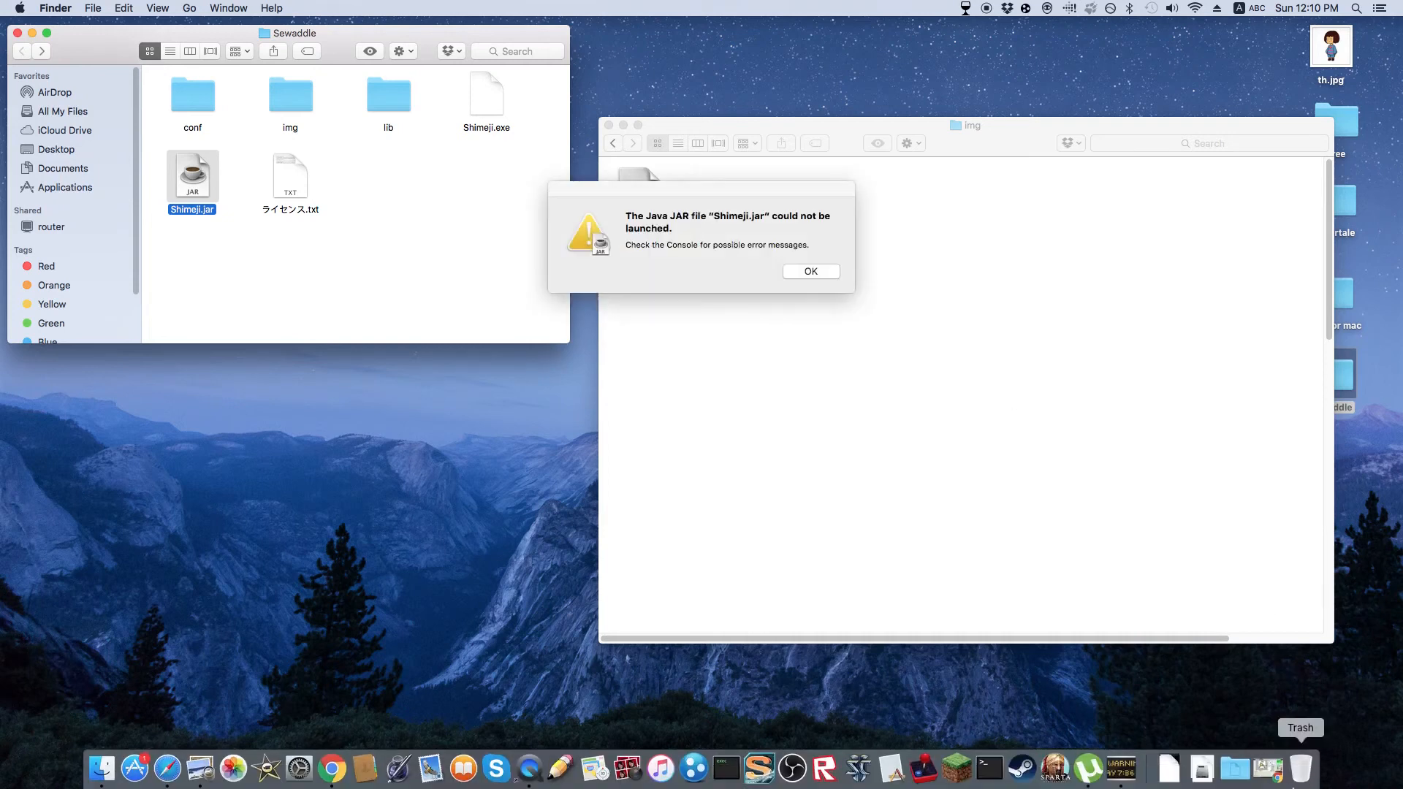
left_click(809, 272)
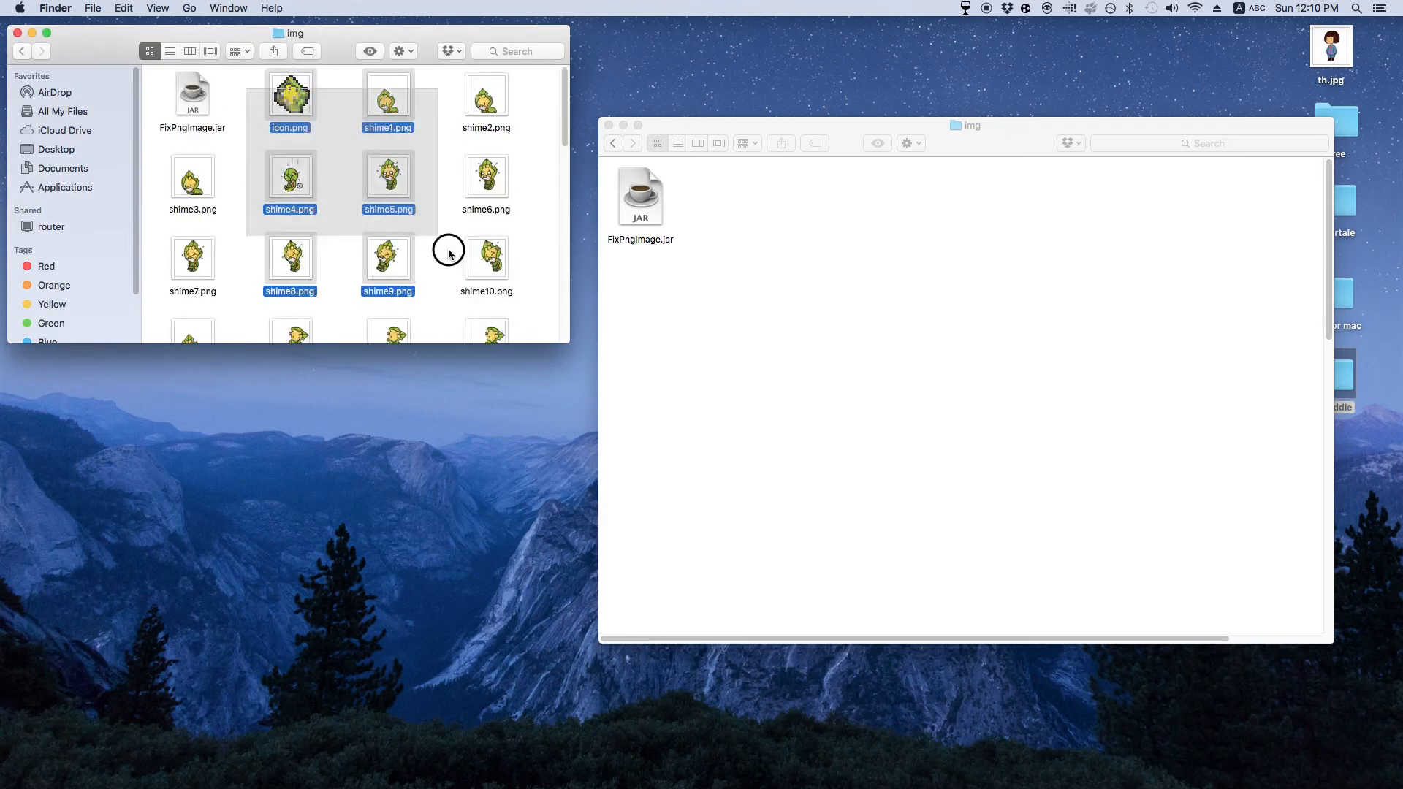
scroll("down", 3)
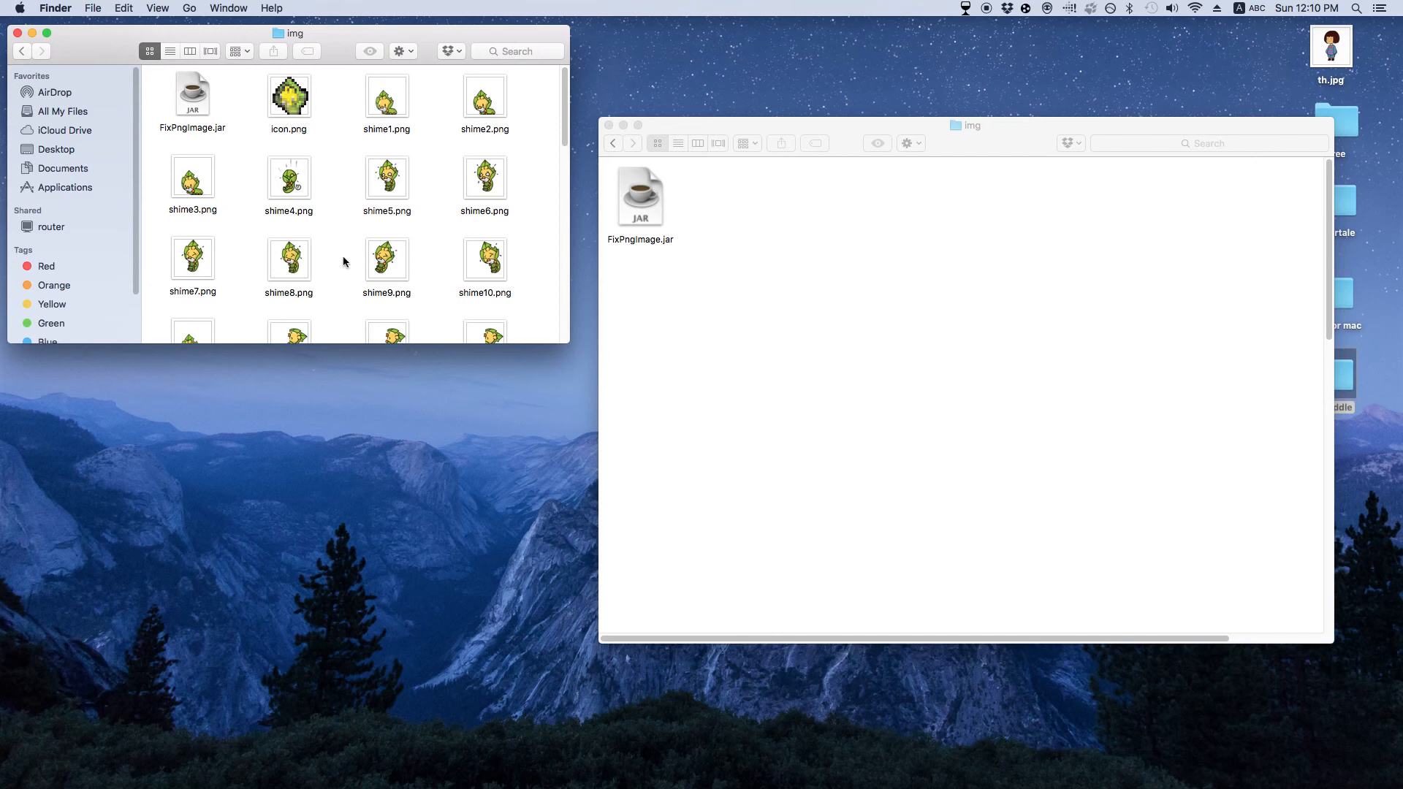
mouse_move(235, 126)
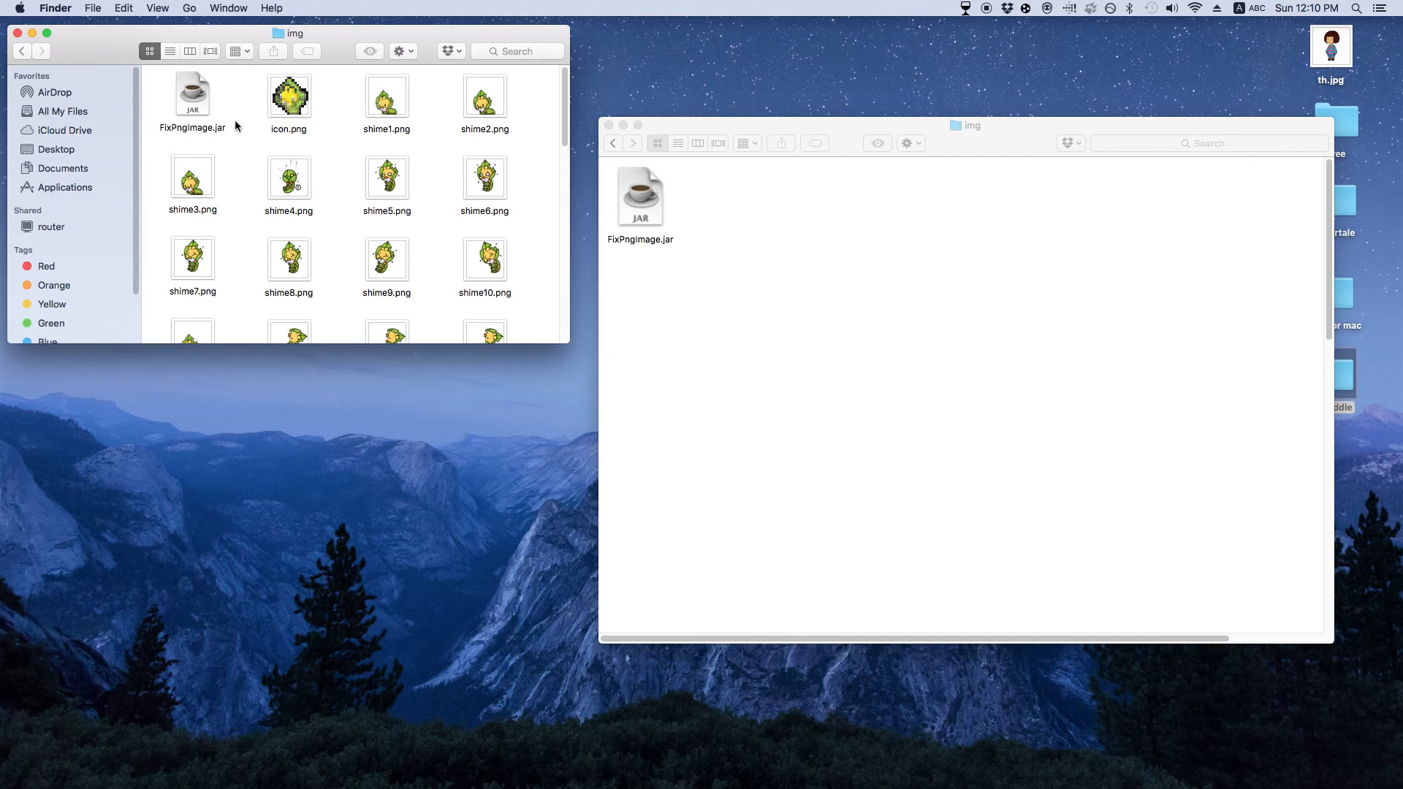
mouse_move(149, 106)
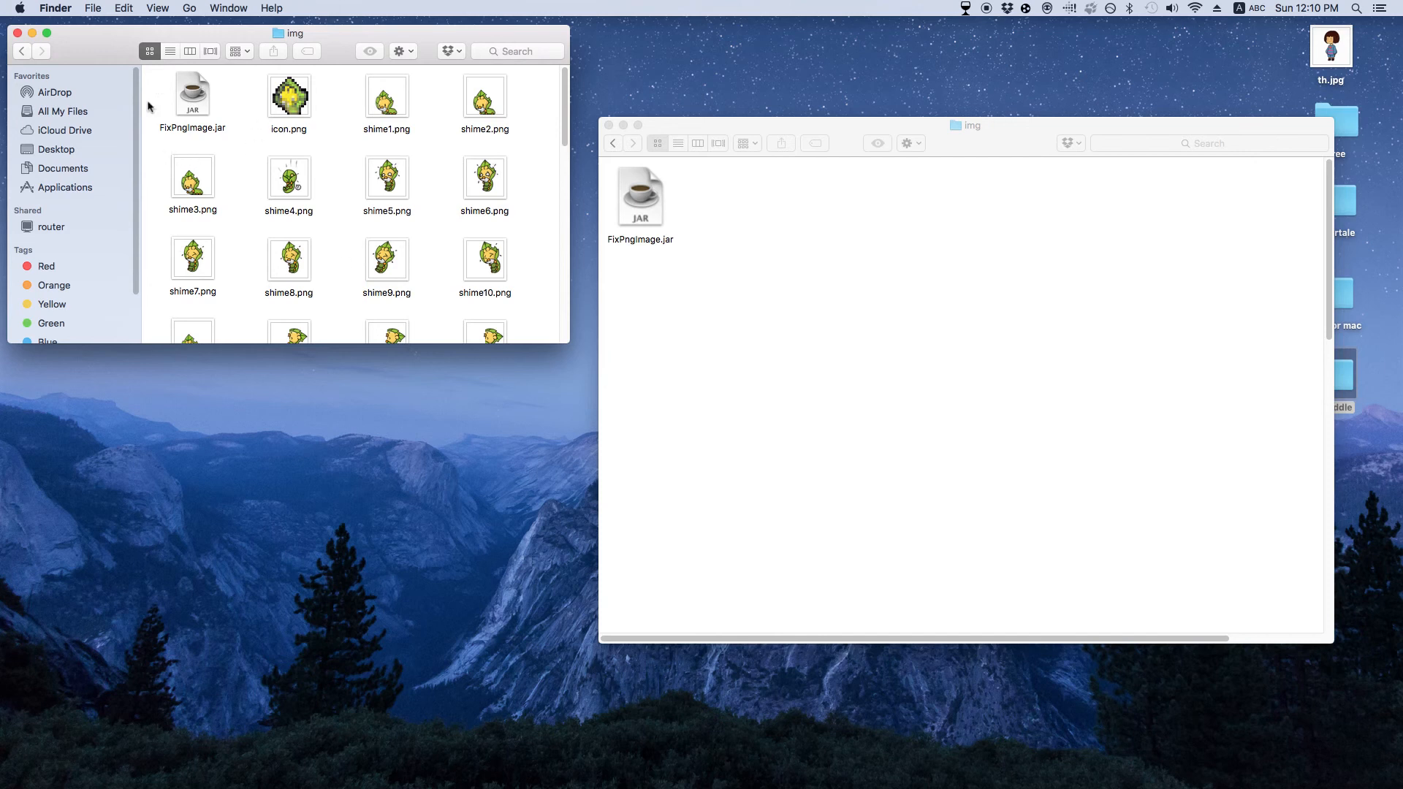
Step: Paste the 51 Sewaddle sprites into the Mac img folder, replacing FixPngImage.jar, shime39.png and Thumbs.db
right_click(483, 224)
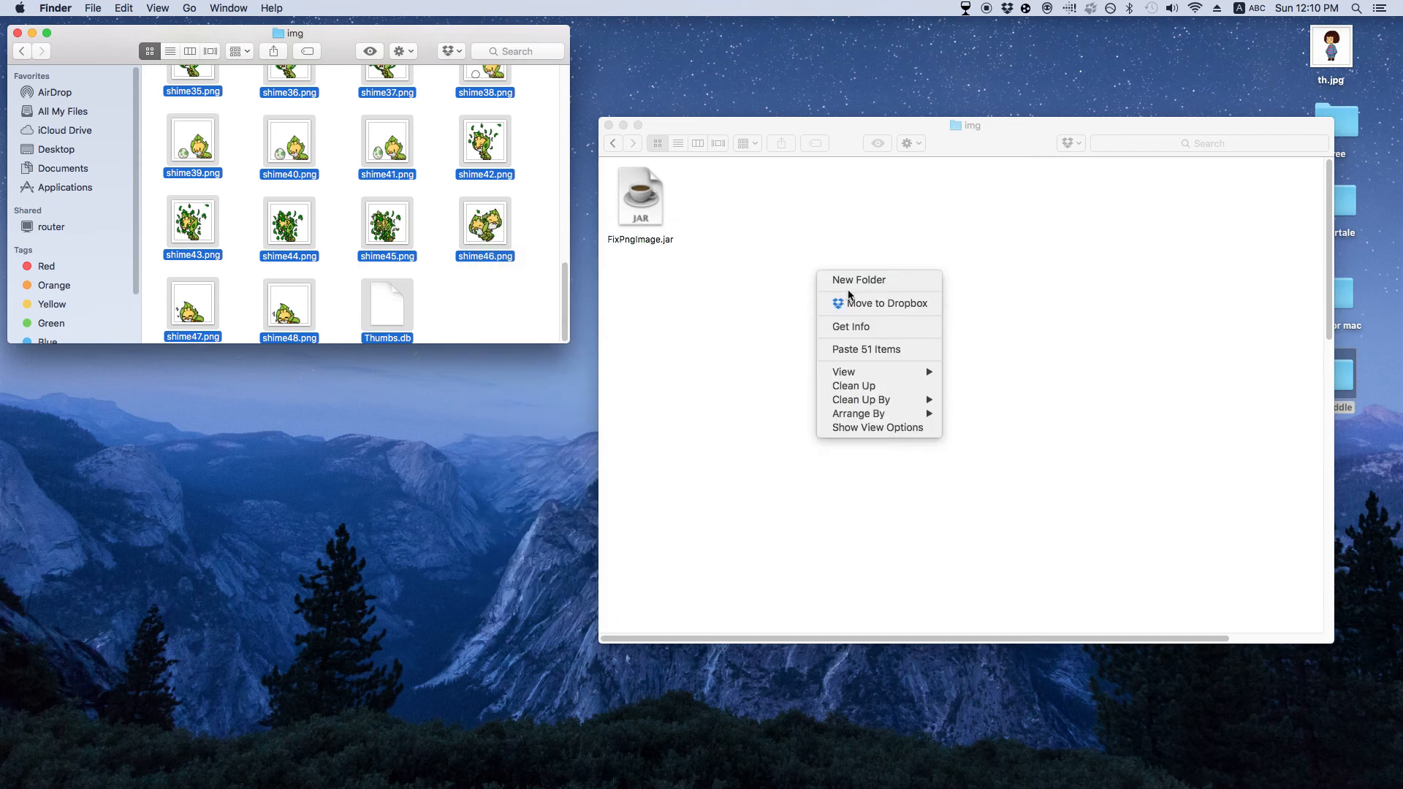
left_click(866, 350)
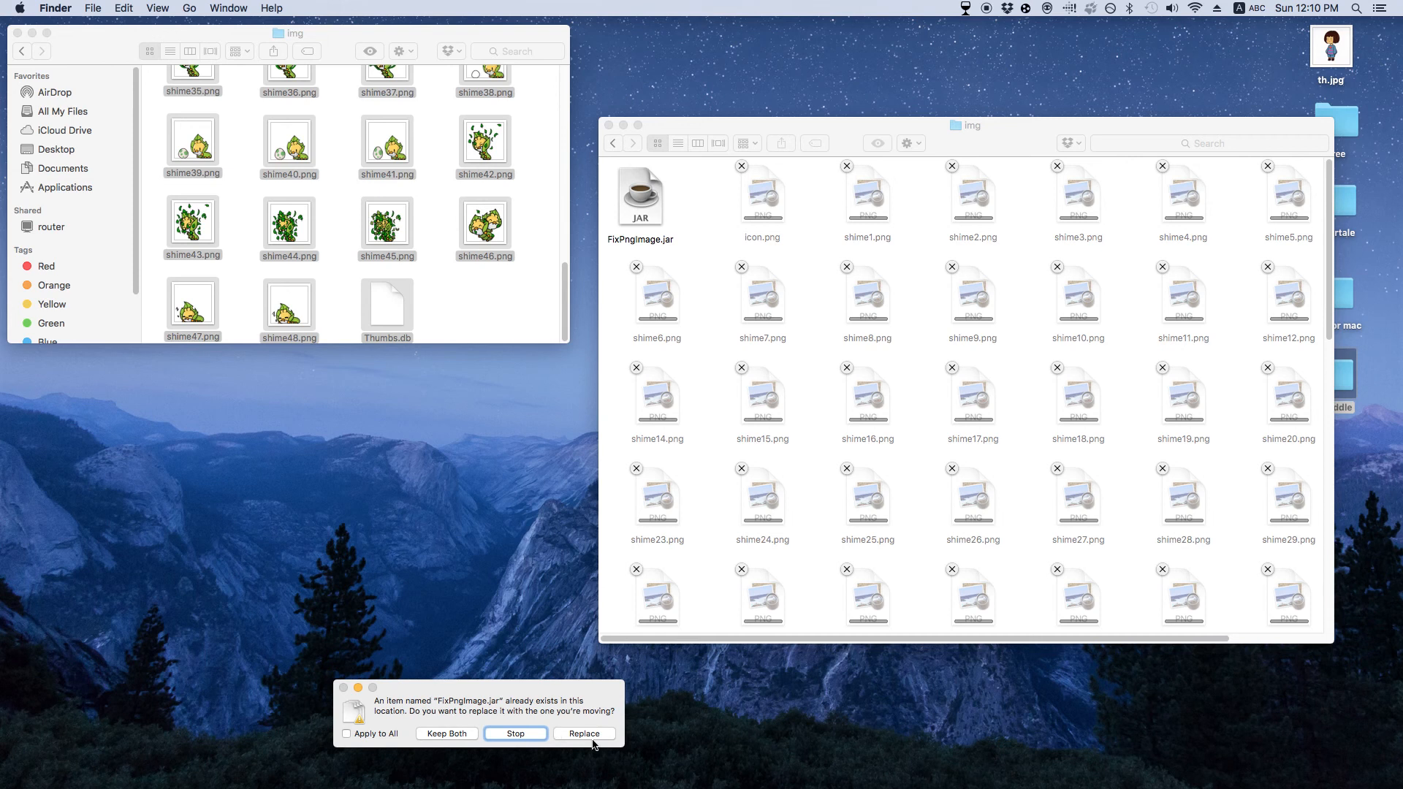
left_click(583, 733)
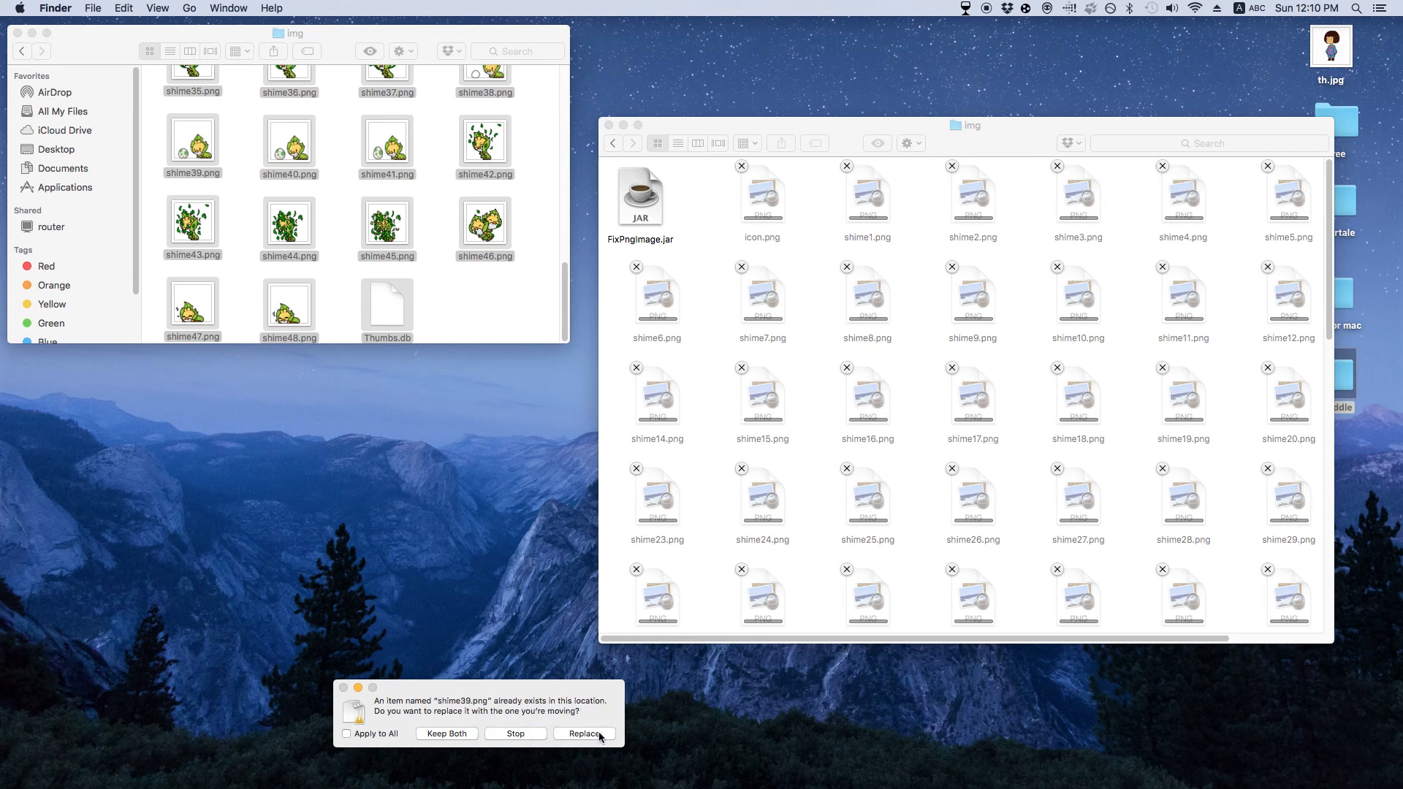
left_click(583, 734)
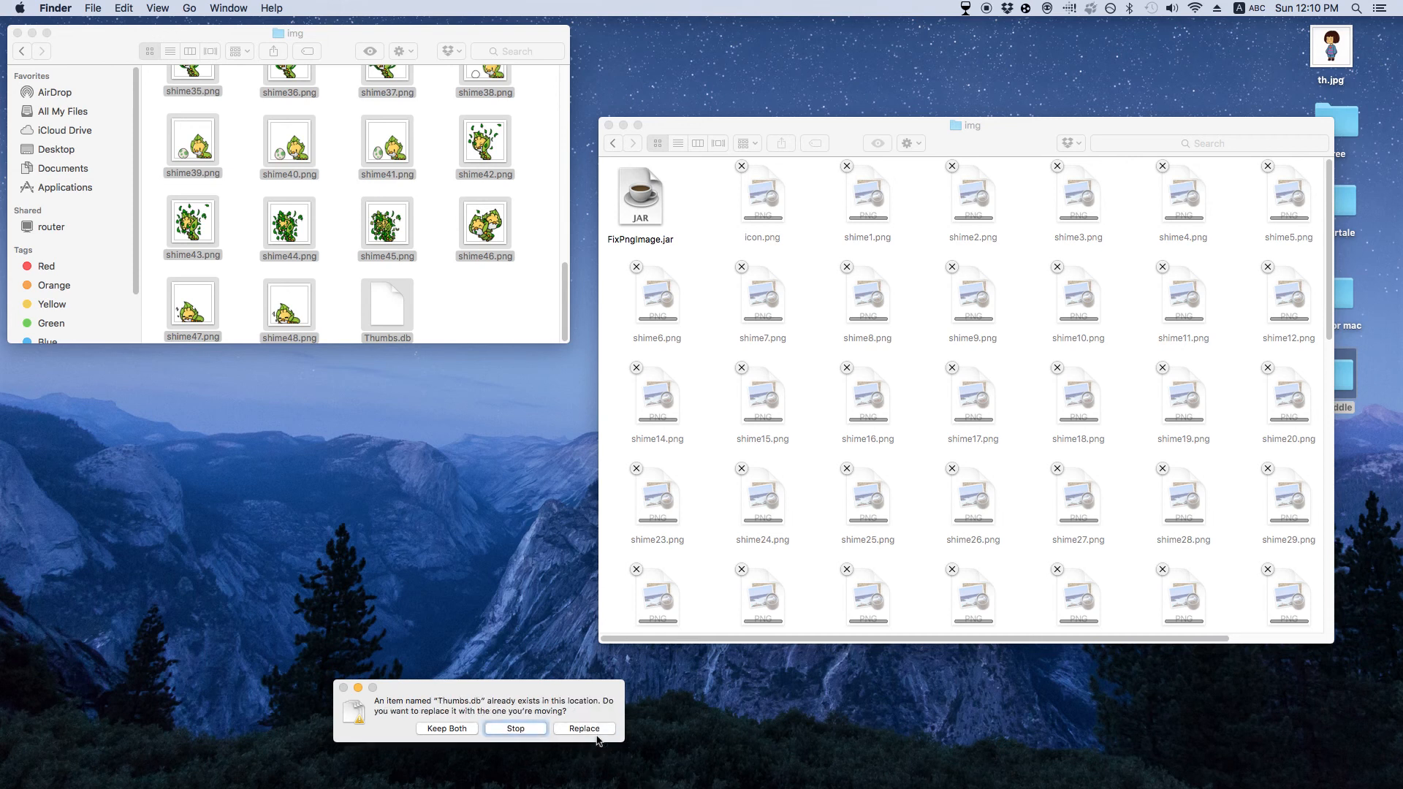
left_click(583, 728)
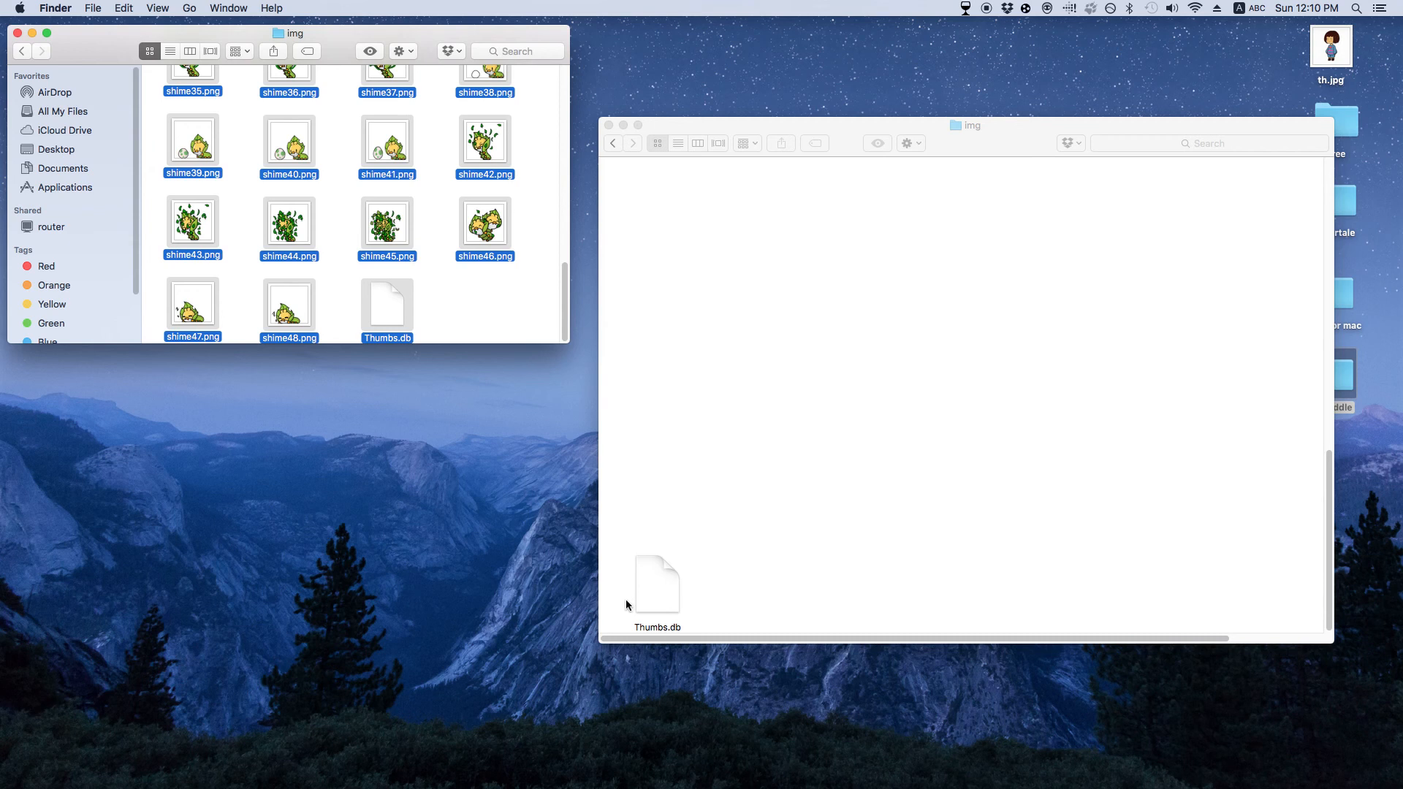
Step: Move Thumbs.db out of img onto the desktop and return to the Soriel mac folder
left_click_drag(656, 586, 1109, 729)
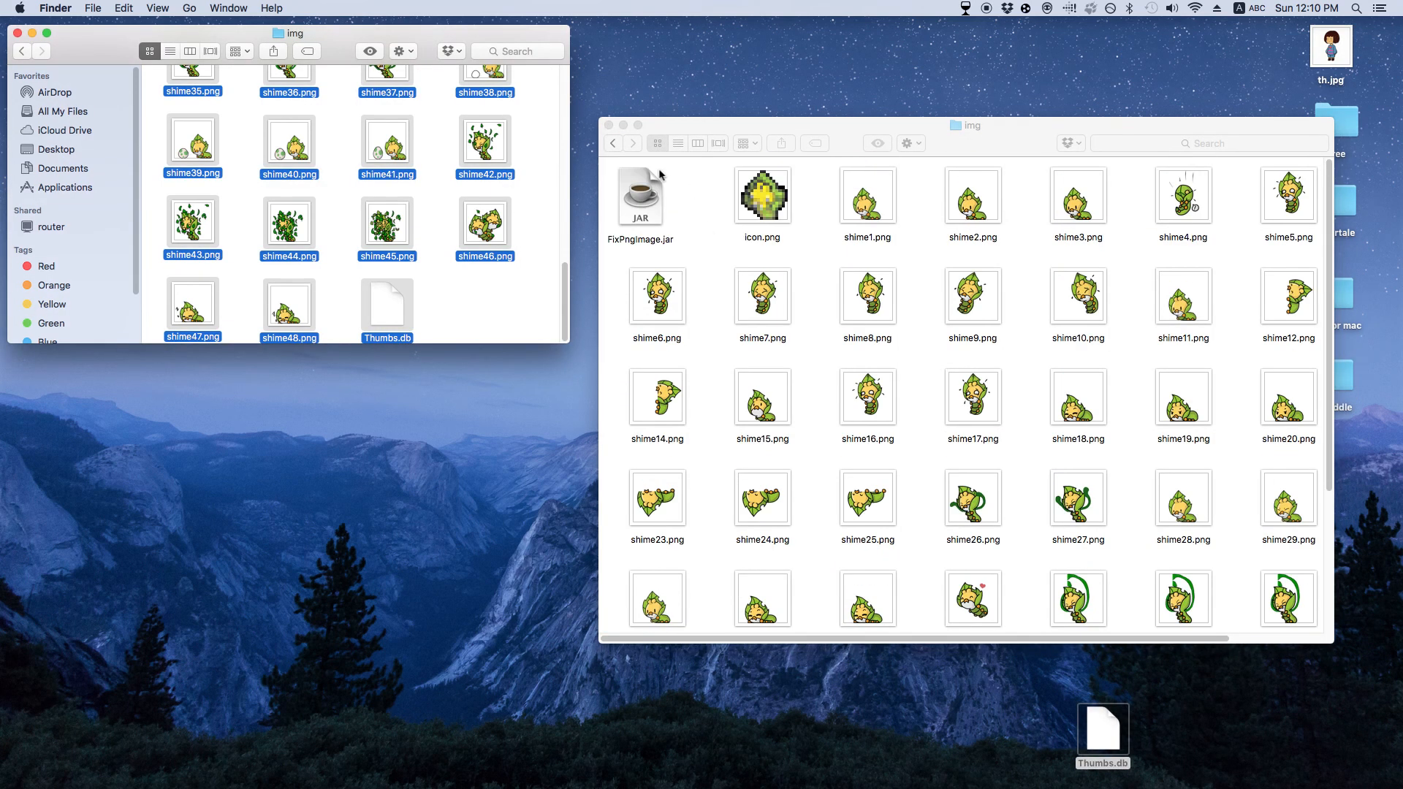
right_click(943, 189)
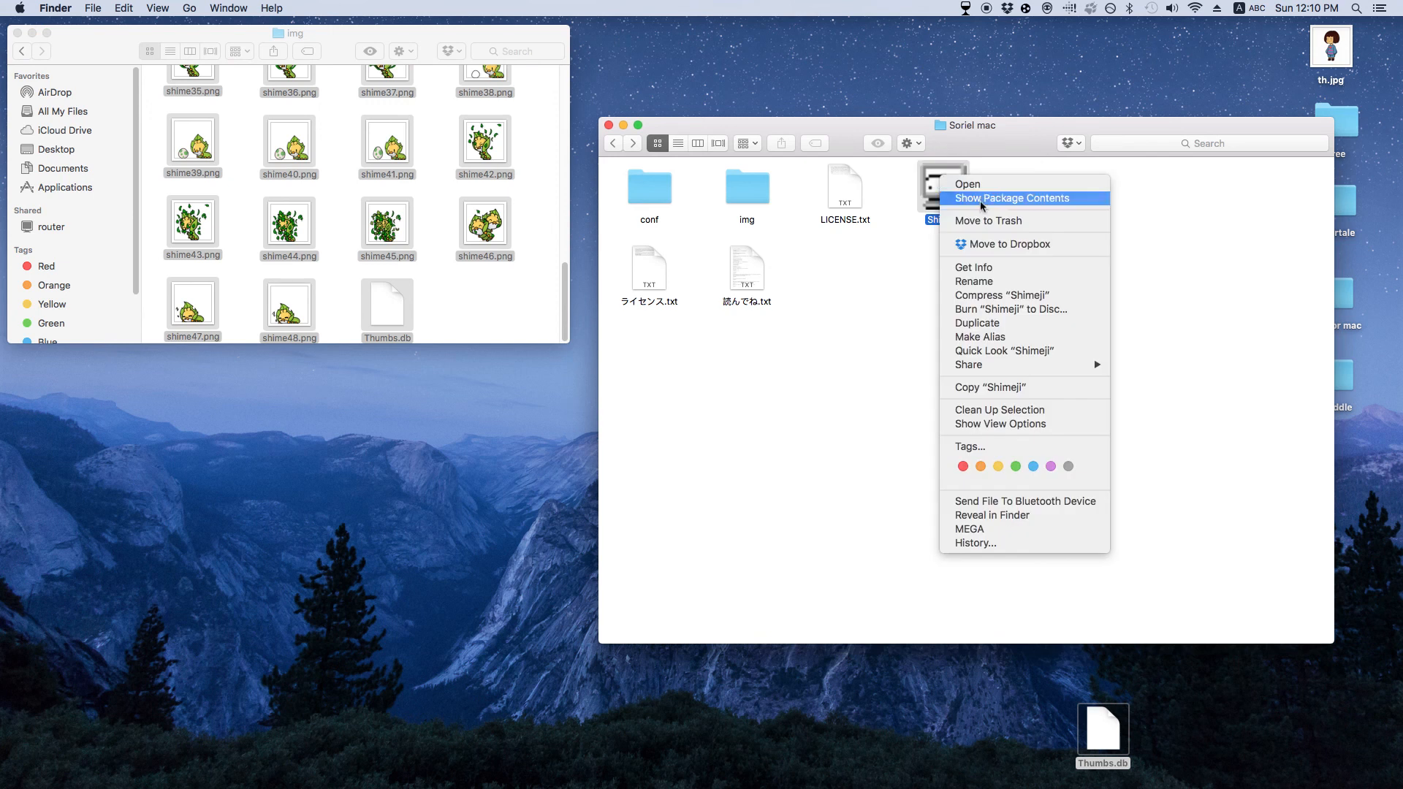
Step: Launch Shimeji.jar from the package's Java folder and show the running Sewaddle's command menu
left_click(1011, 197)
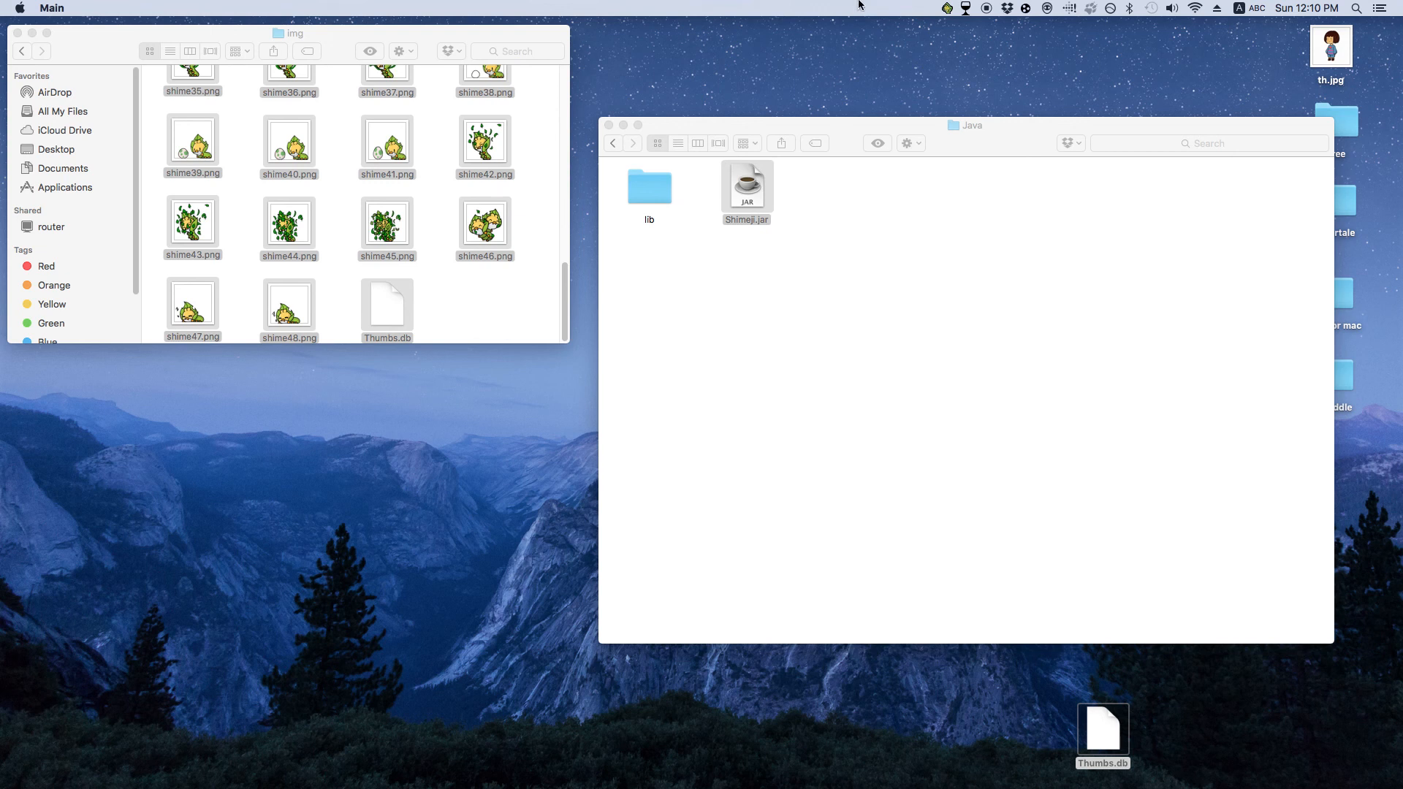
left_click(947, 9)
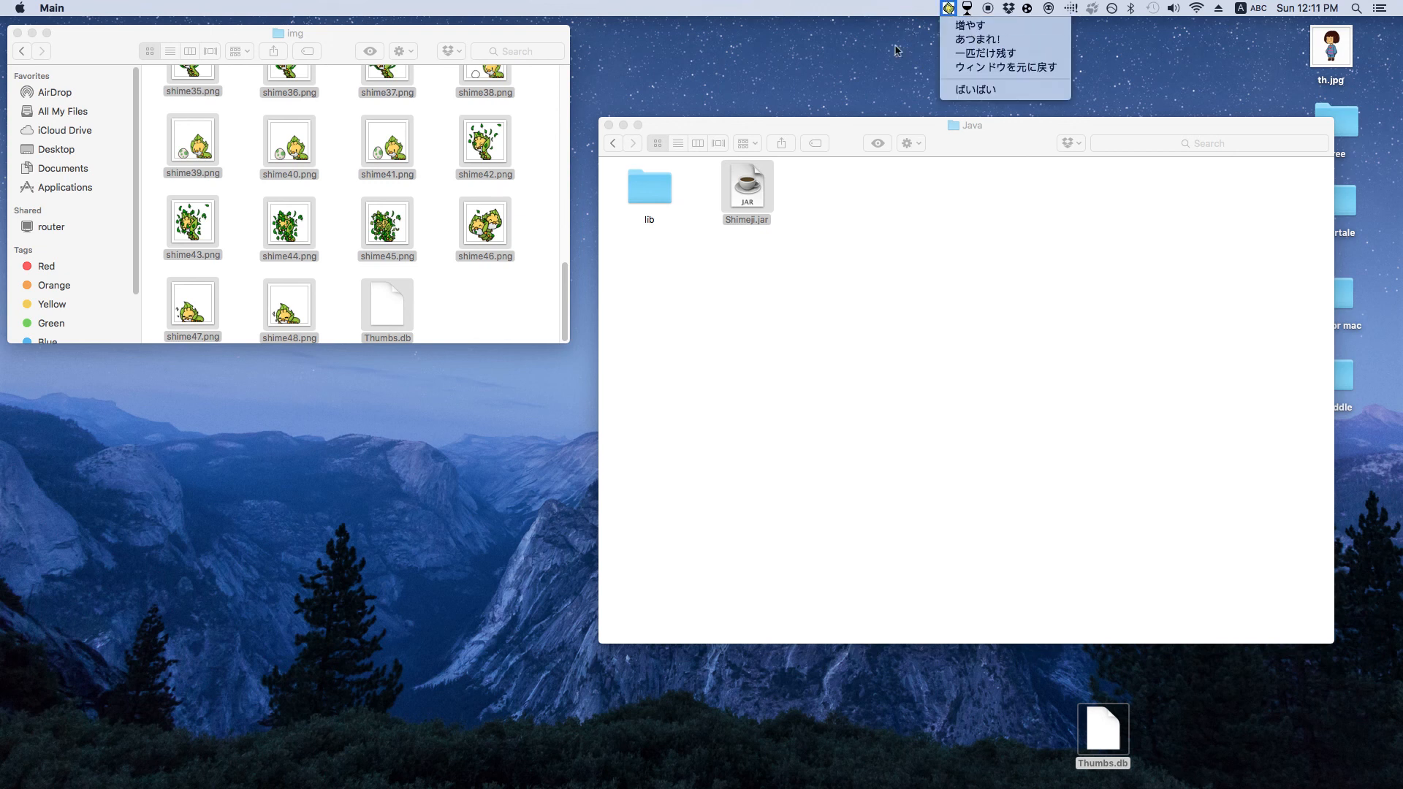